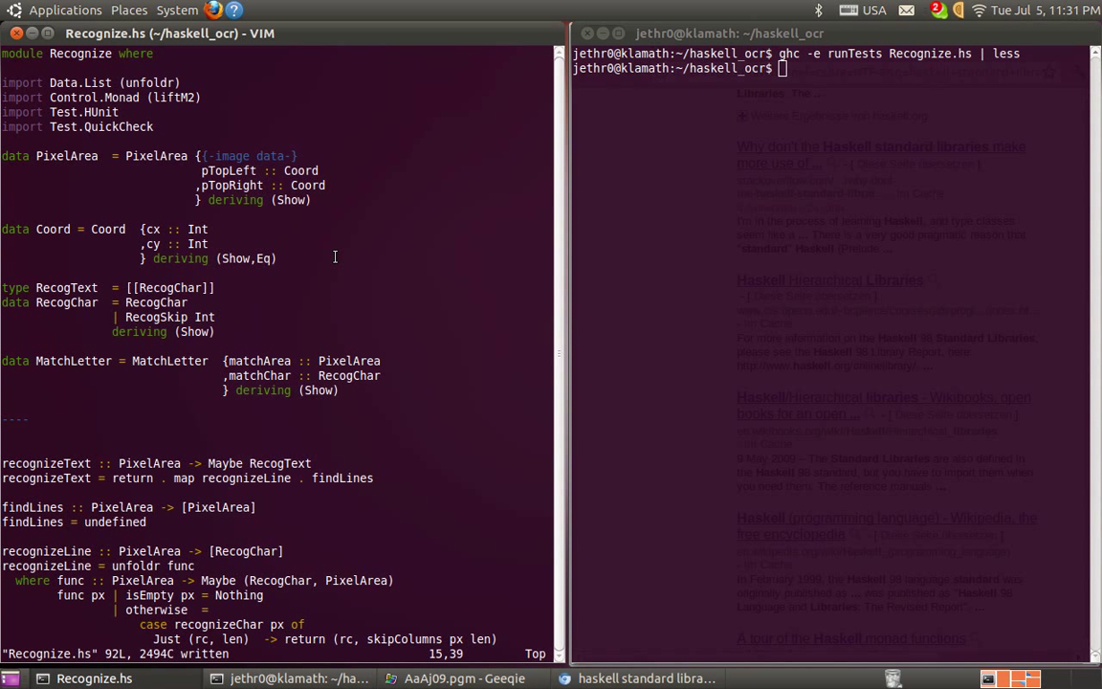
pyautogui.moveTo(91, 80)
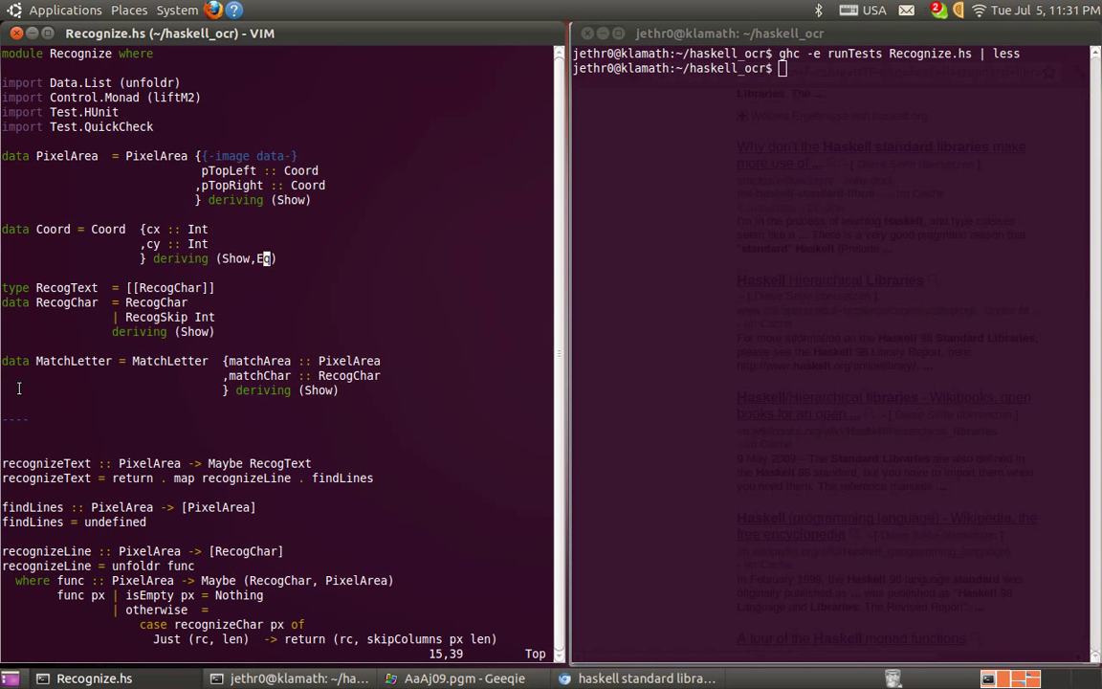
# Step: Scroll to the end of Recognize.hs to show the tests, Coord Arbitrary instance, prop_coord and runTests
pyautogui.scroll(-3)
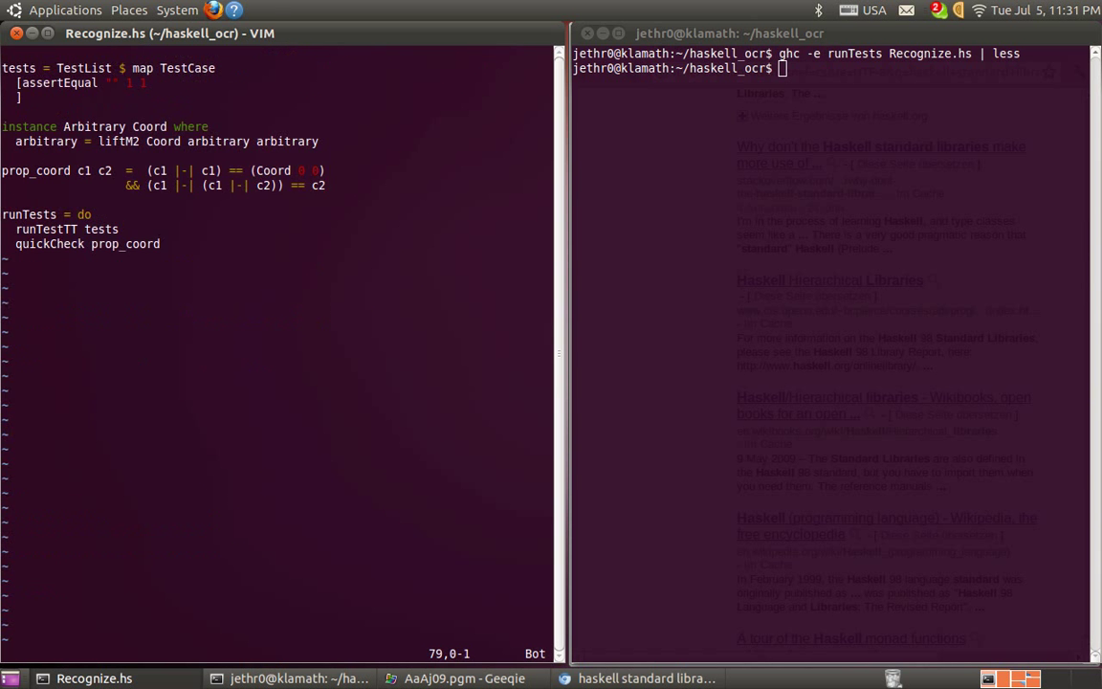
# Step: Scroll up to view areaWidth and areaHeight computed with |-| above the tests
pyautogui.scroll(3)
pyautogui.write('ghc -e runTests Recognize.hs | less')
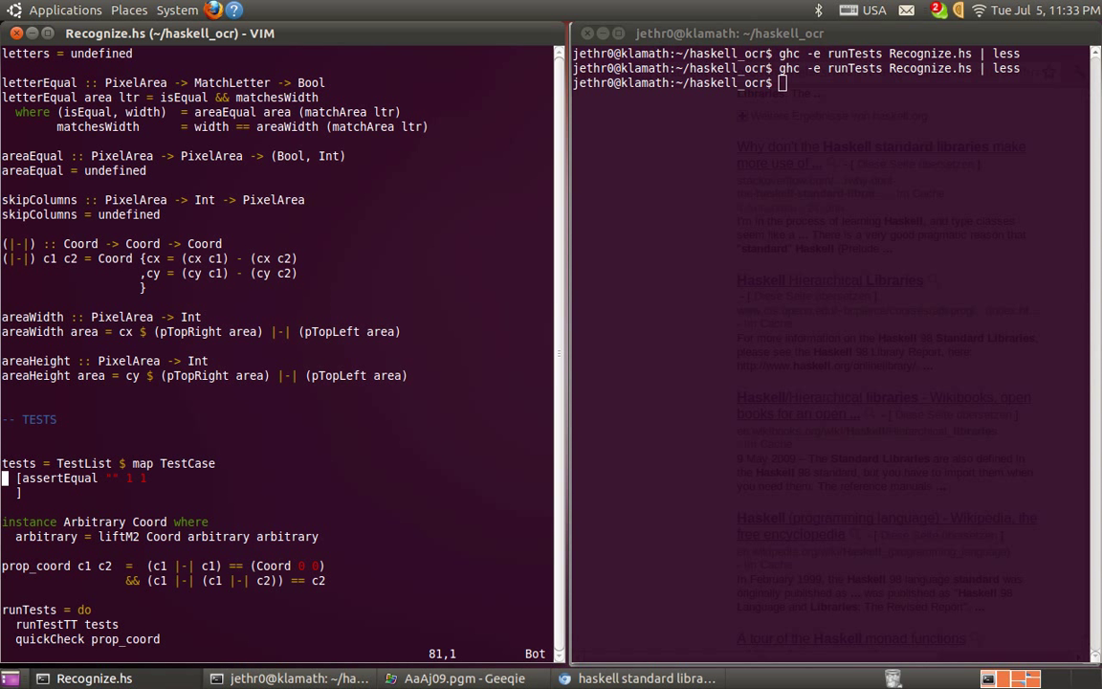
# Step: Retitle the test assertEqual "areaWidth" and begin a where-binding area = PixelArea { pT…
pyautogui.write('areaWidth')
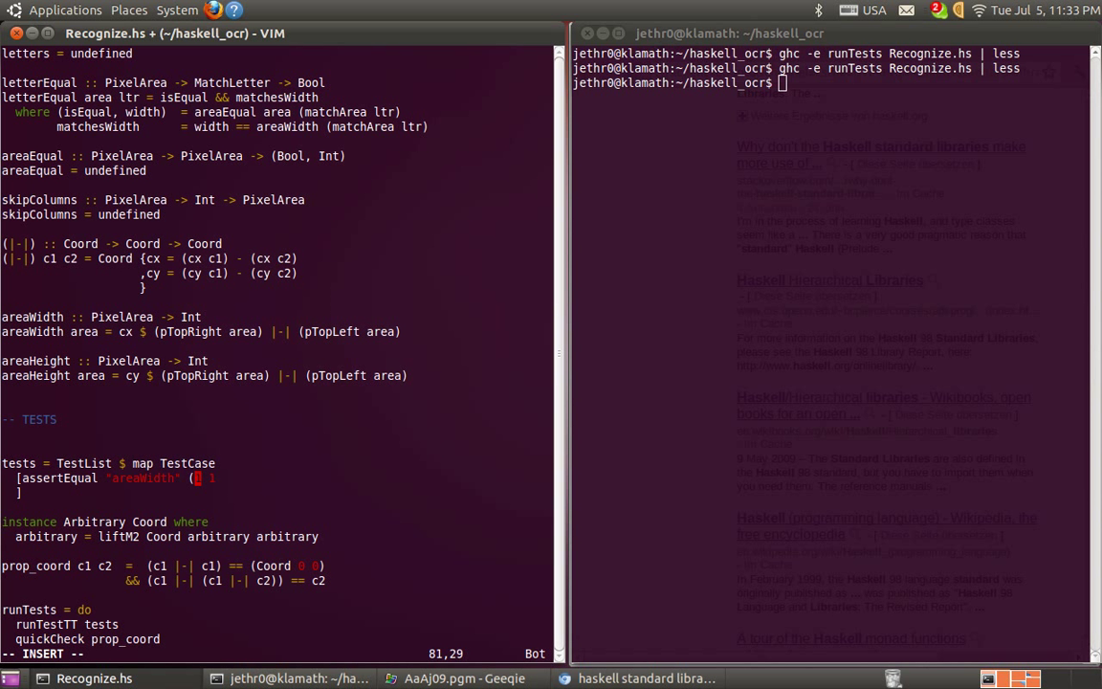
pyautogui.write('Coord')
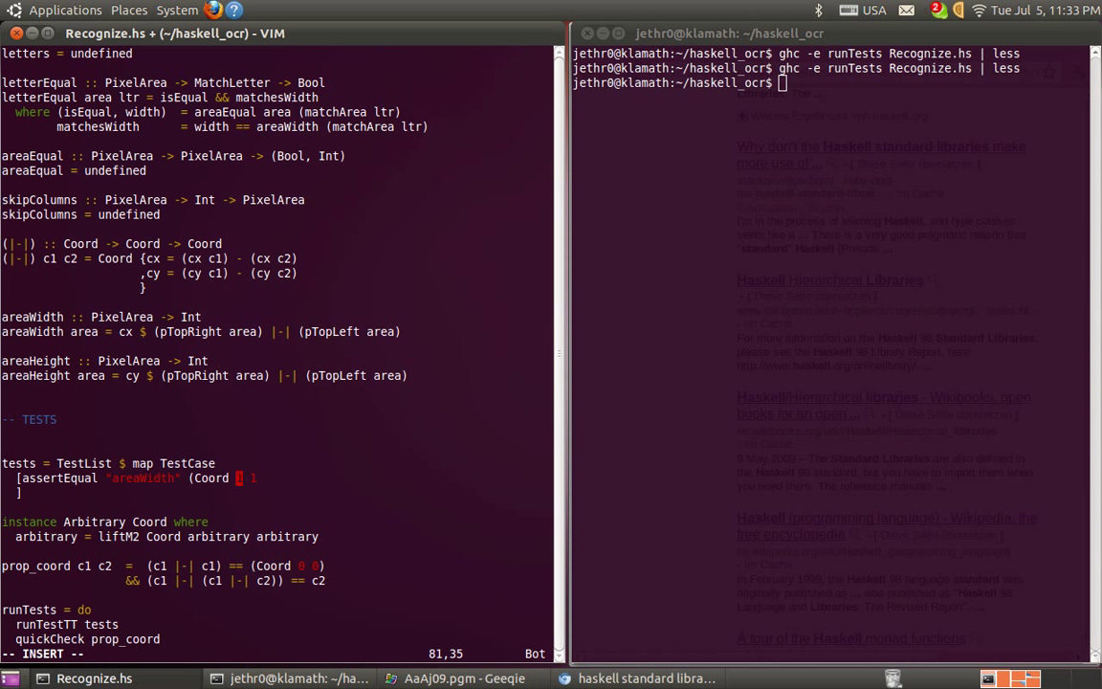
pyautogui.write('1')
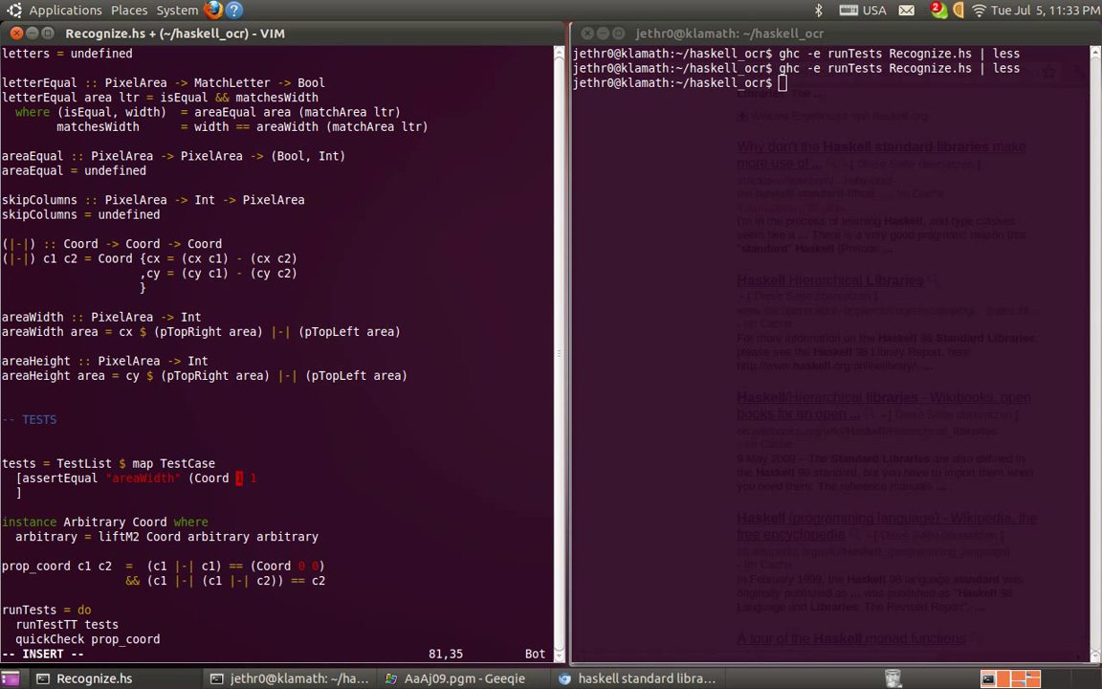
pyautogui.write('1')
pyautogui.write('where')
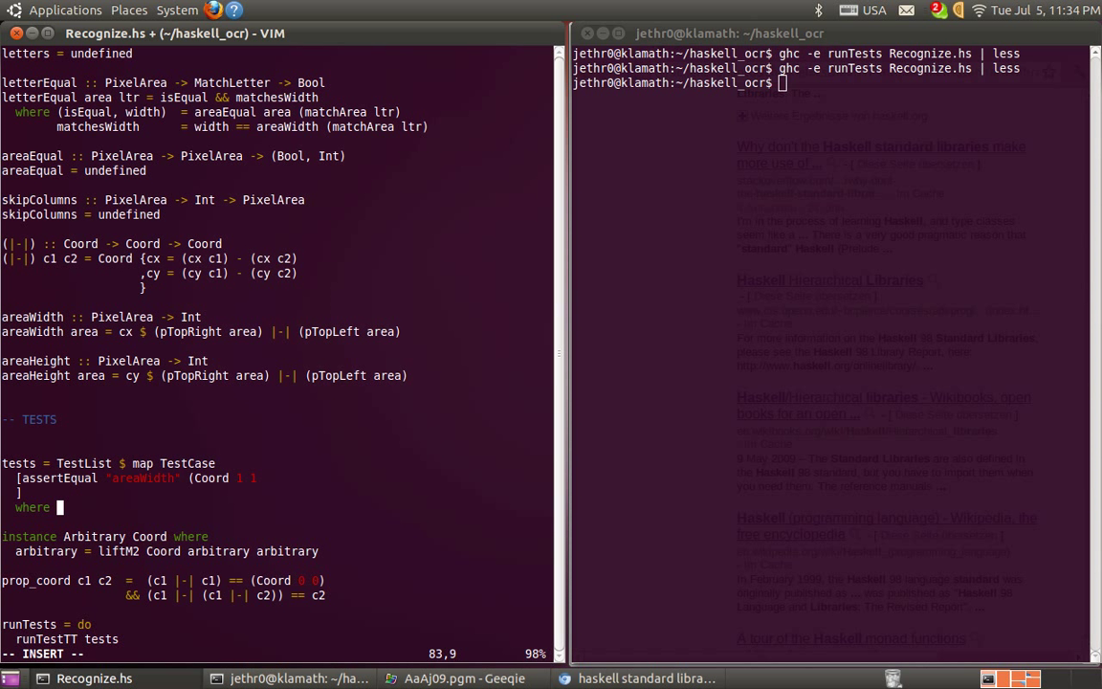
pyautogui.write('area = PixelAre')
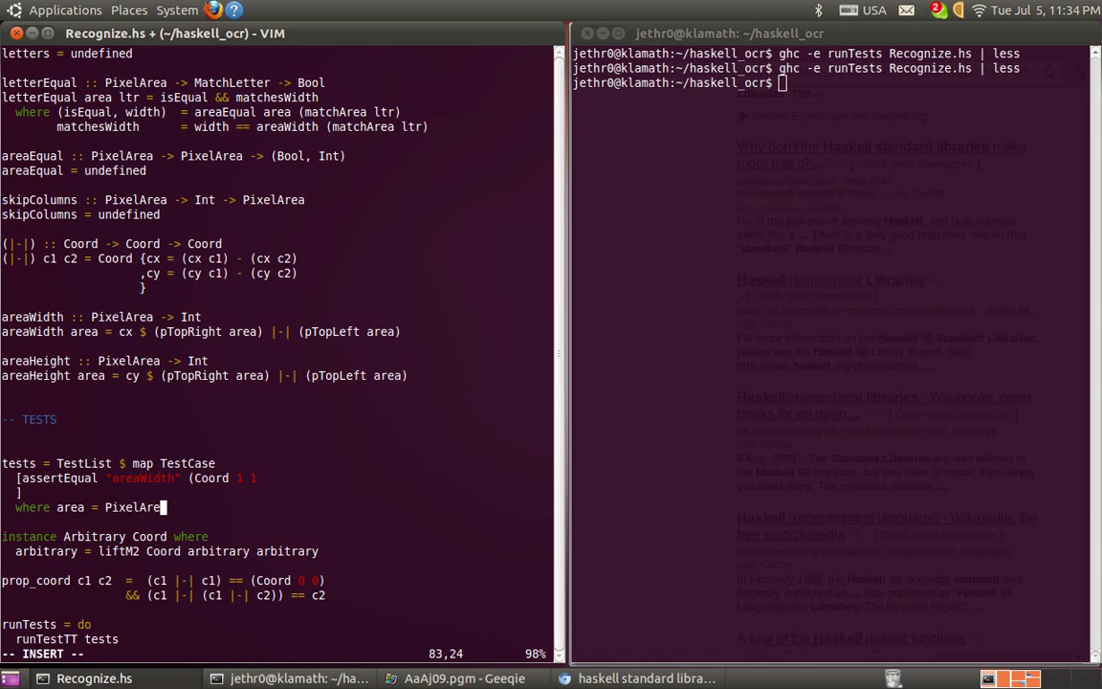
pyautogui.write('{')
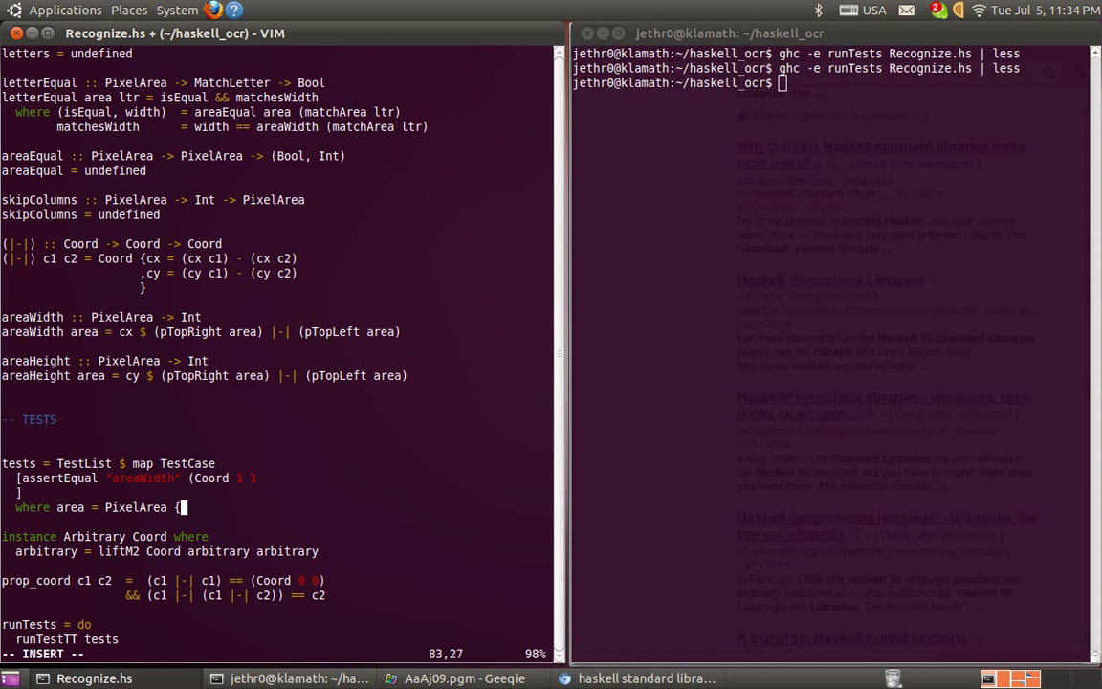
pyautogui.write('pT')
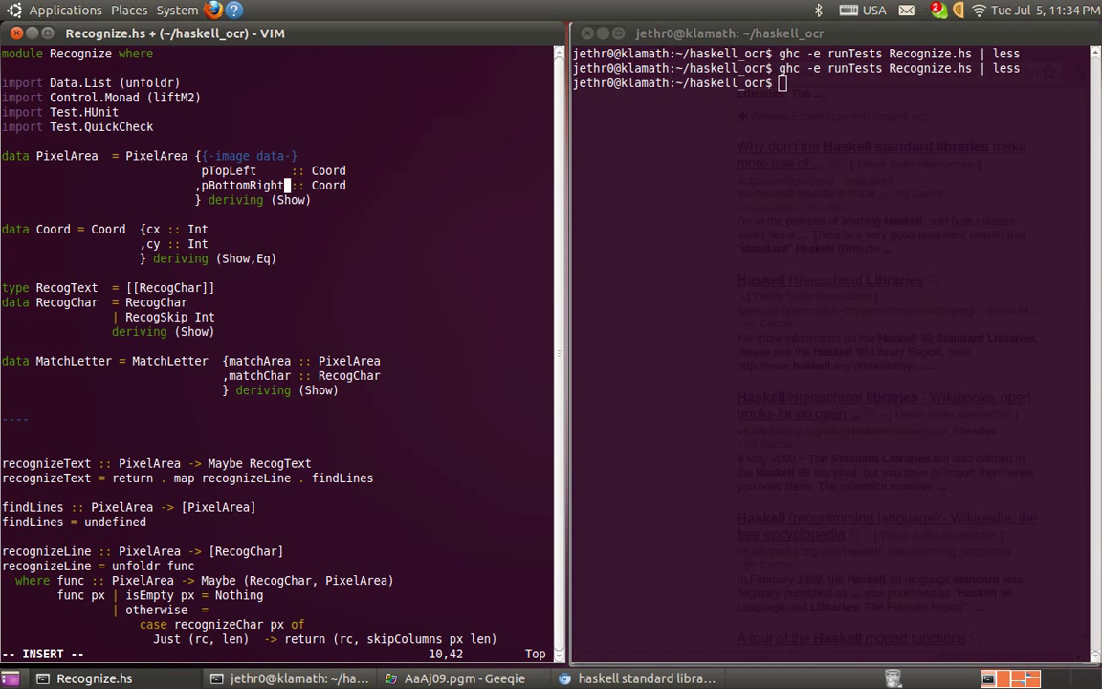
# Step: Rename PixelArea's pTopRight field to pBottomRight, as used by areaWidth and areaHeight
pyautogui.scroll(-3)
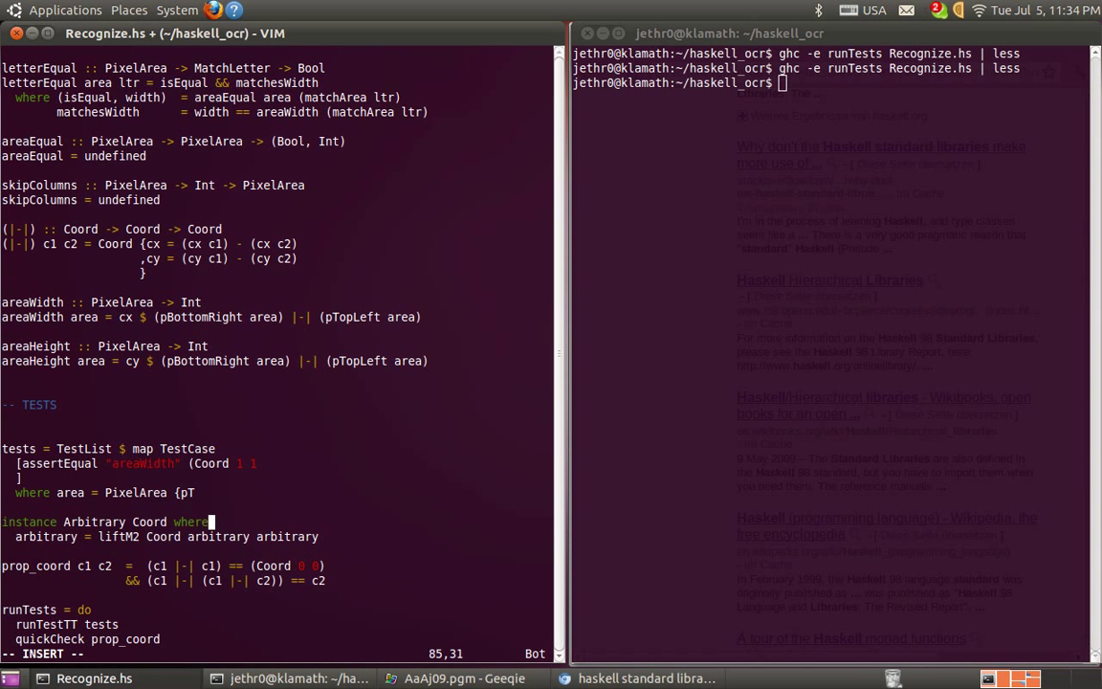
# Step: Fill the sample area with pTopLeft = Coord 1 2 and pBottomRight = Coord 5 6
pyautogui.write('TopLeft =')
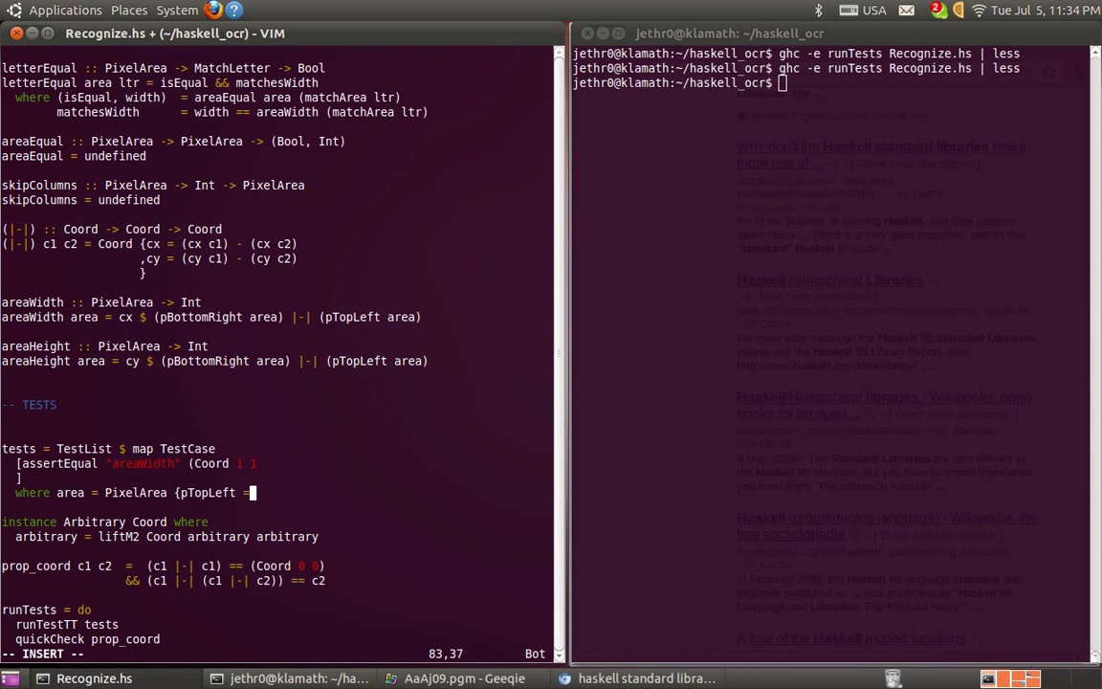
pyautogui.write('Coord 1 2, pBottomRight = Coord 5 6}')
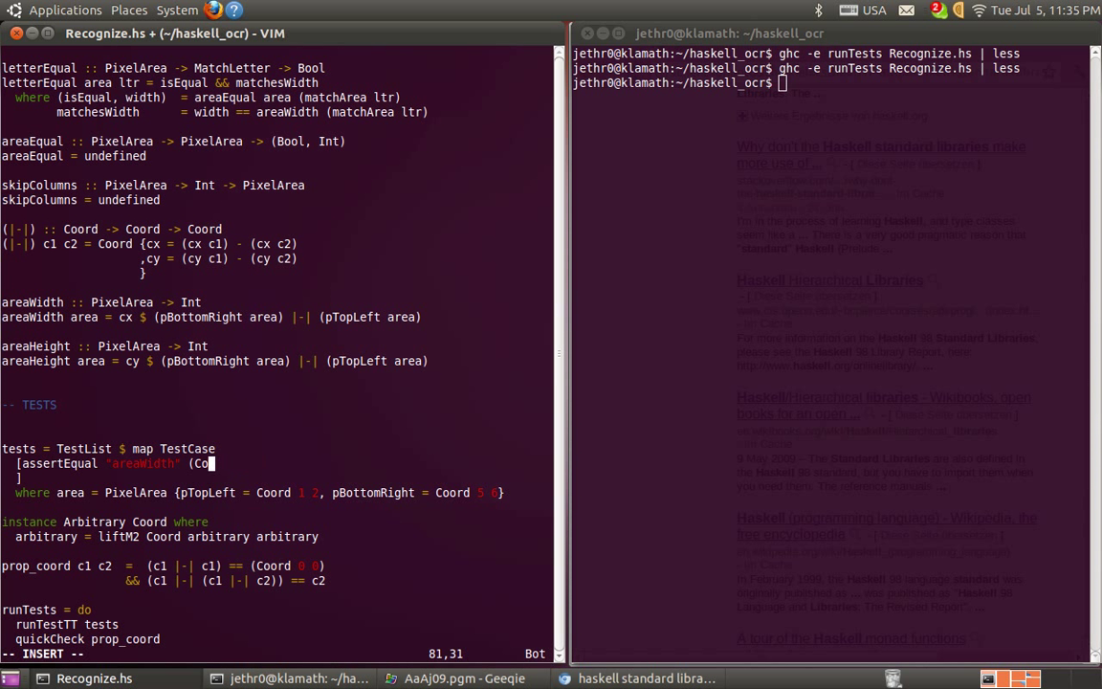
pyautogui.press('BackSpace')
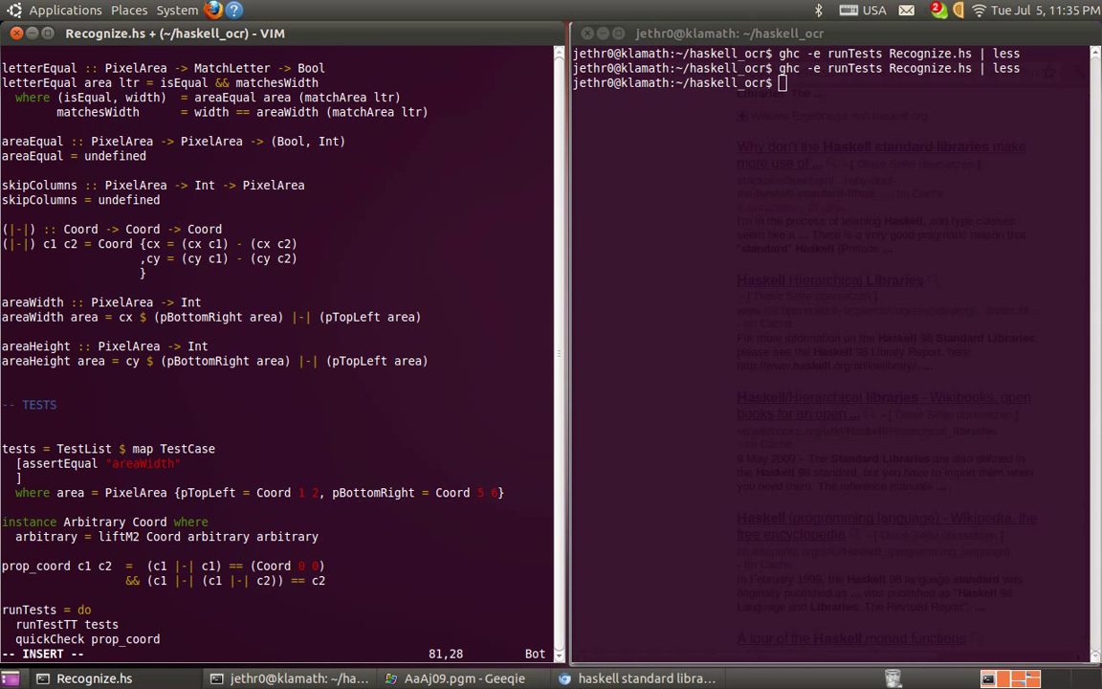
pyautogui.write('. (')
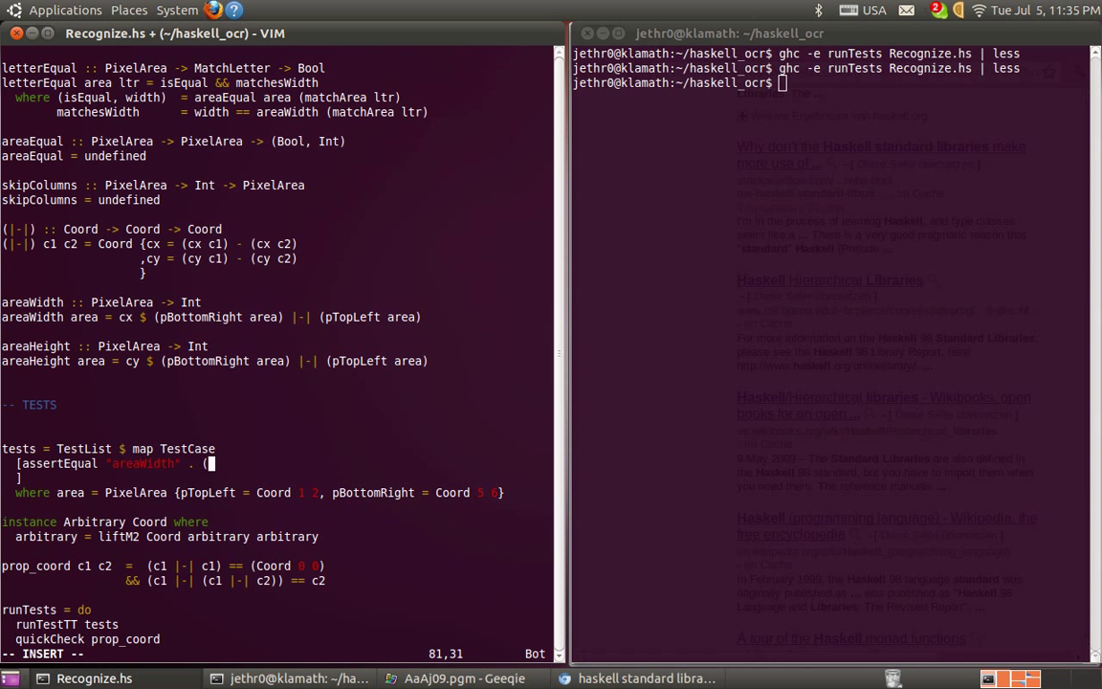
# Step: Make the test read assertEqual "areaWidth" x (areaWidth area)
pyautogui.write('x')
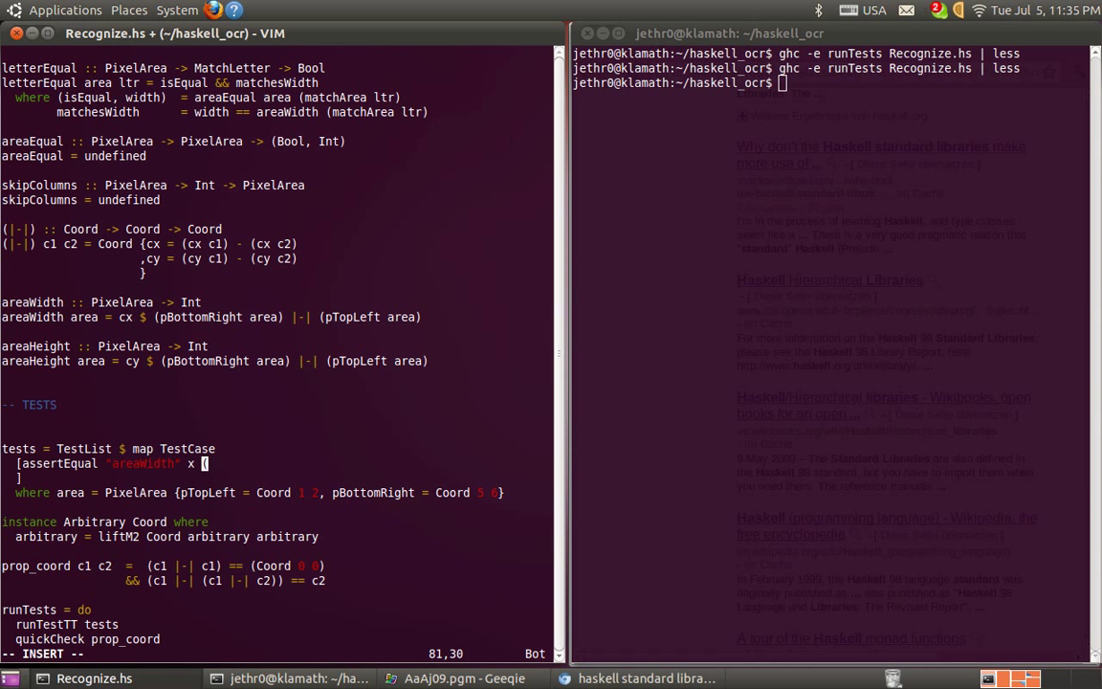
pyautogui.write('area')
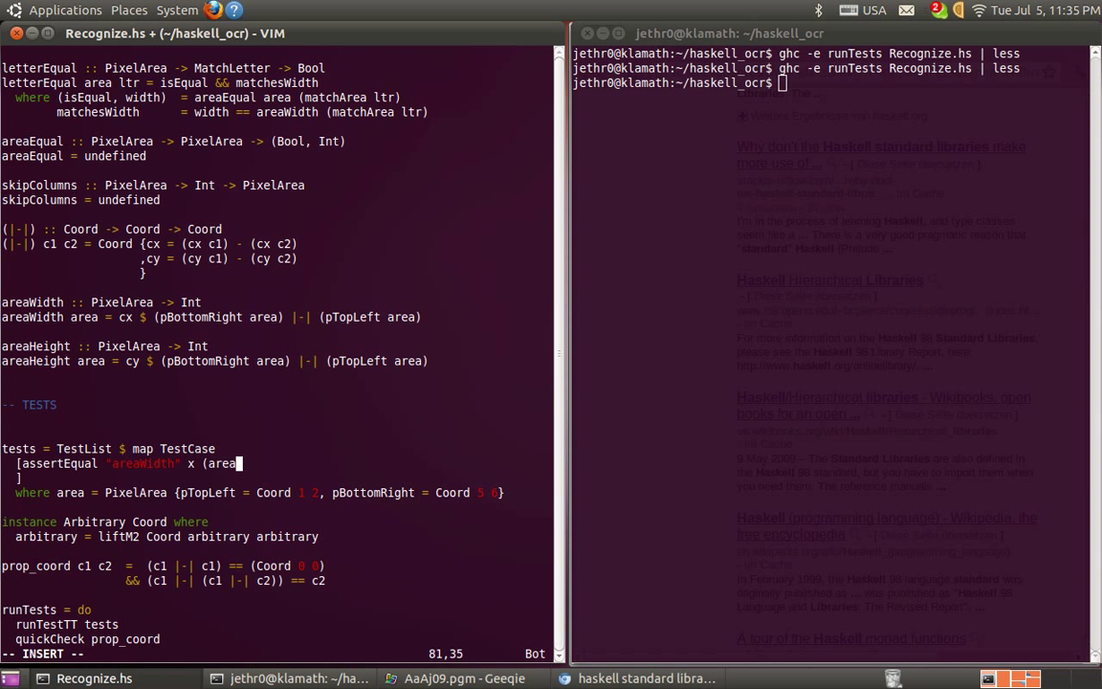
pyautogui.write('Width')
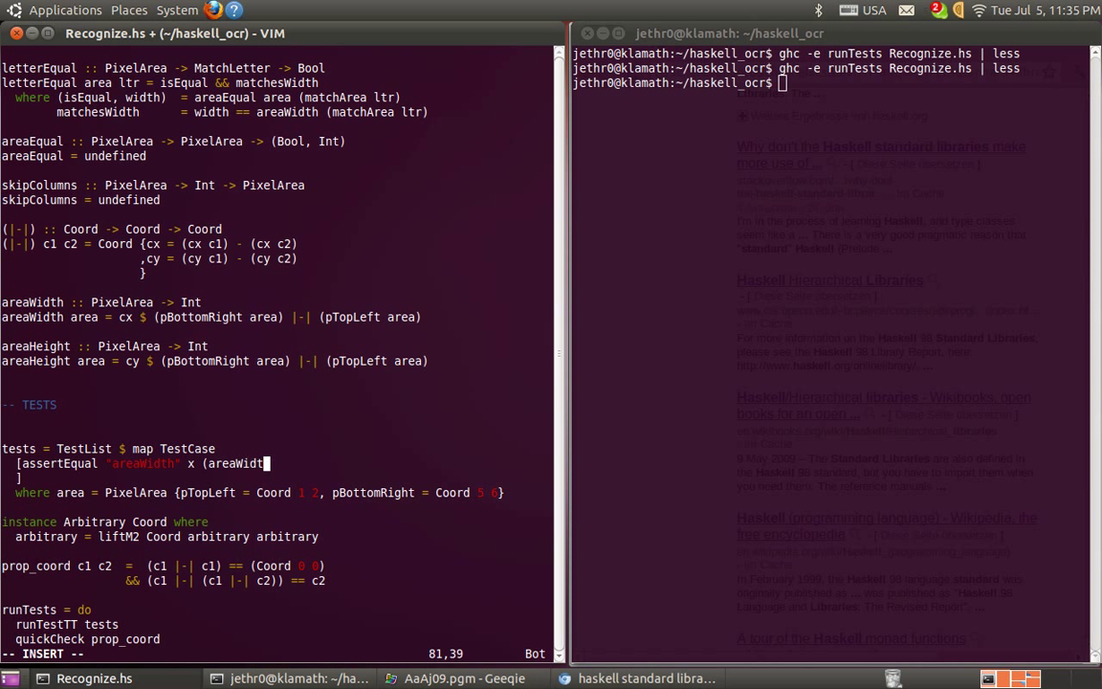
pyautogui.write('area)')
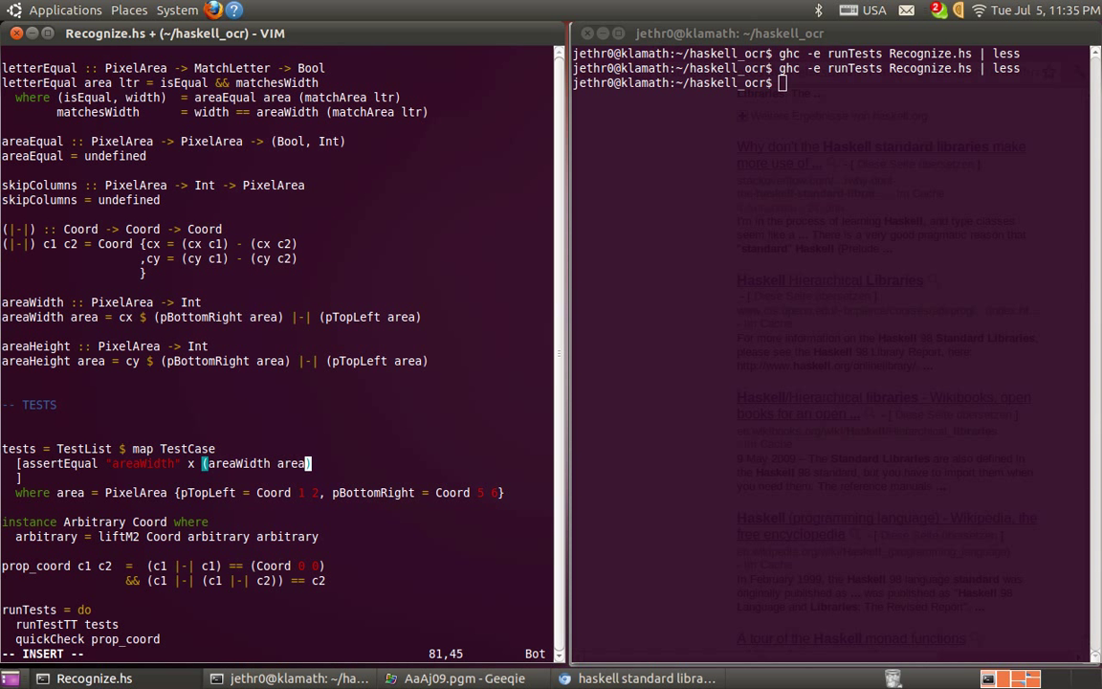
pyautogui.press('Return')
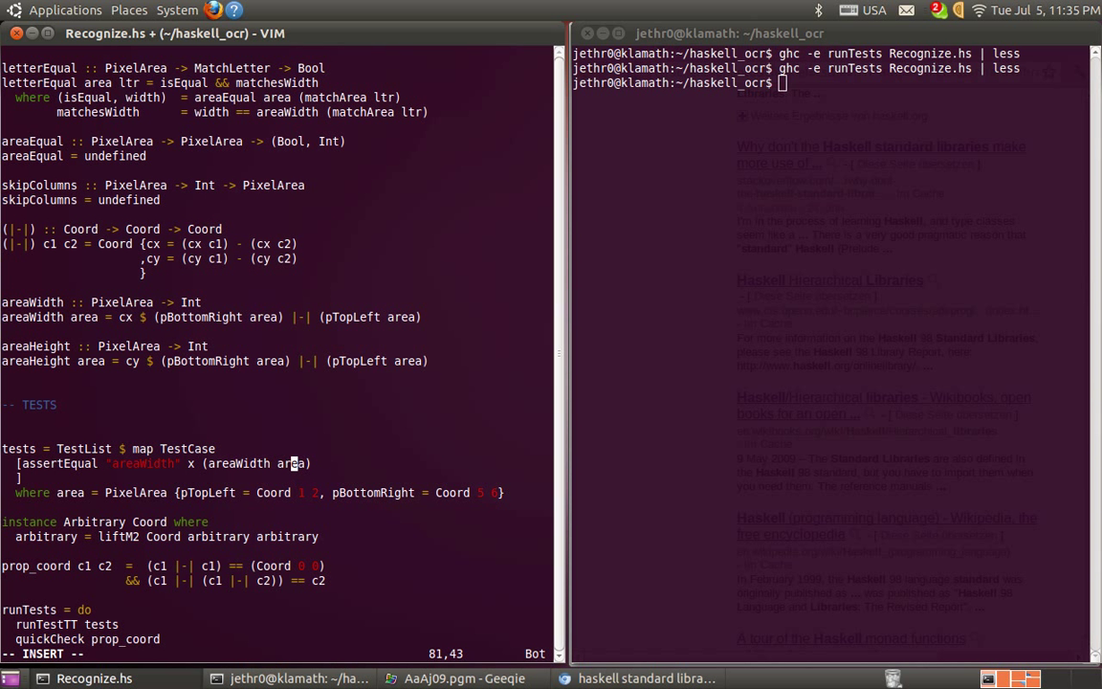
# Step: Expect areaWidth 4, add an areaHeight assertion, and move the bottom-right corner to Coord 5 7
pyautogui.press('Escape')
pyautogui.write('4')
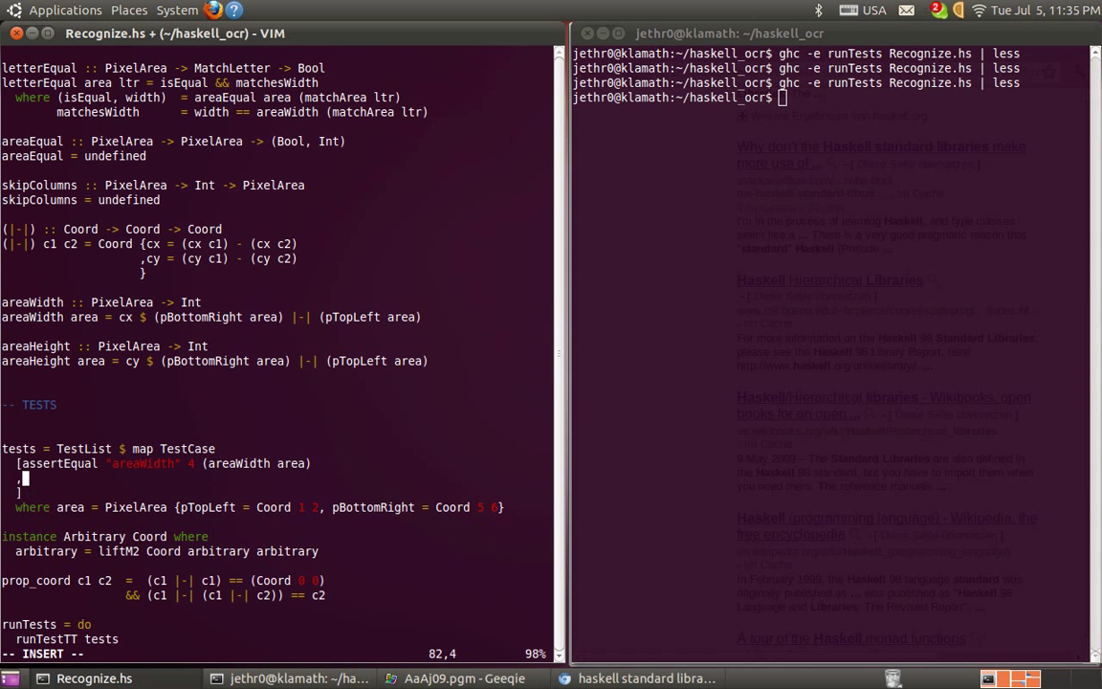
pyautogui.write('assertEqual "')
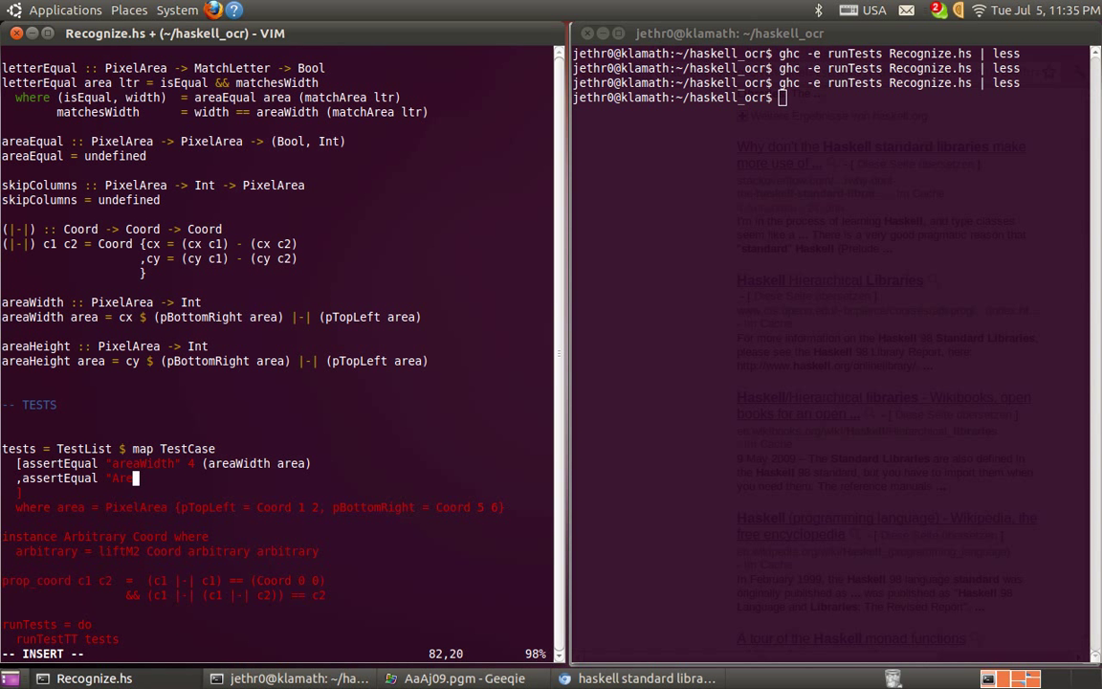
pyautogui.write('areaHeight" x')
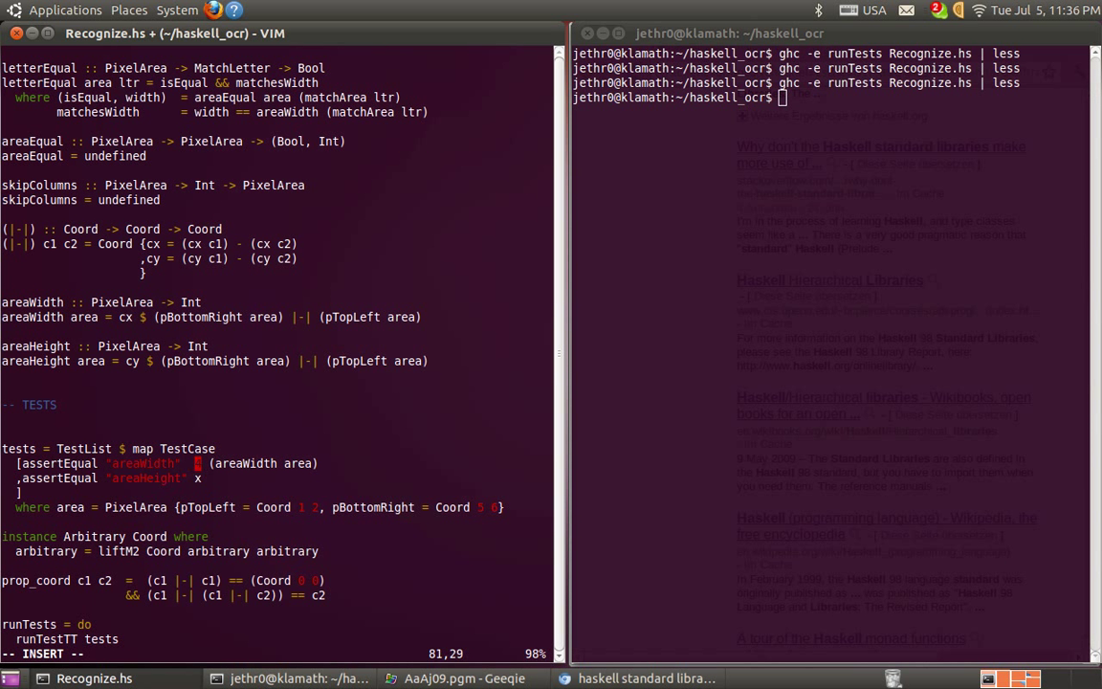
pyautogui.write('4')
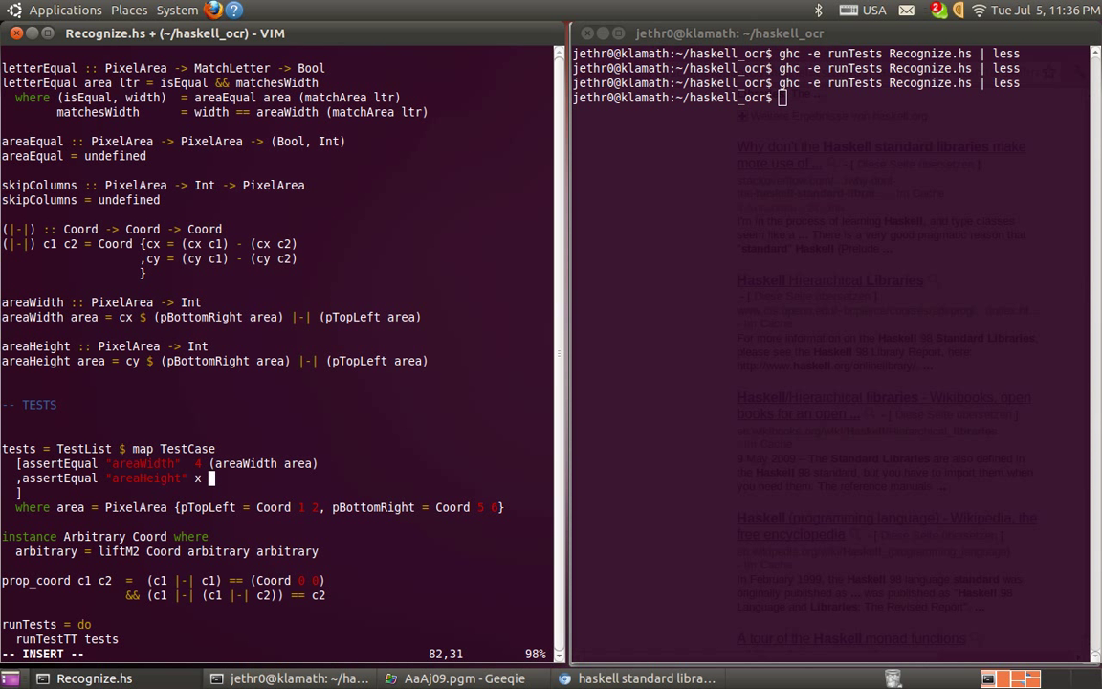
pyautogui.write('(areaHeight area')
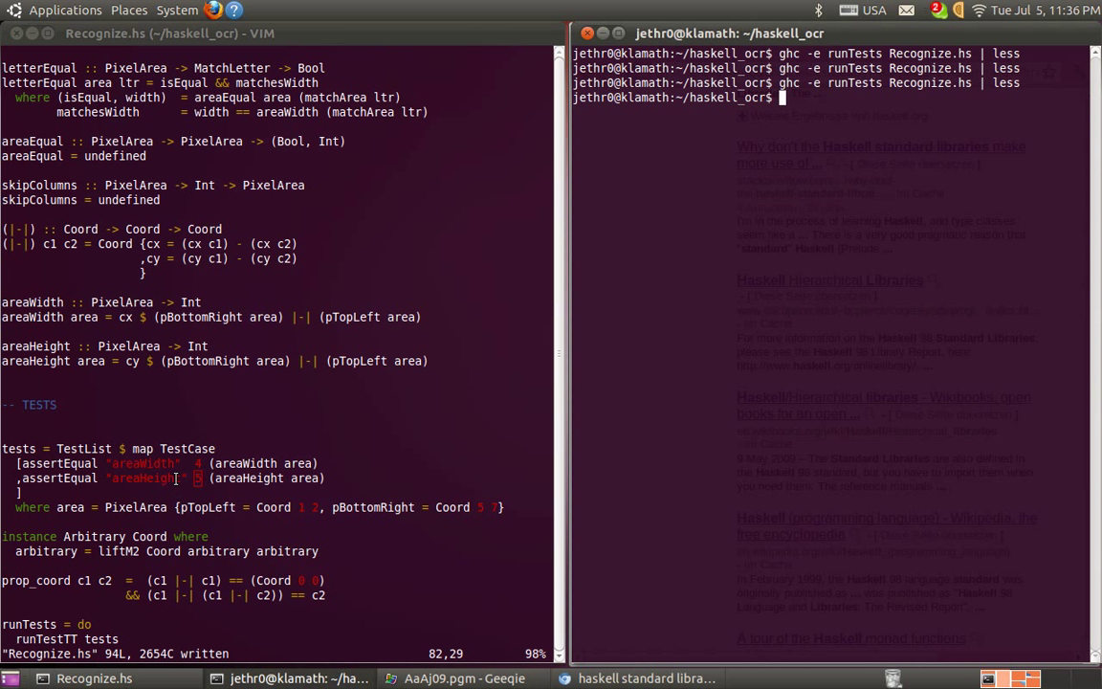
# Step: Rerun ghc -e runTests Recognize.hs and set the areaHeight test to expect 5
pyautogui.press('Return')
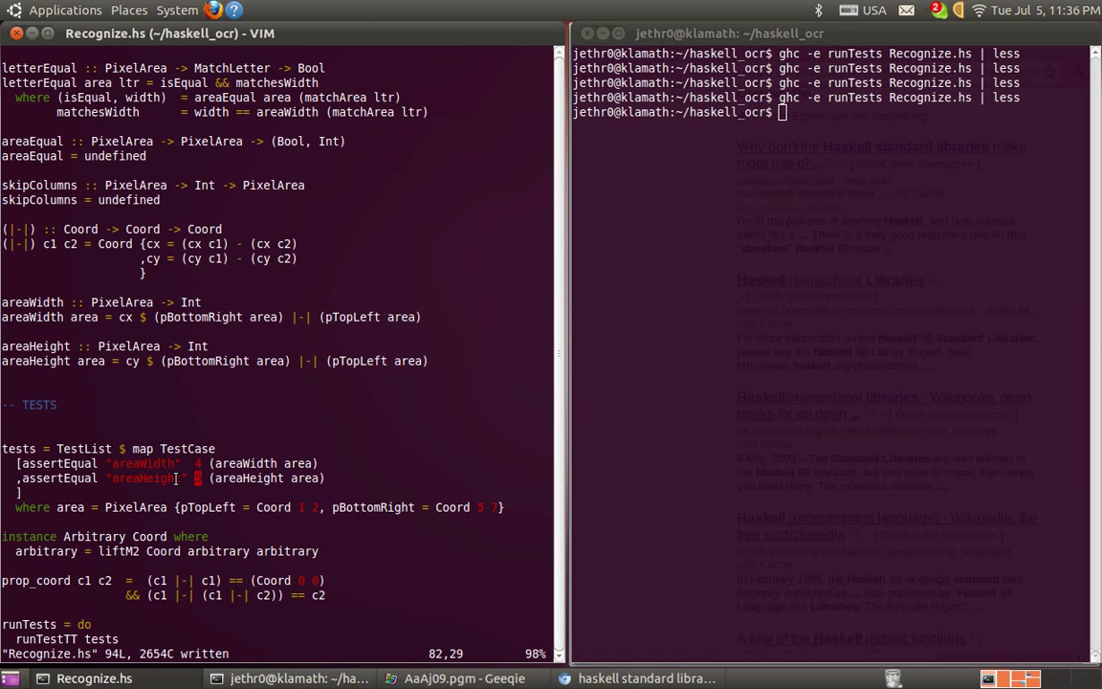
pyautogui.write('5')
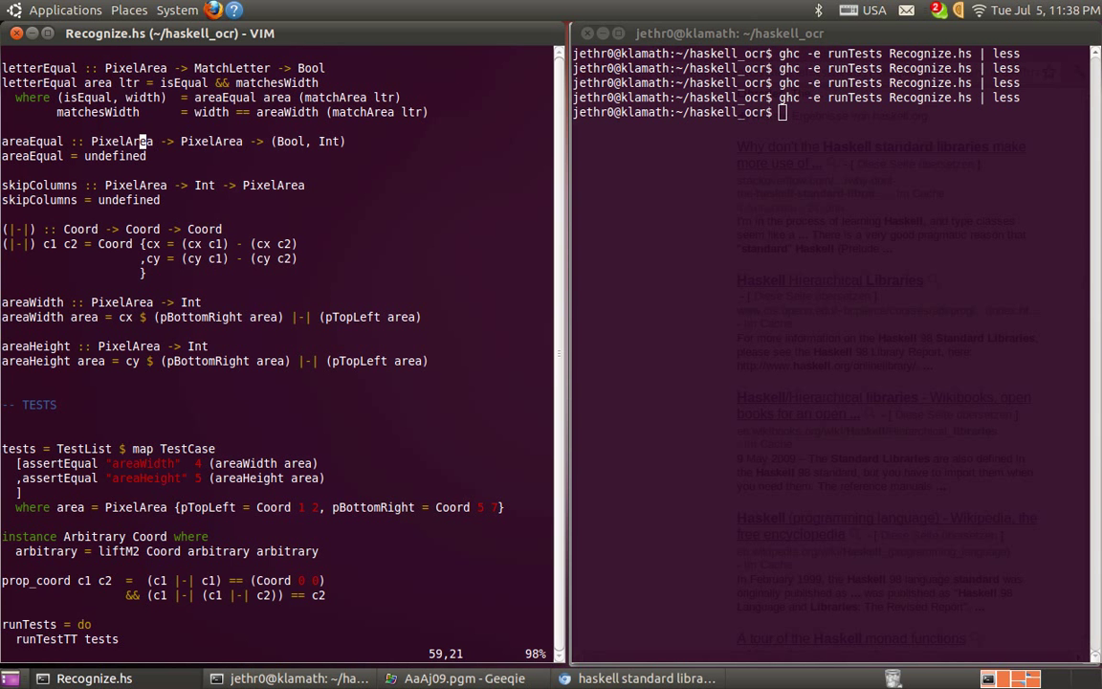
pyautogui.moveTo(786, 434)
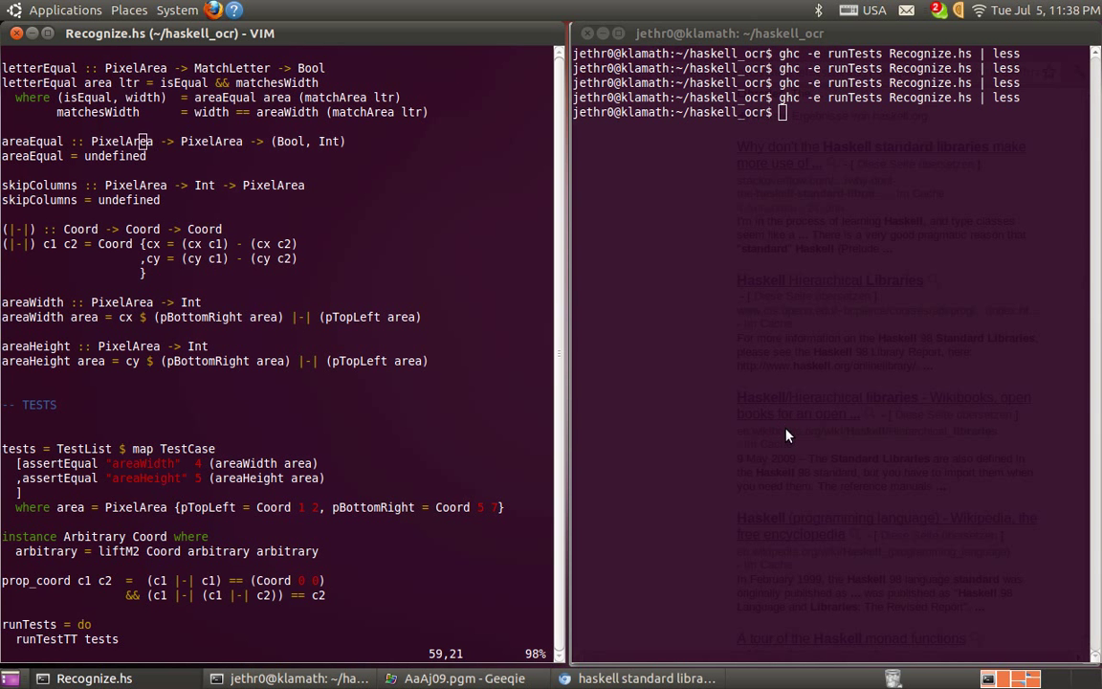
# Step: Open the pgm-0.1.3 Graphics.Pgm docs and check pgmToArray's UArray (Int, Int) return type
pyautogui.click(645, 677)
pyautogui.write('hask')
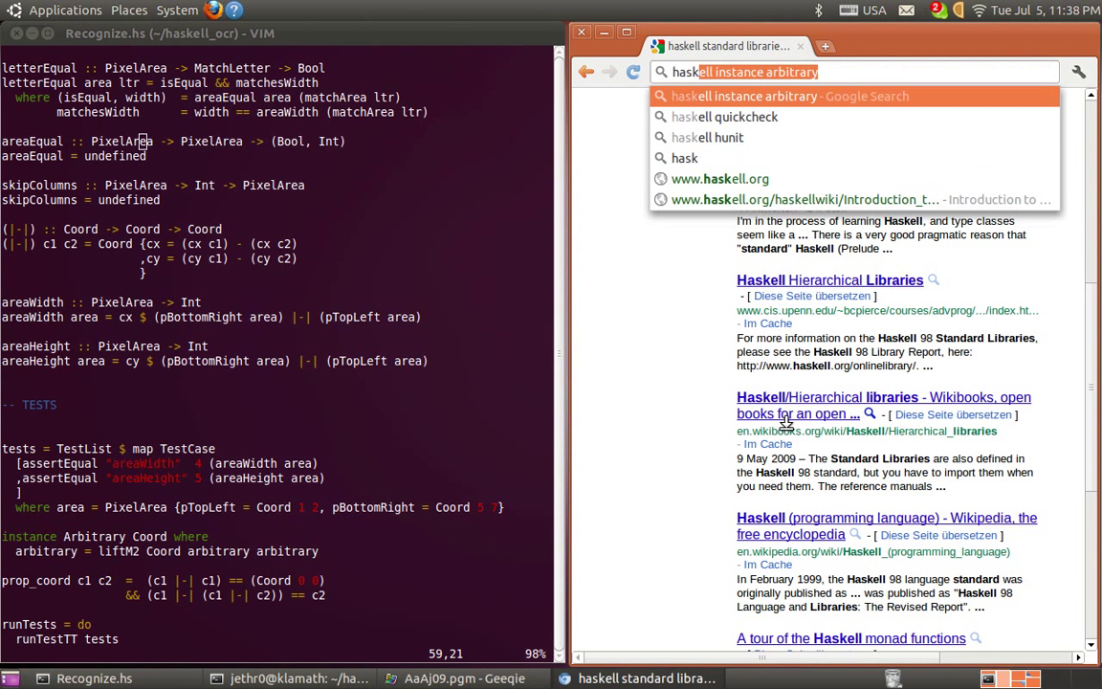
pyautogui.press('Return')
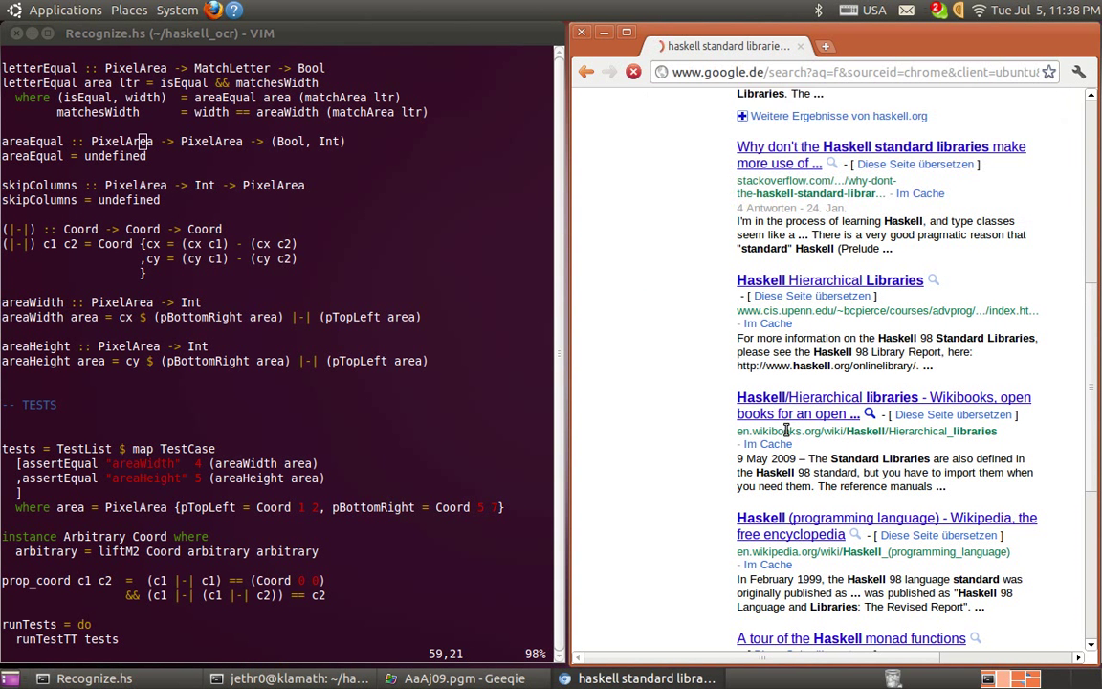
pyautogui.click(808, 206)
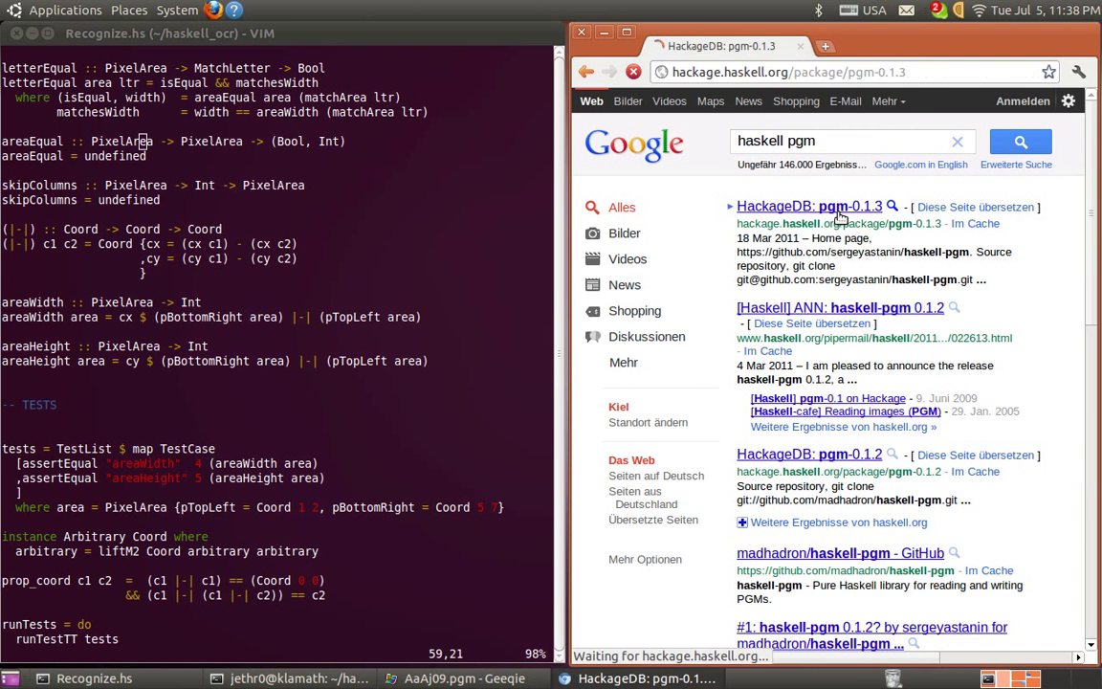
pyautogui.click(808, 206)
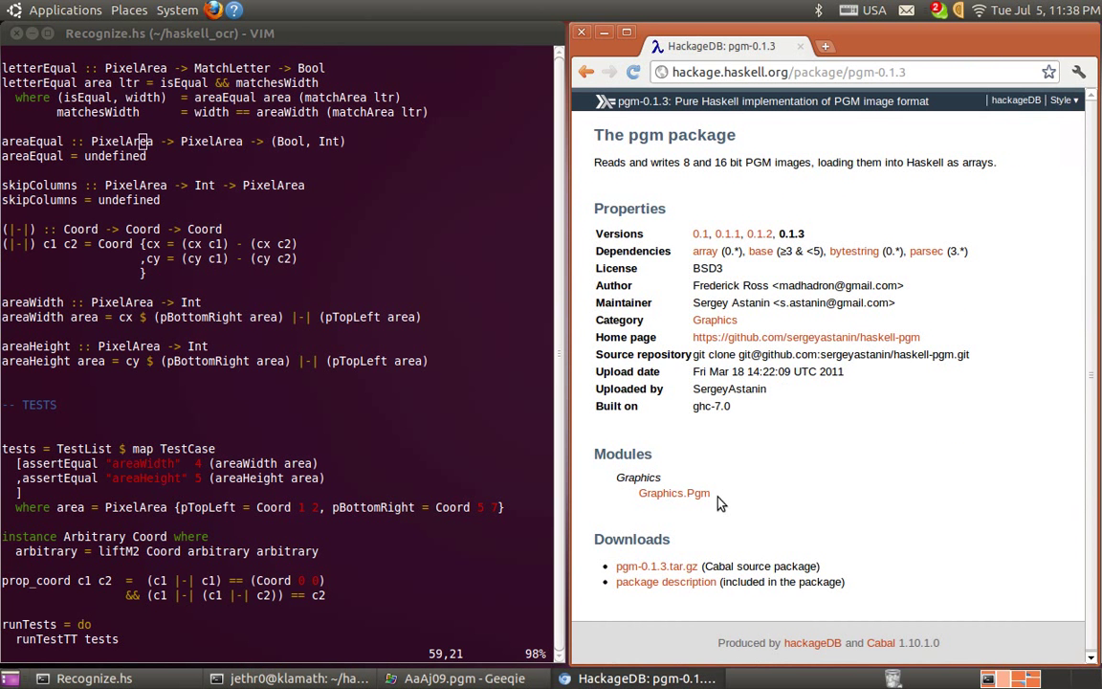
pyautogui.click(673, 493)
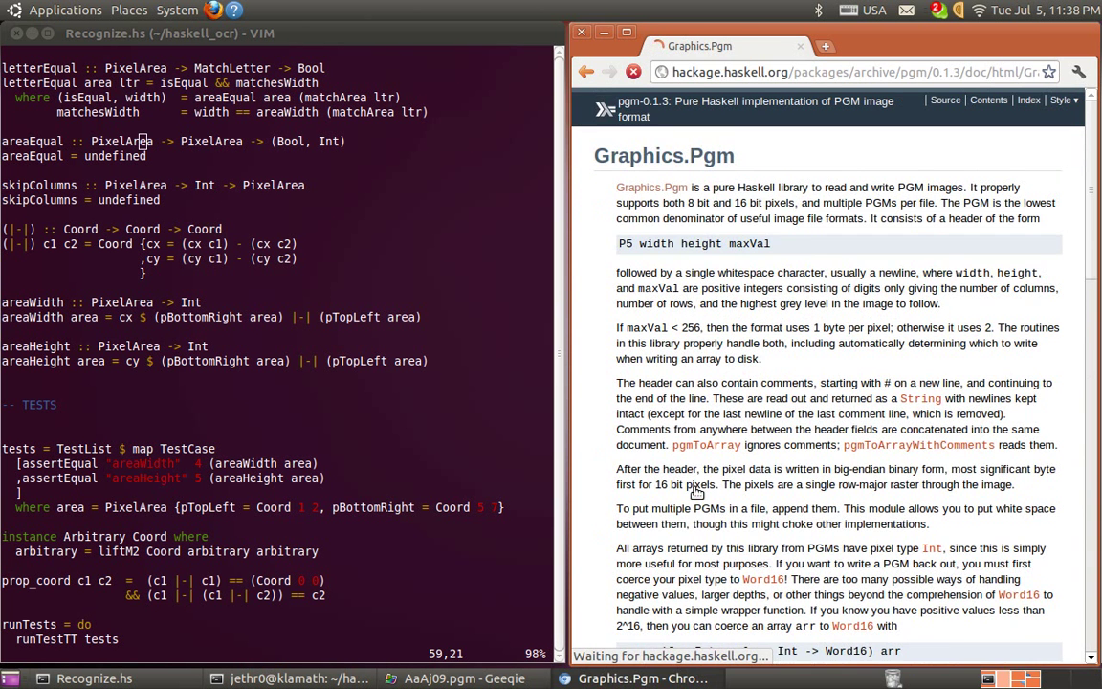
pyautogui.scroll(-3)
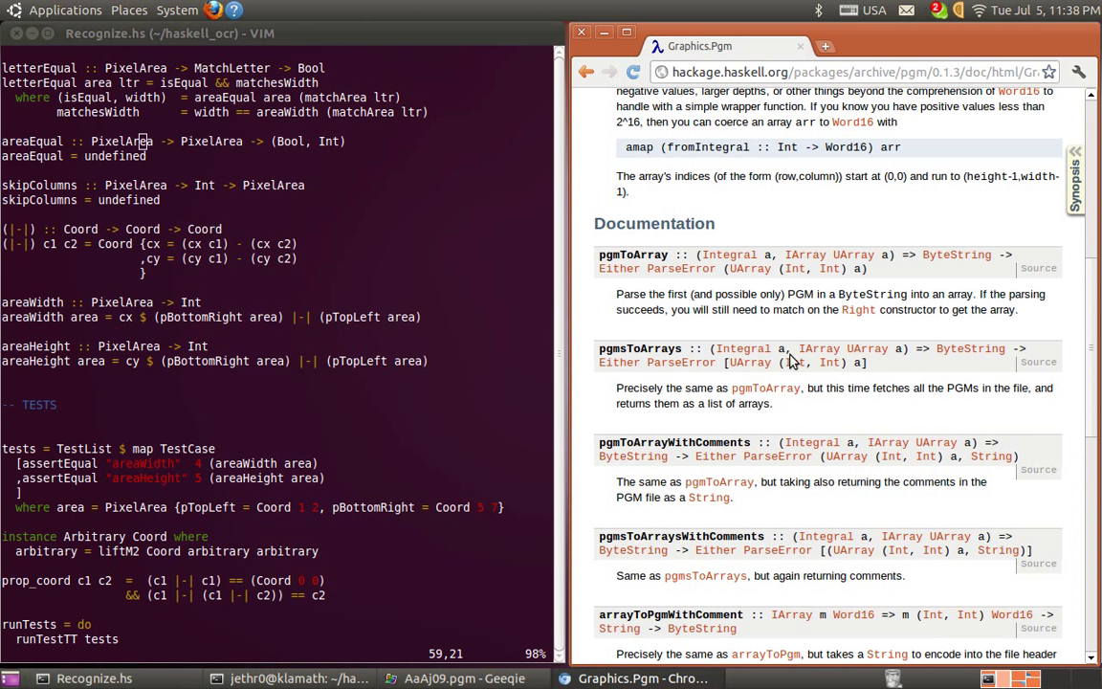
pyautogui.moveTo(793, 269)
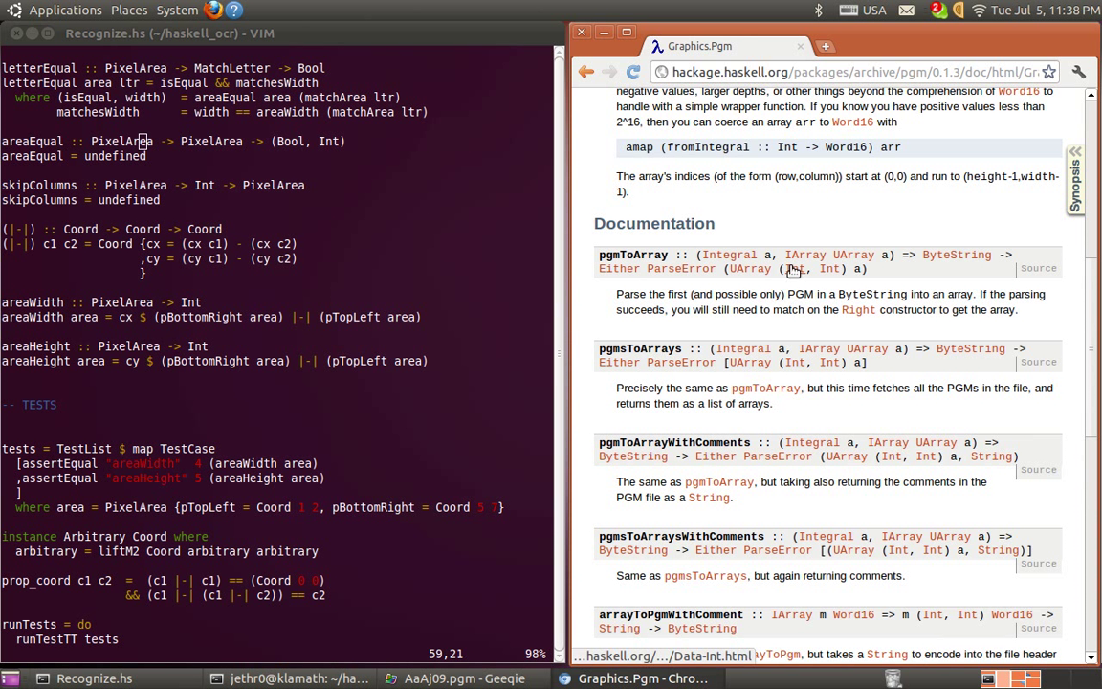
pyautogui.moveTo(803, 254)
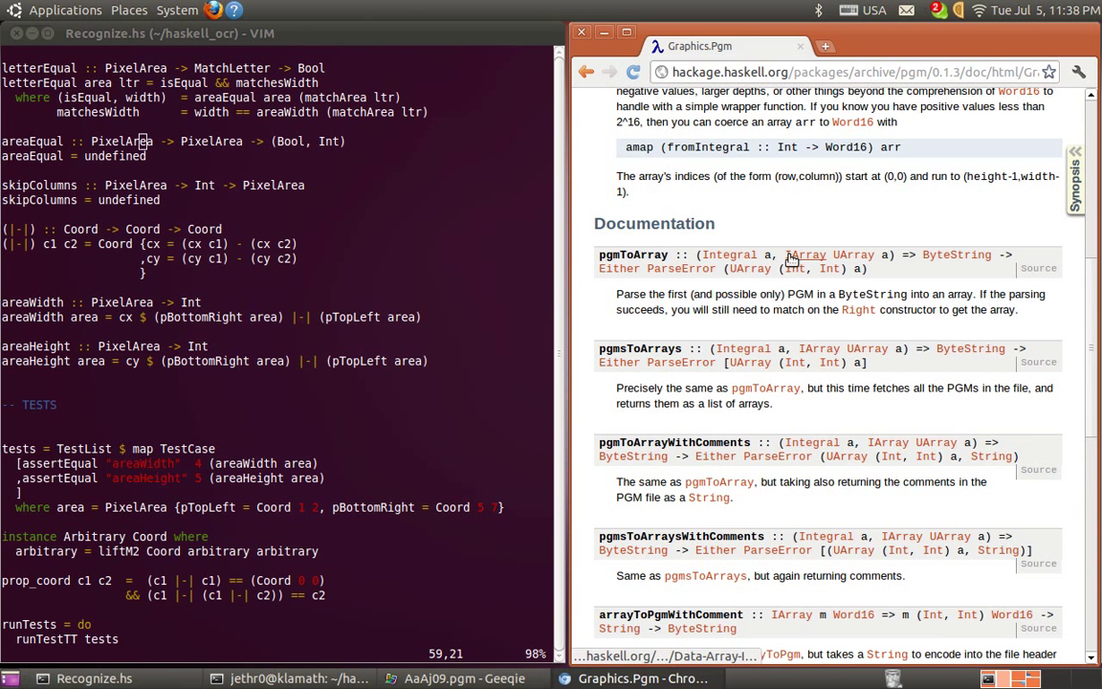
pyautogui.scroll(-3)
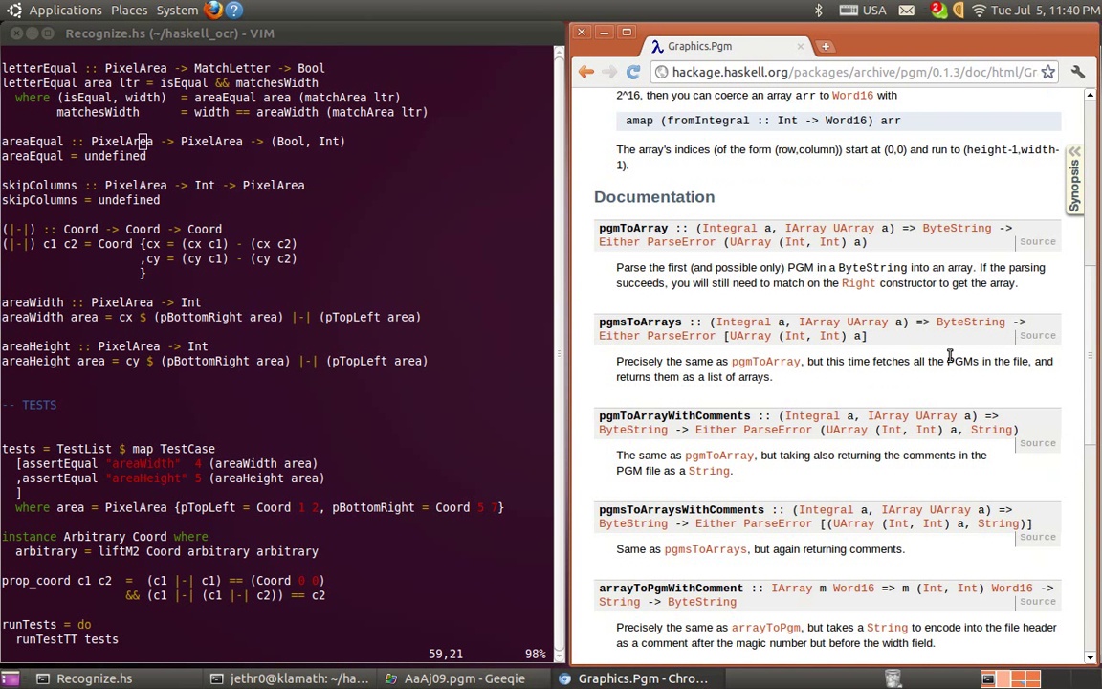
pyautogui.moveTo(773, 261)
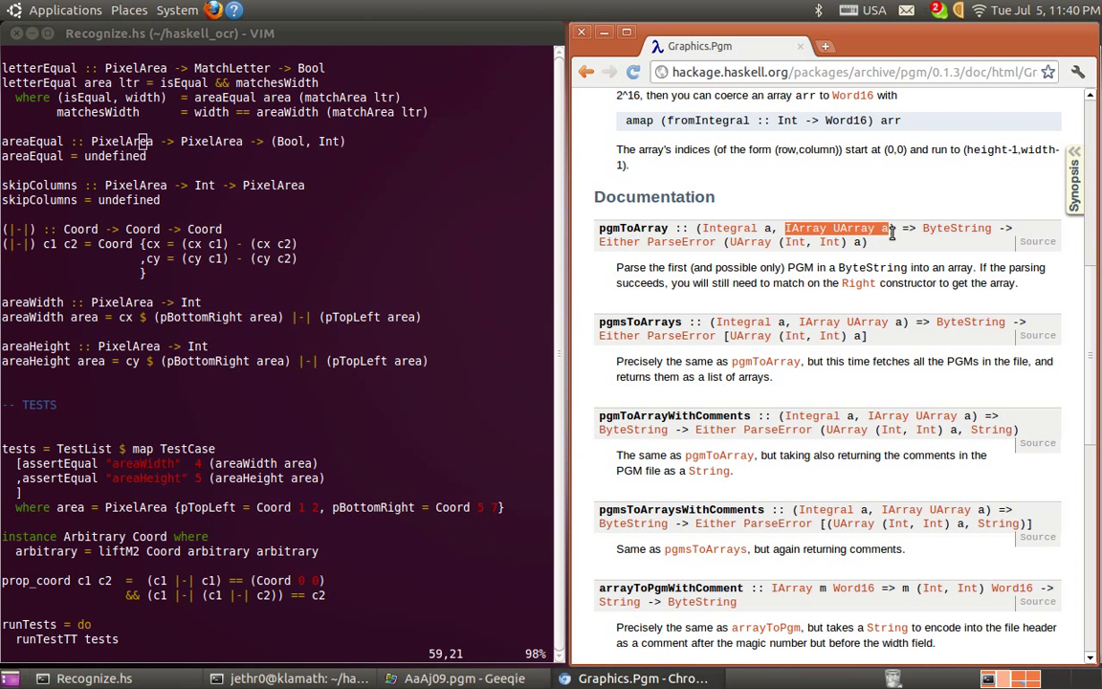
pyautogui.moveTo(867, 242)
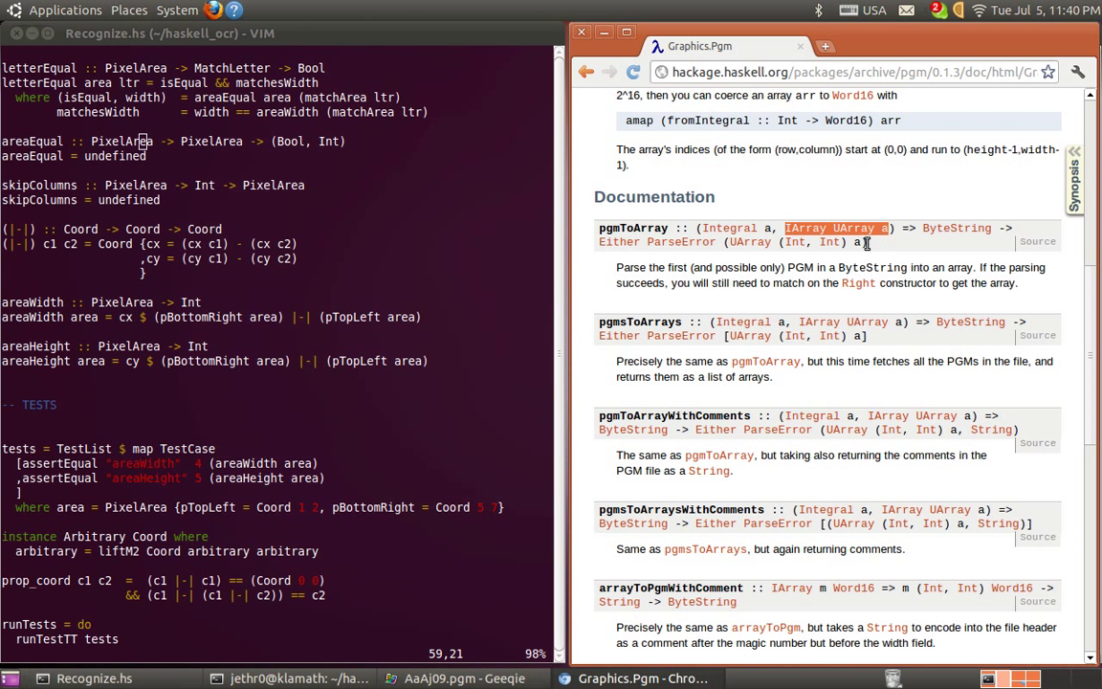
pyautogui.moveTo(595, 250)
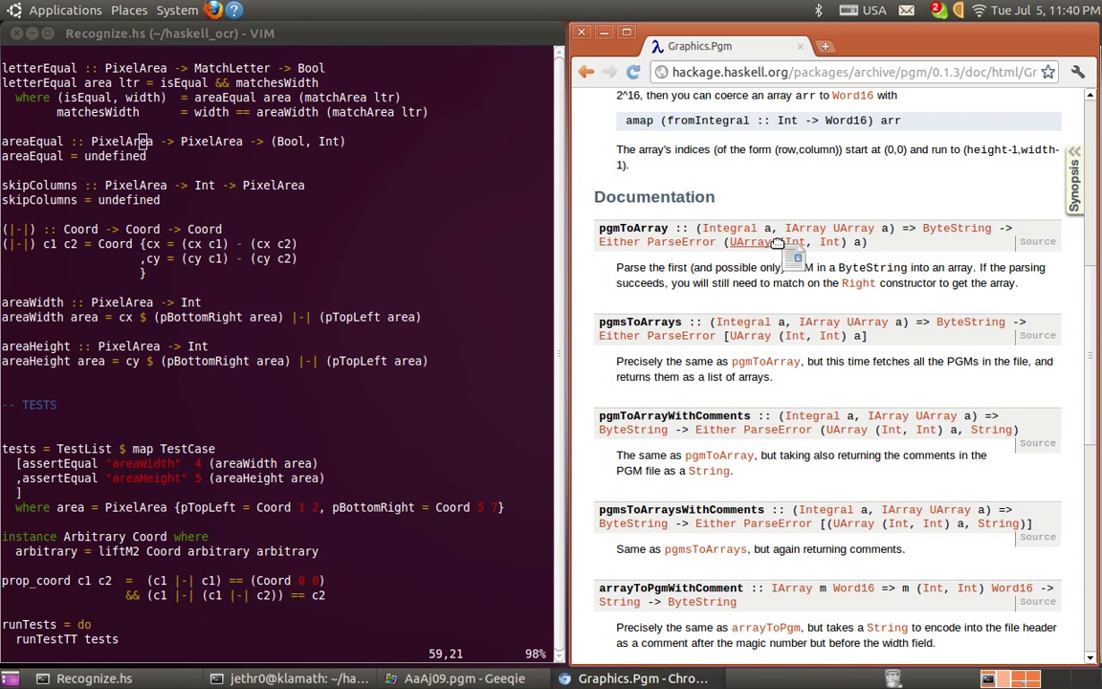
pyautogui.moveTo(797, 241)
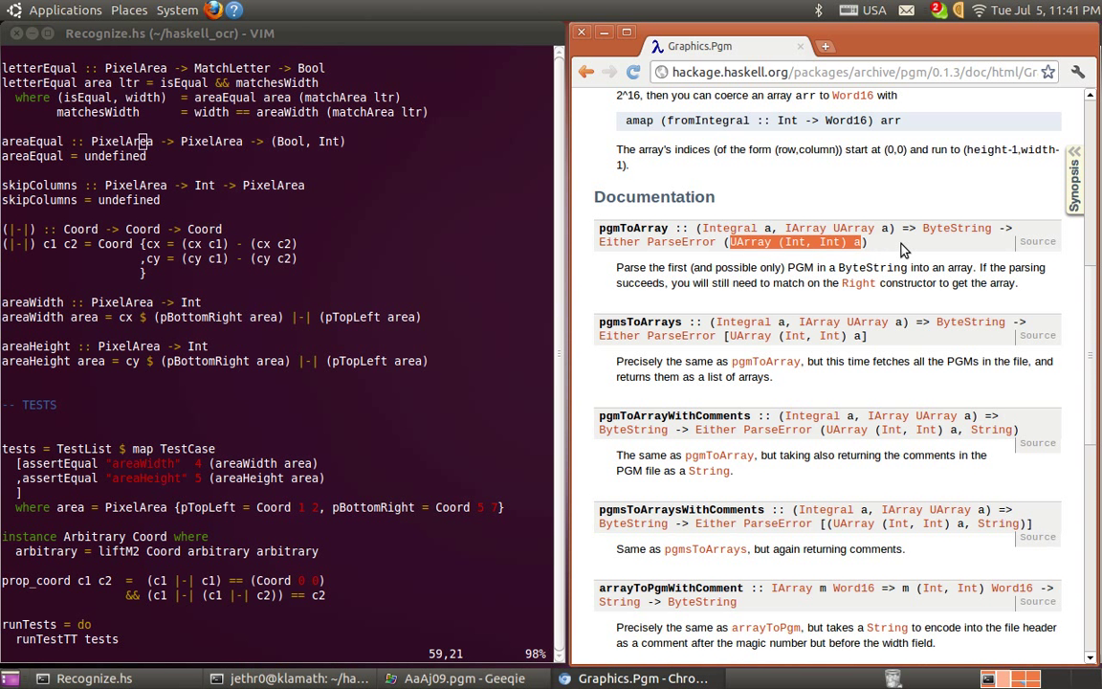
pyautogui.click(471, 316)
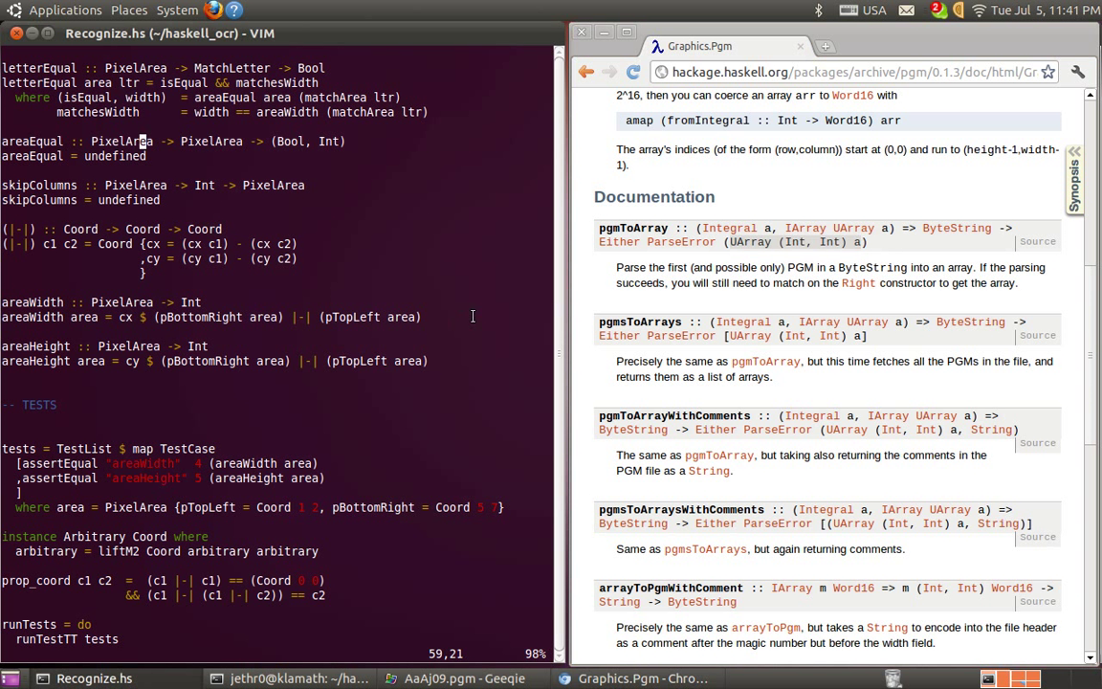
# Step: Add the field pPixels :: Arr.UArray (Int,Int) Int to PixelArea and save
pyautogui.scroll(3)
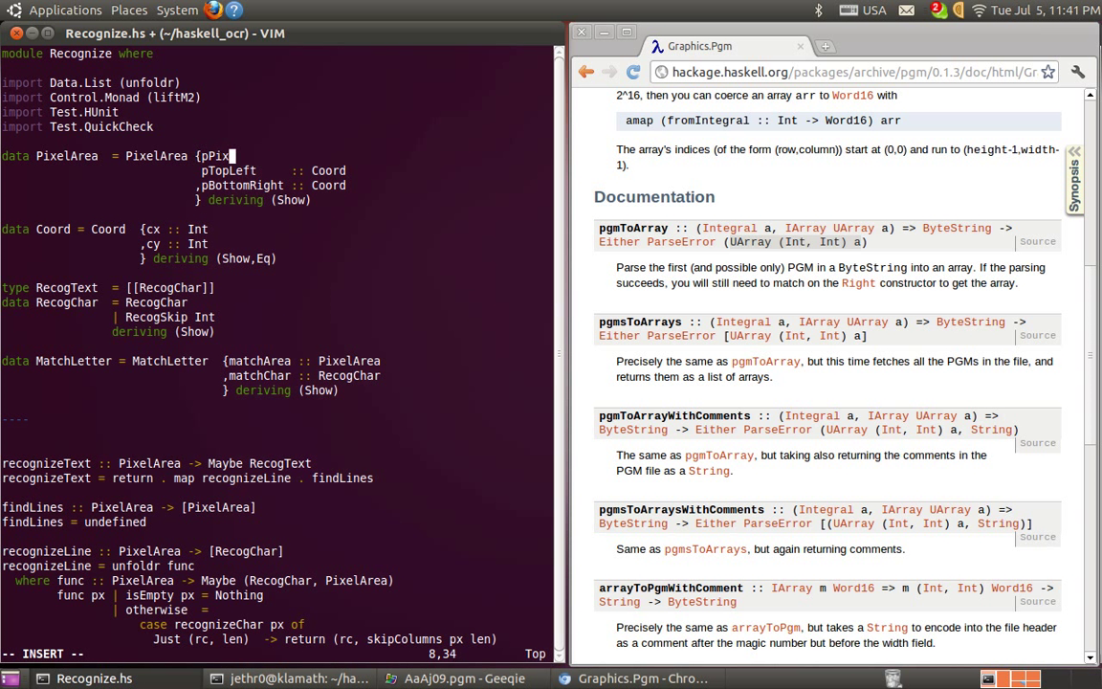
pyautogui.write('els     ::')
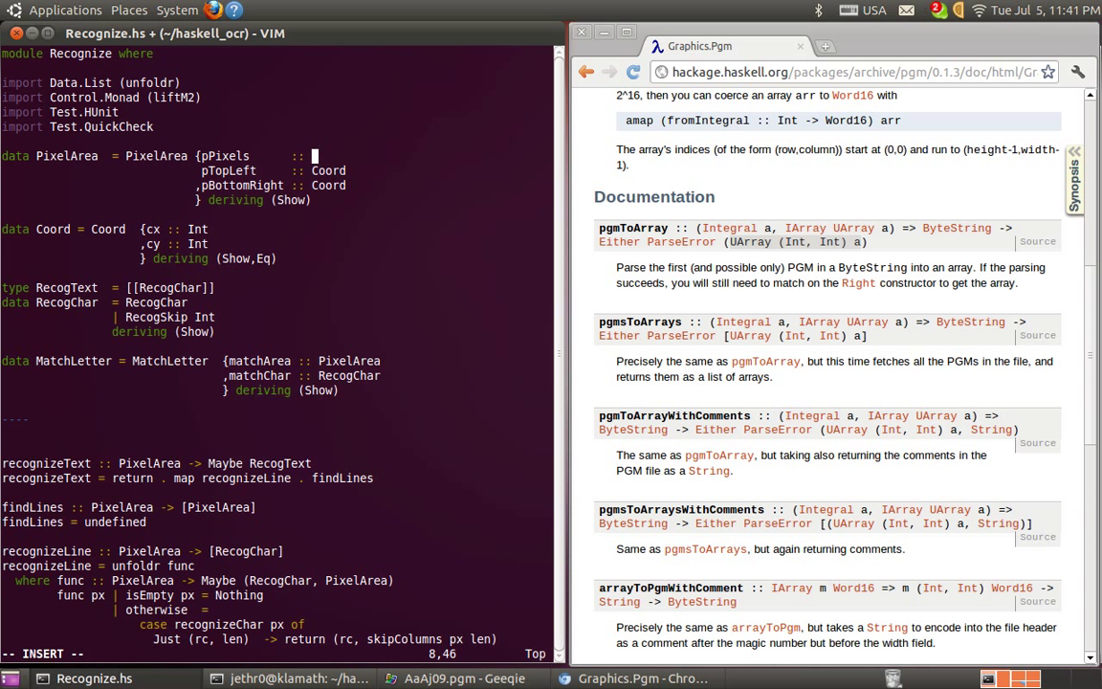
pyautogui.write('U')
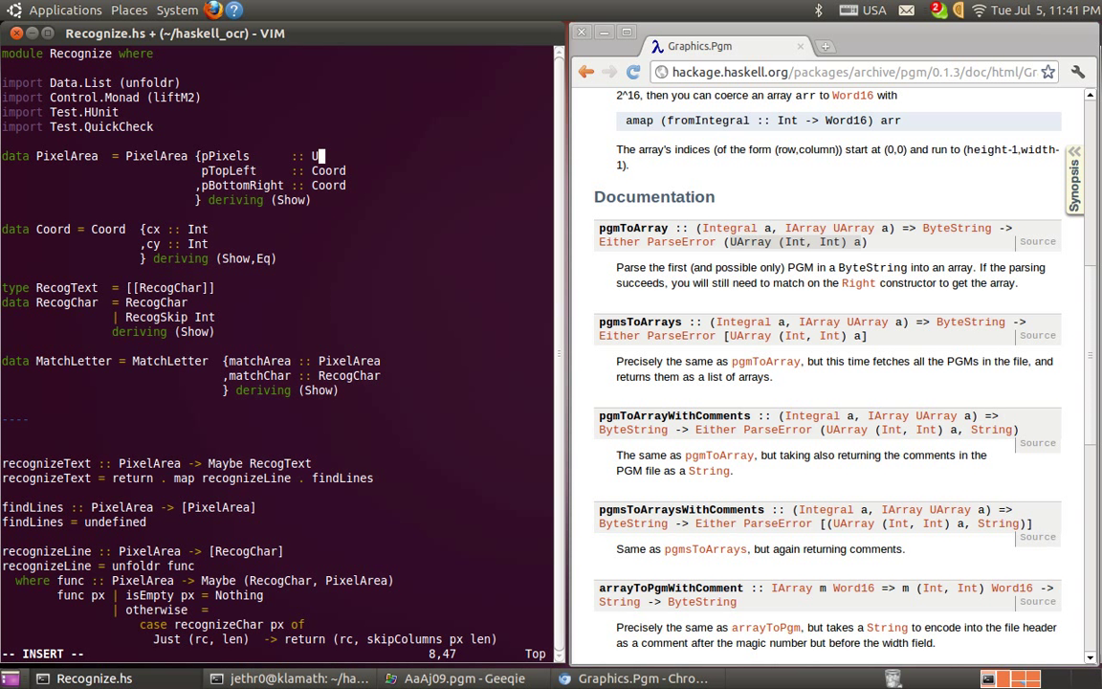
pyautogui.write('rray (Int,Int) Int')
pyautogui.click(278, 654)
pyautogui.write(':w')
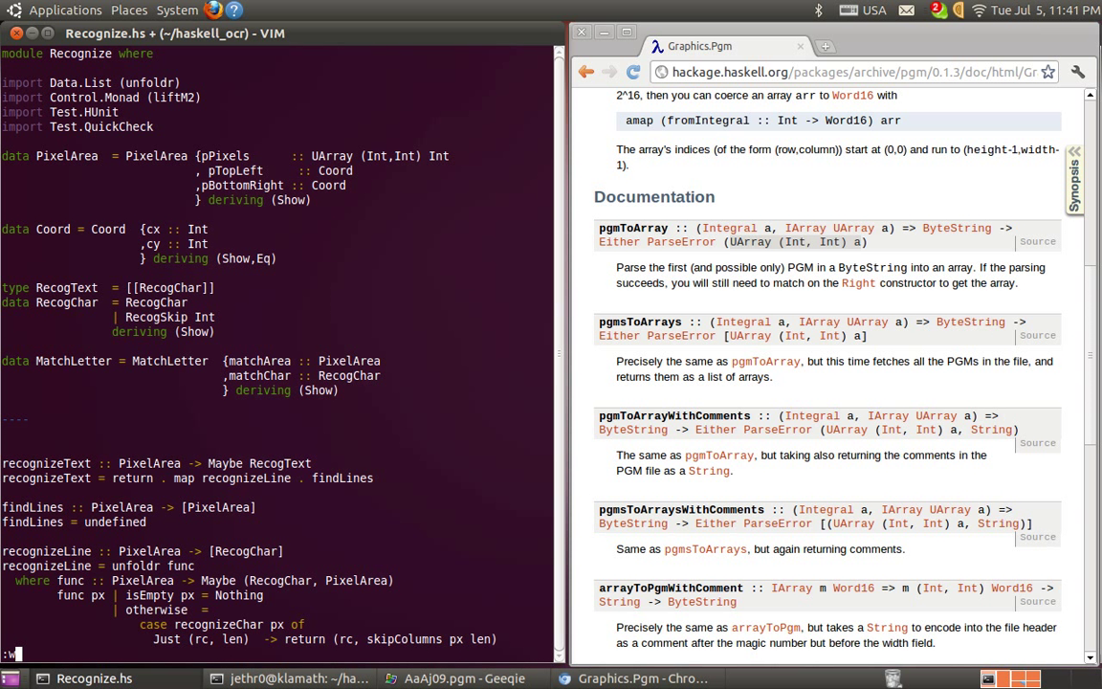
pyautogui.press('Return')
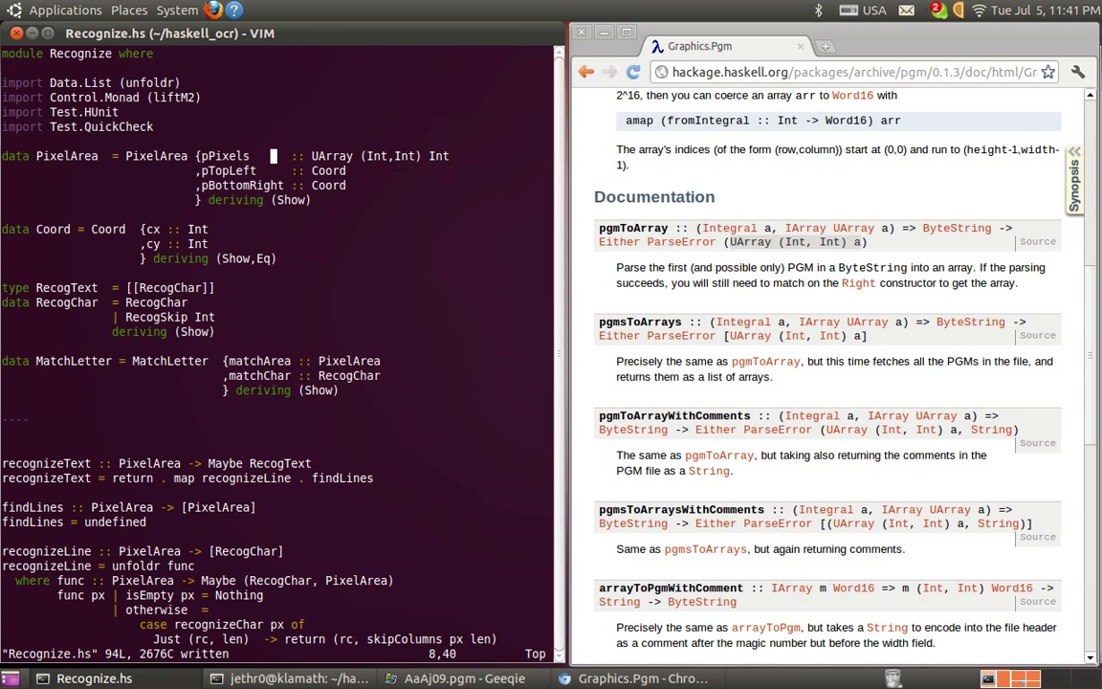
# Step: Add import qualified Data.Array.Unboxed as Arr above Test.HUnit and save
pyautogui.press('i')
pyautogui.write('import qu')
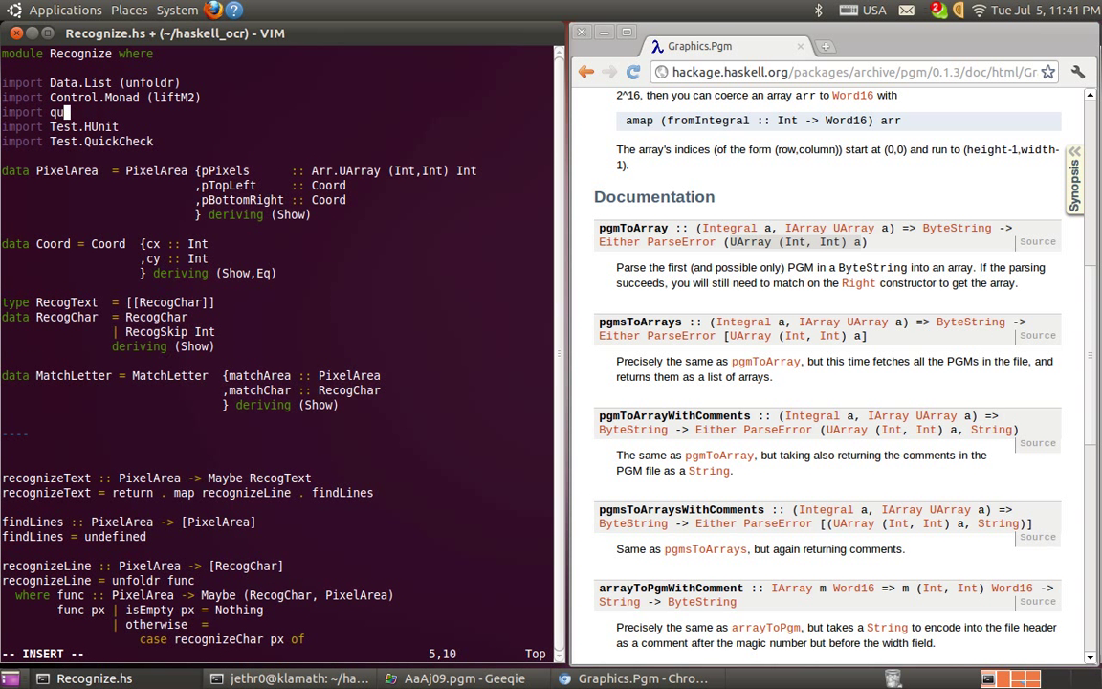
pyautogui.write('alified')
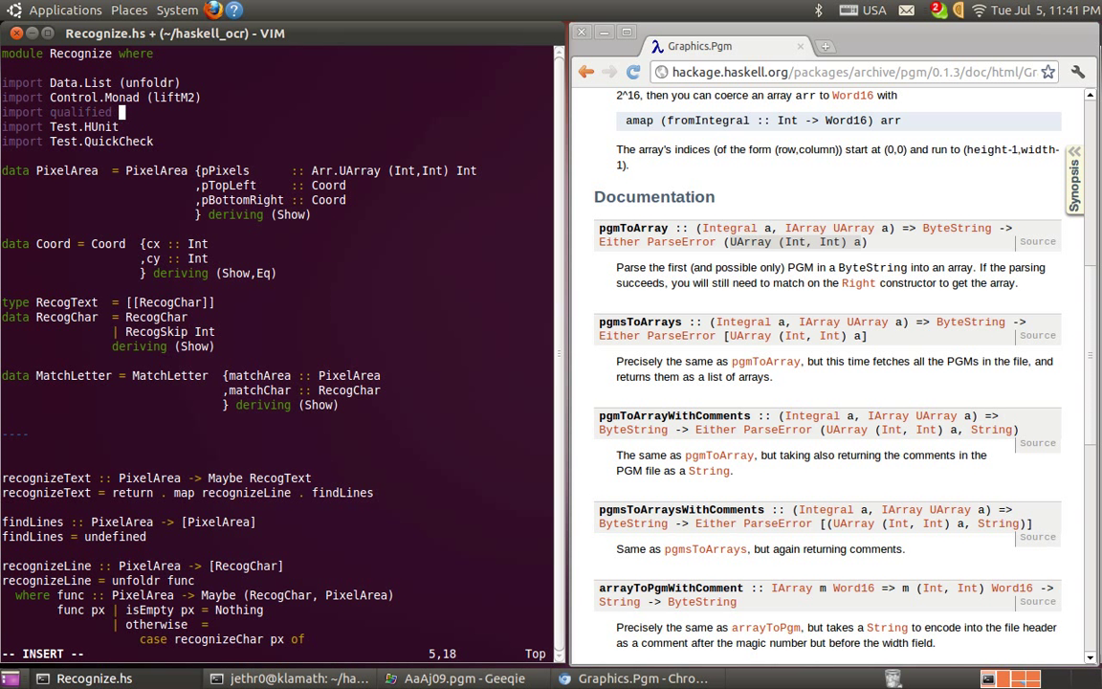
pyautogui.moveTo(751, 523)
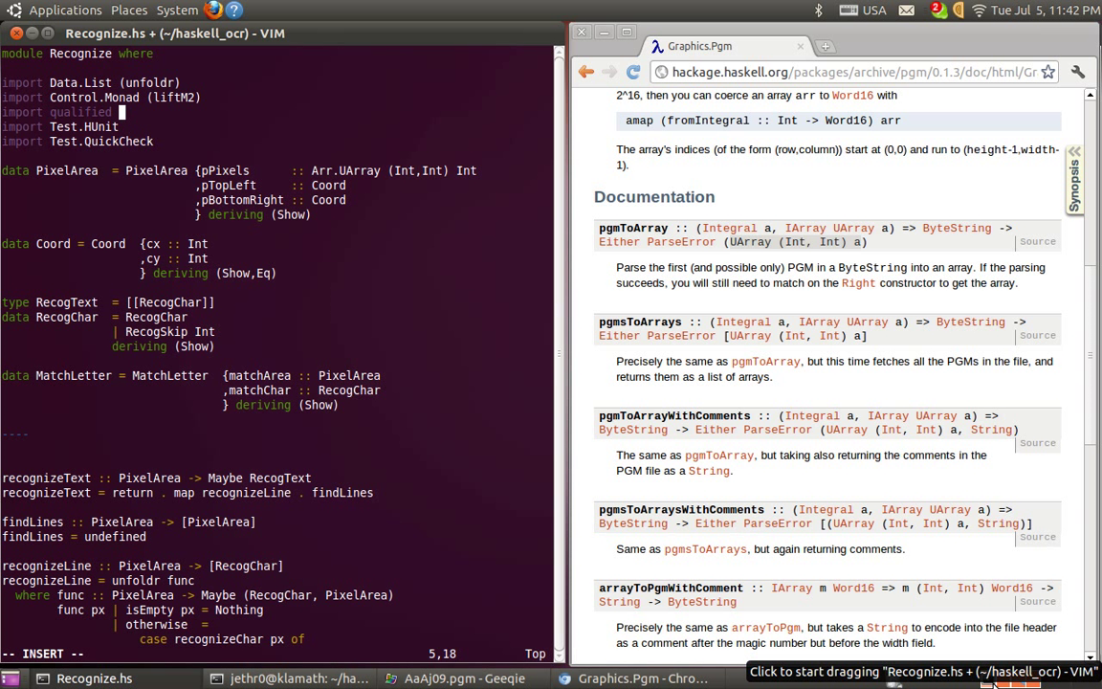
pyautogui.write('Data.Array')
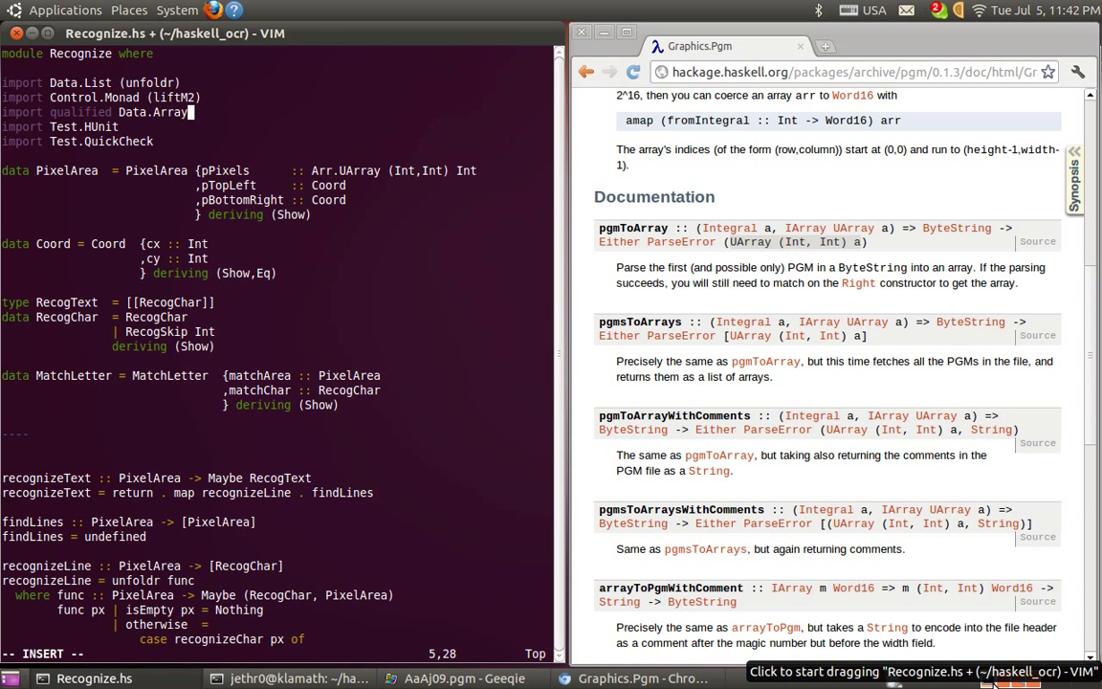
pyautogui.write('.Unboxed')
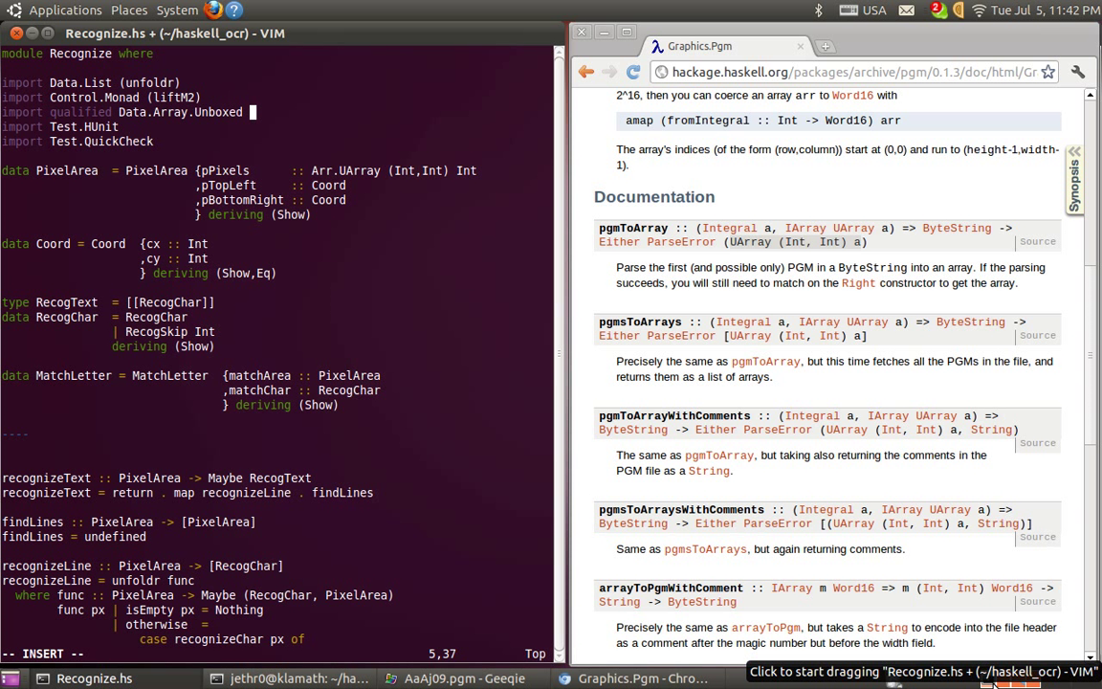
pyautogui.write('as Arr')
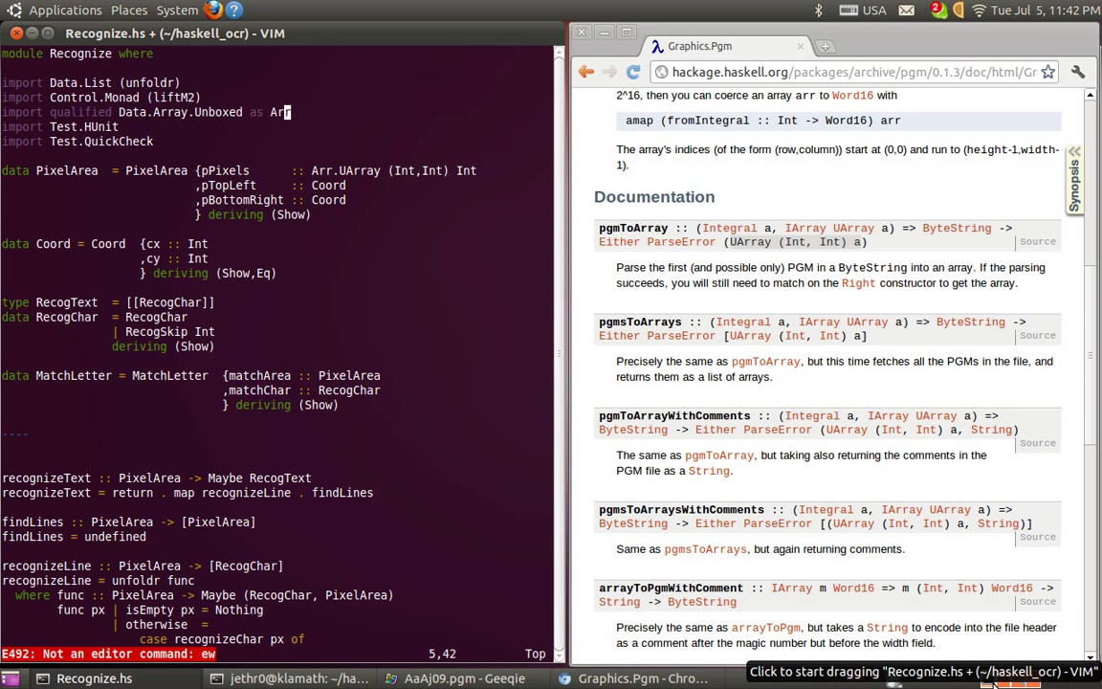
pyautogui.press('Return')
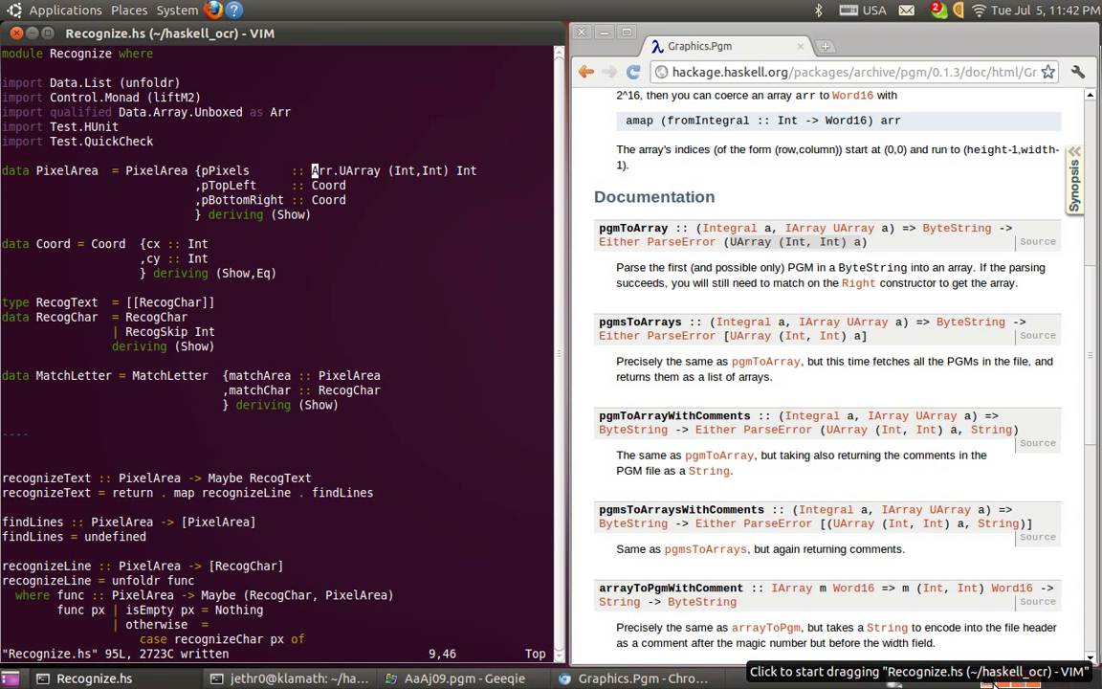
# Step: Look up listArray in the Data.Array.IArray documentation
pyautogui.click(794, 241)
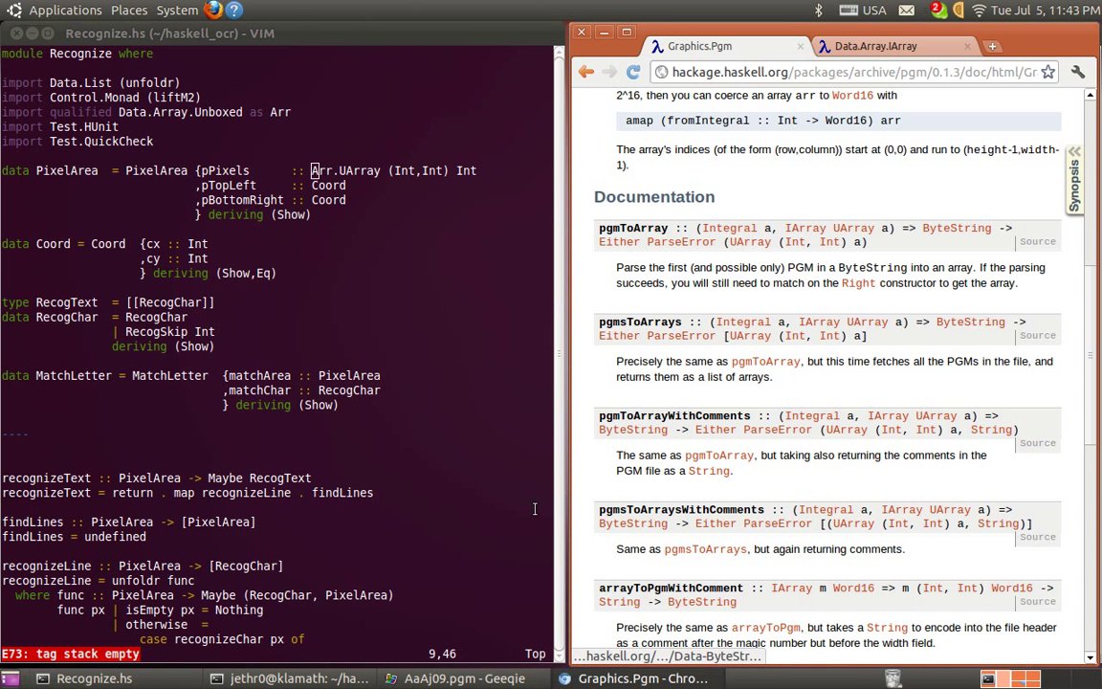
pyautogui.scroll(-3)
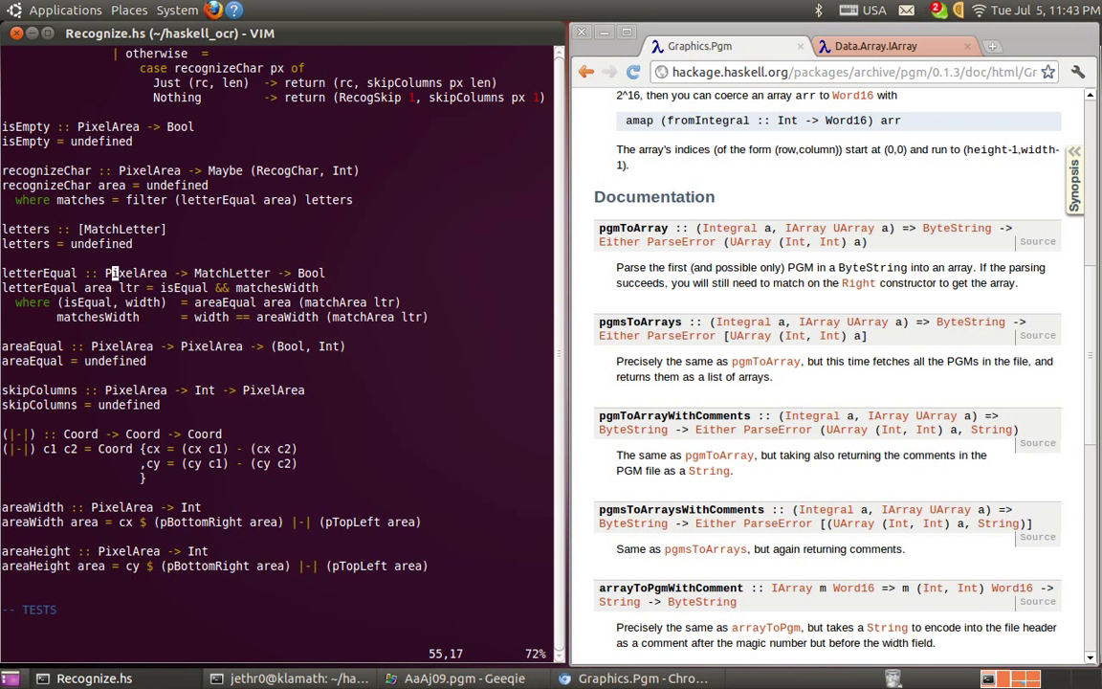
pyautogui.scroll(-3)
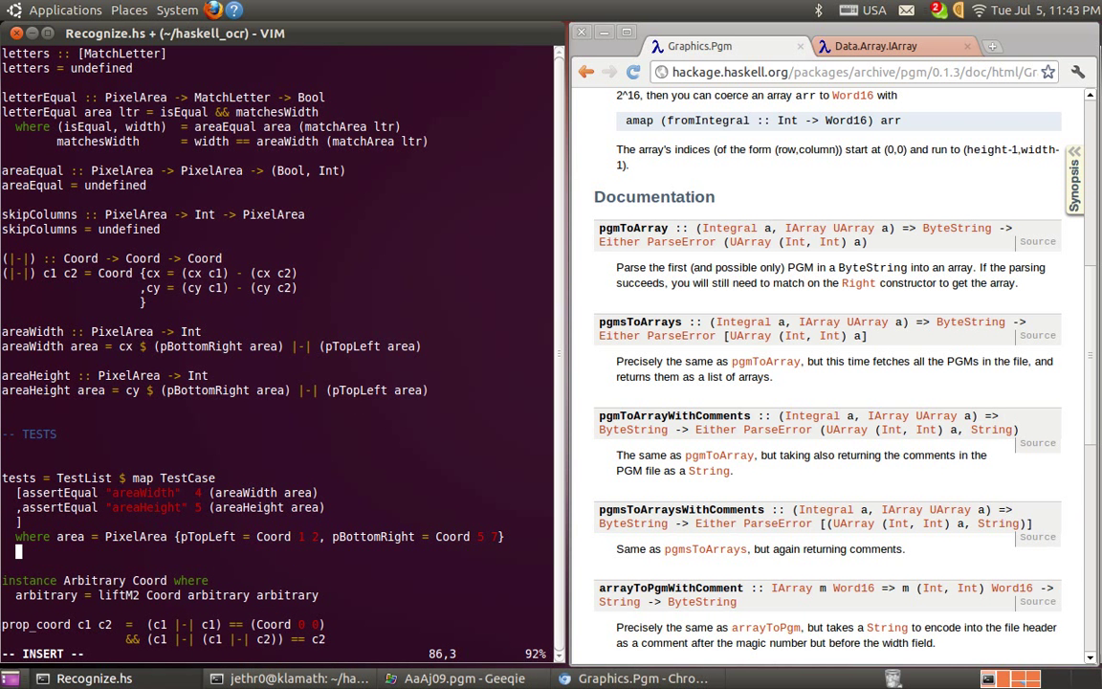
# Step: Define emptyArea = Arr.listArray ((0,0),(0,0)) [] in the tests' where clause
pyautogui.write('emptyArea =')
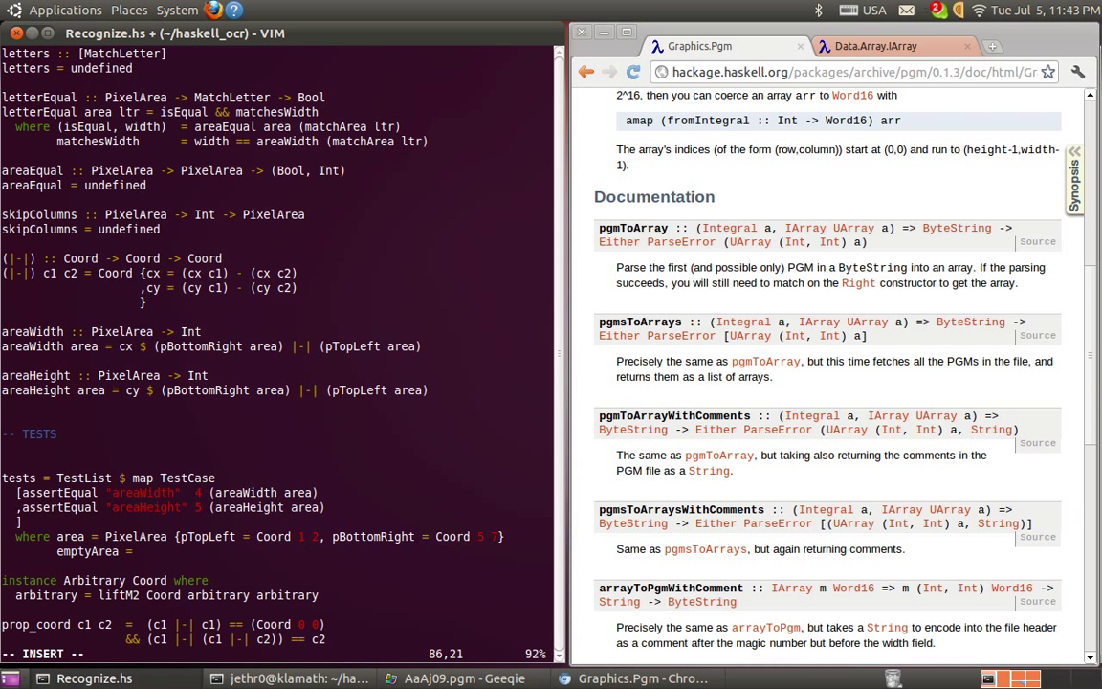
pyautogui.write('Arr.lis')
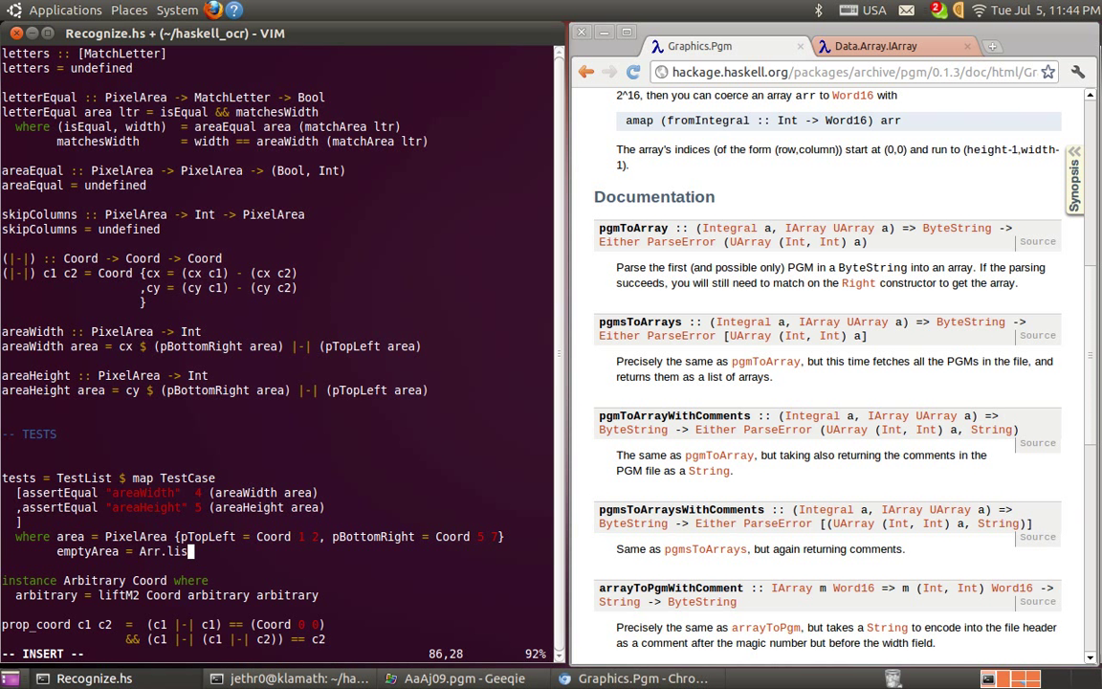
pyautogui.write('tArray')
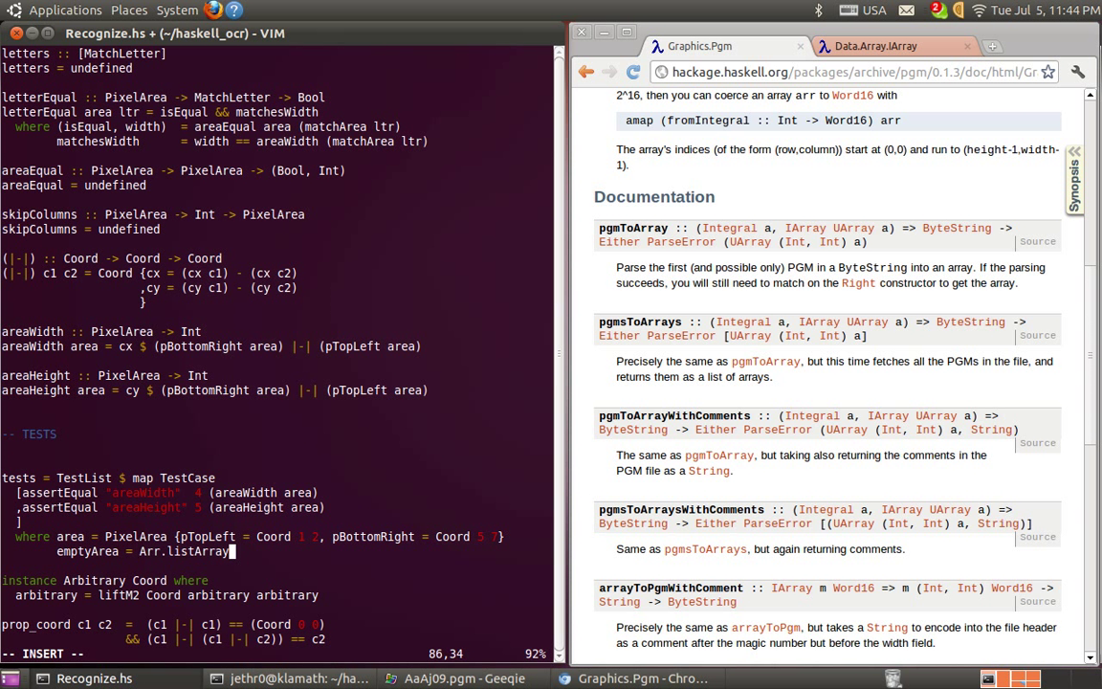
pyautogui.write('((0,0),(0,0)) [')
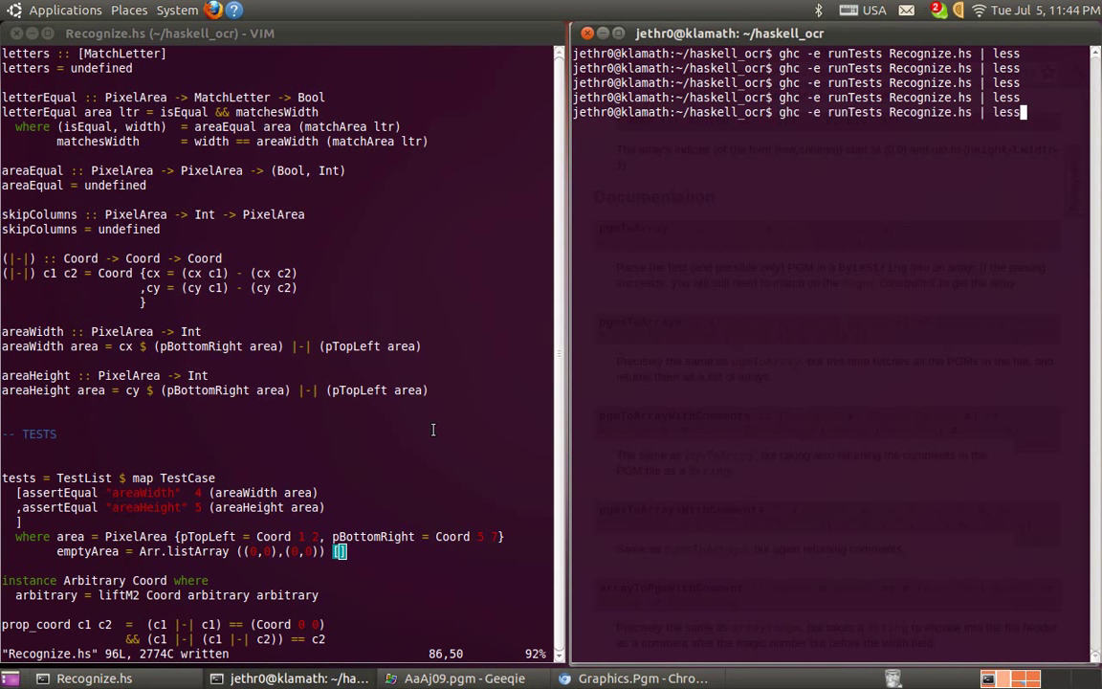
# Step: Rerun the tests and start adding a '::' type annotation to emptyArea
pyautogui.press('Return')
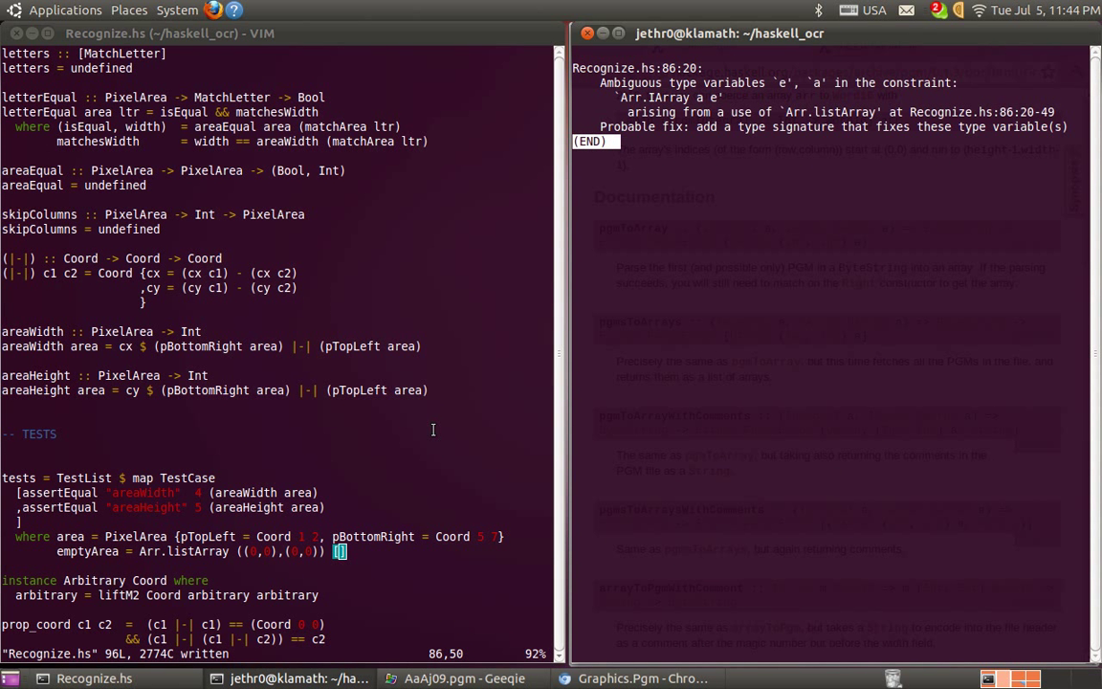
pyautogui.press('i')
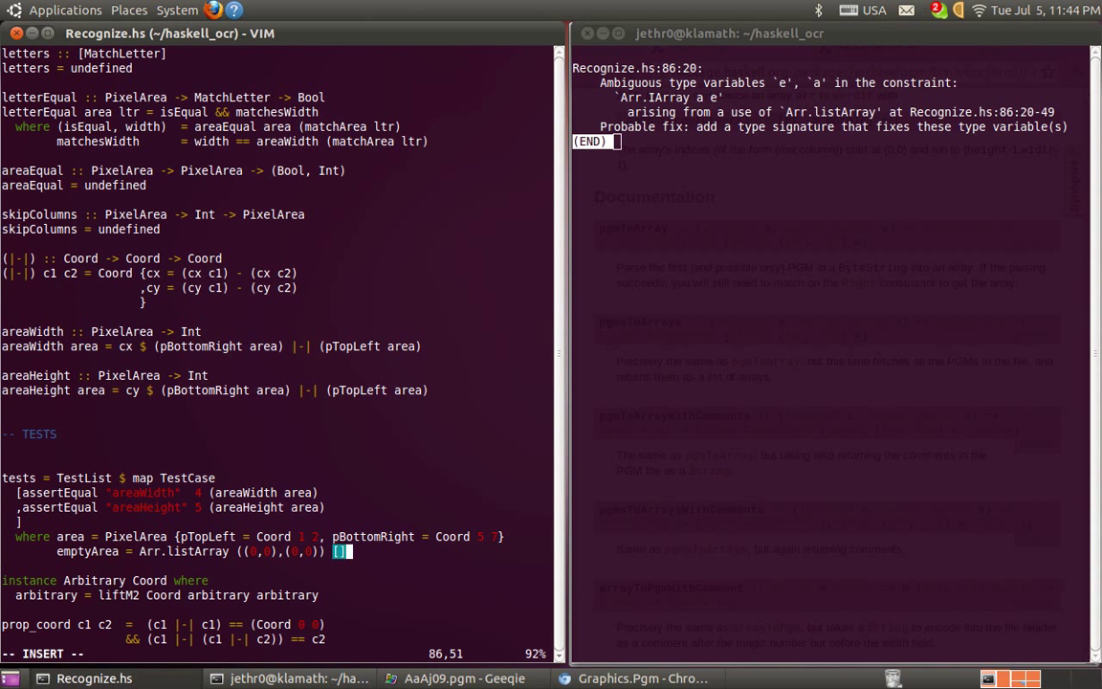
pyautogui.write('::')
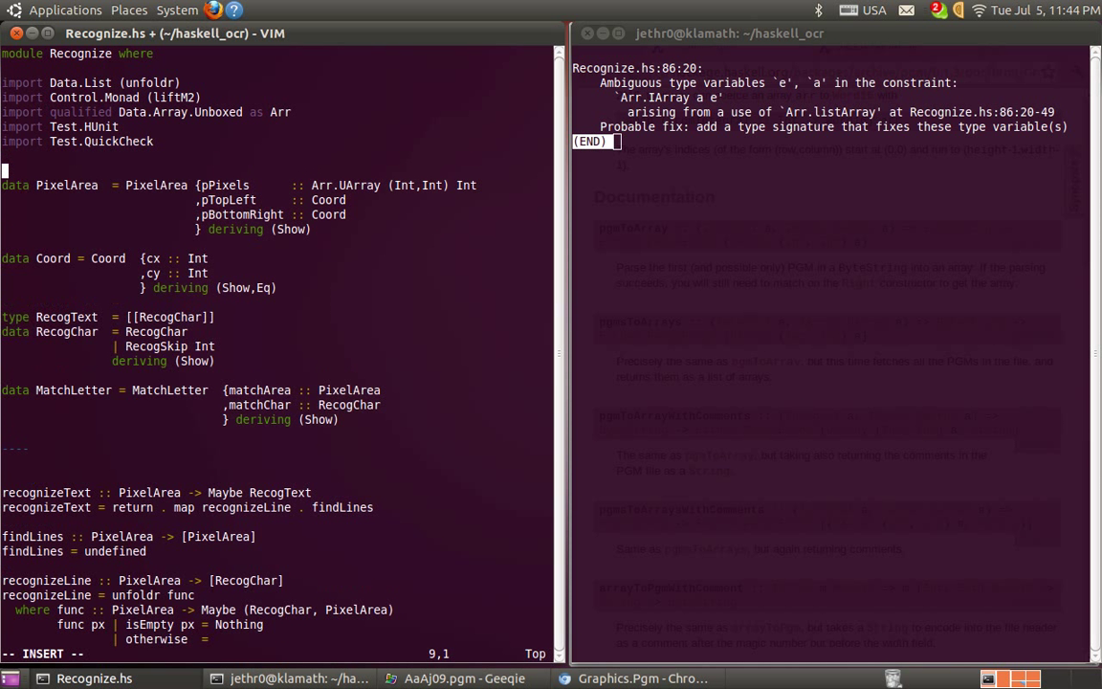
# Step: Add 'type PixelArray = Arr.UArray (Int,Int) Int', annotate emptyArea with PixelArray, and save
pyautogui.write('type PixelArray =')
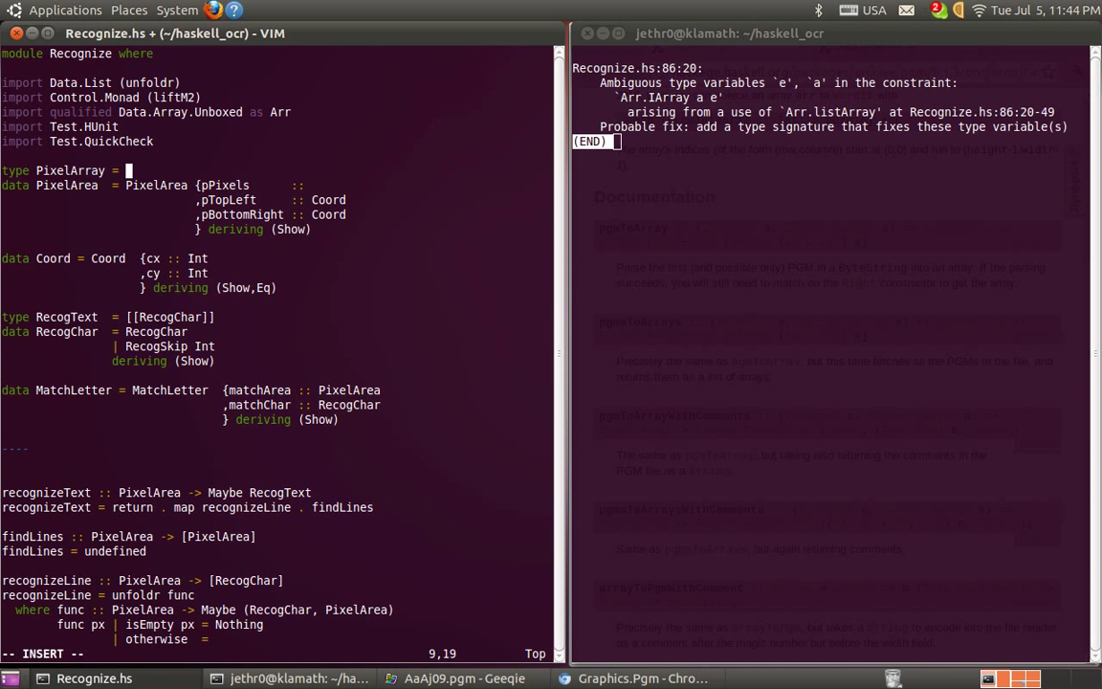
pyautogui.write('Arr.UArray (Int,Int) Int')
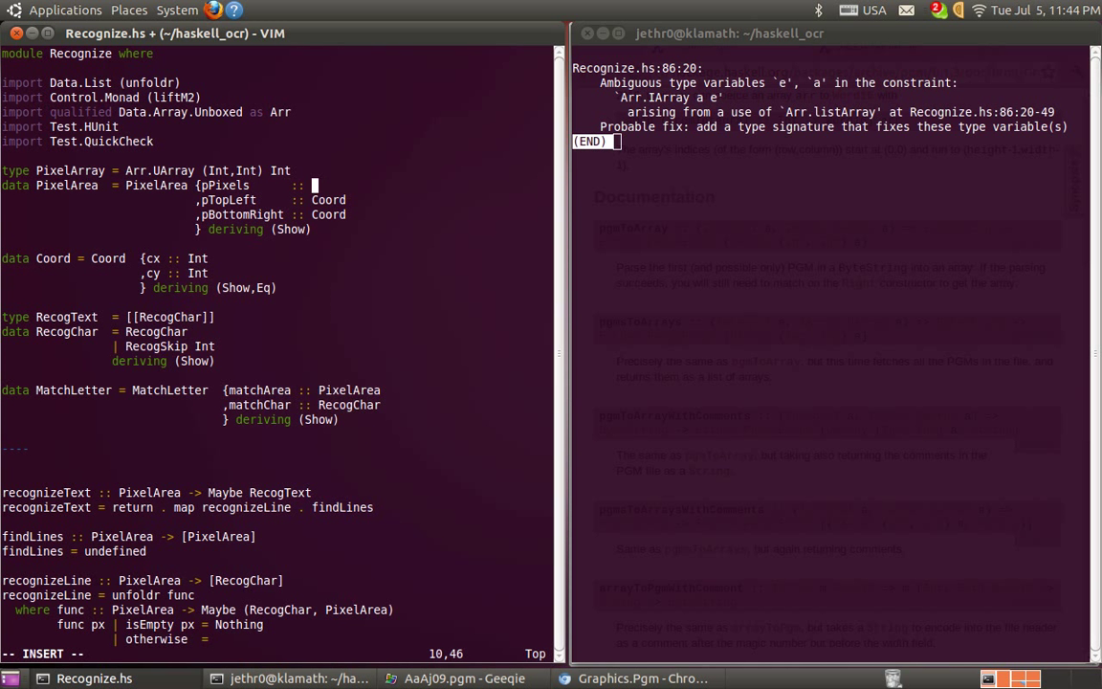
pyautogui.write('PixelArray')
pyautogui.click(278, 653)
pyautogui.write(':w')
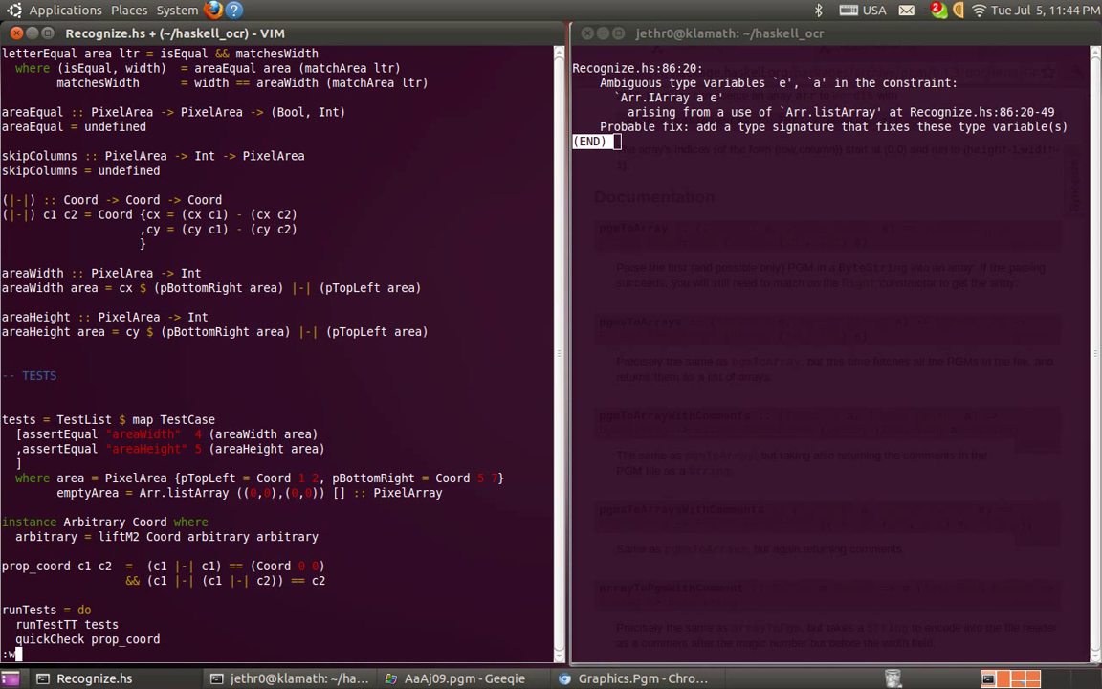
pyautogui.press('Return')
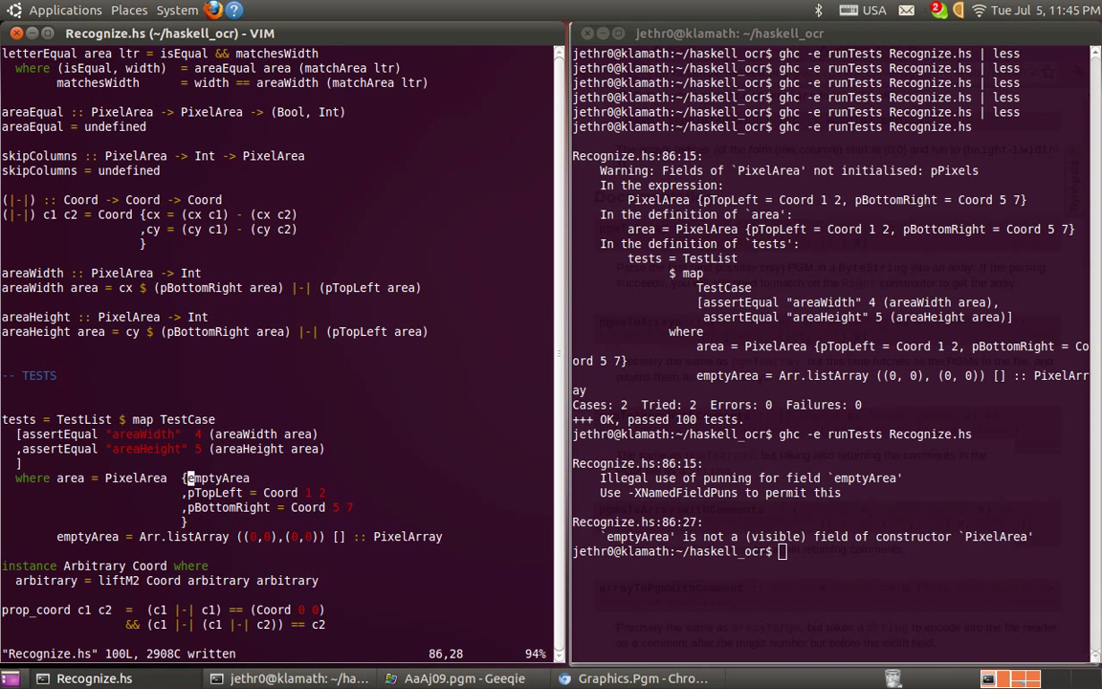
# Step: Change the record field to 'pPixels = emptyArea' and rerun ghc runTests
pyautogui.write('pPixels      =')
pyautogui.click(831, 551)
pyautogui.write('ghc -e runTests Recognize.hs')
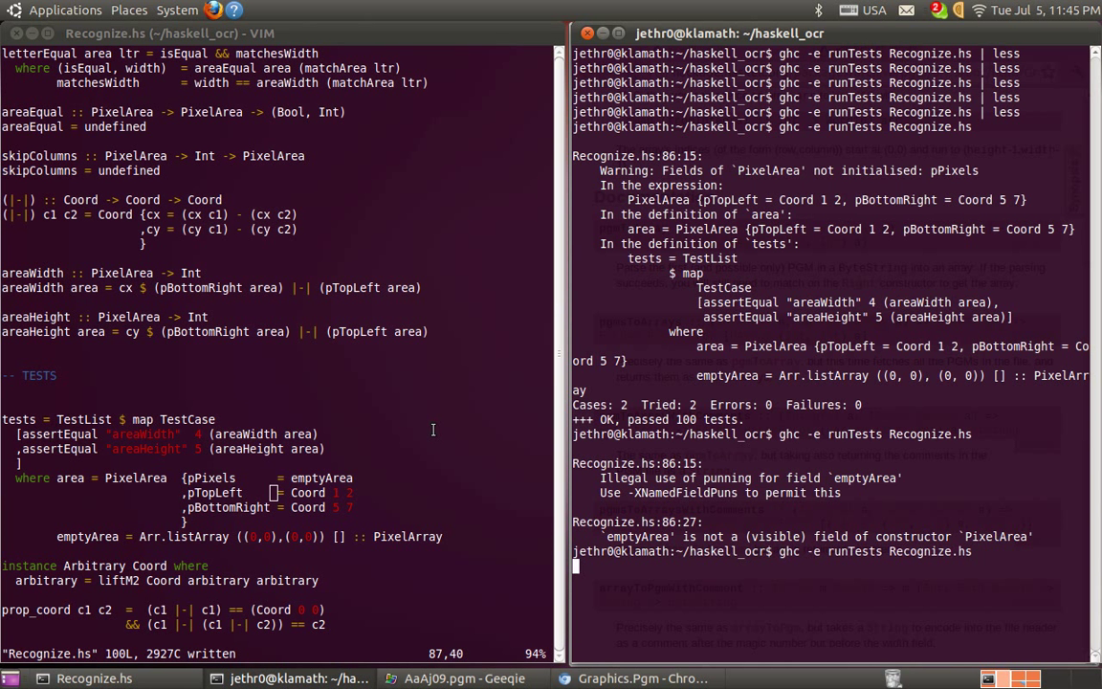
pyautogui.press('Return')
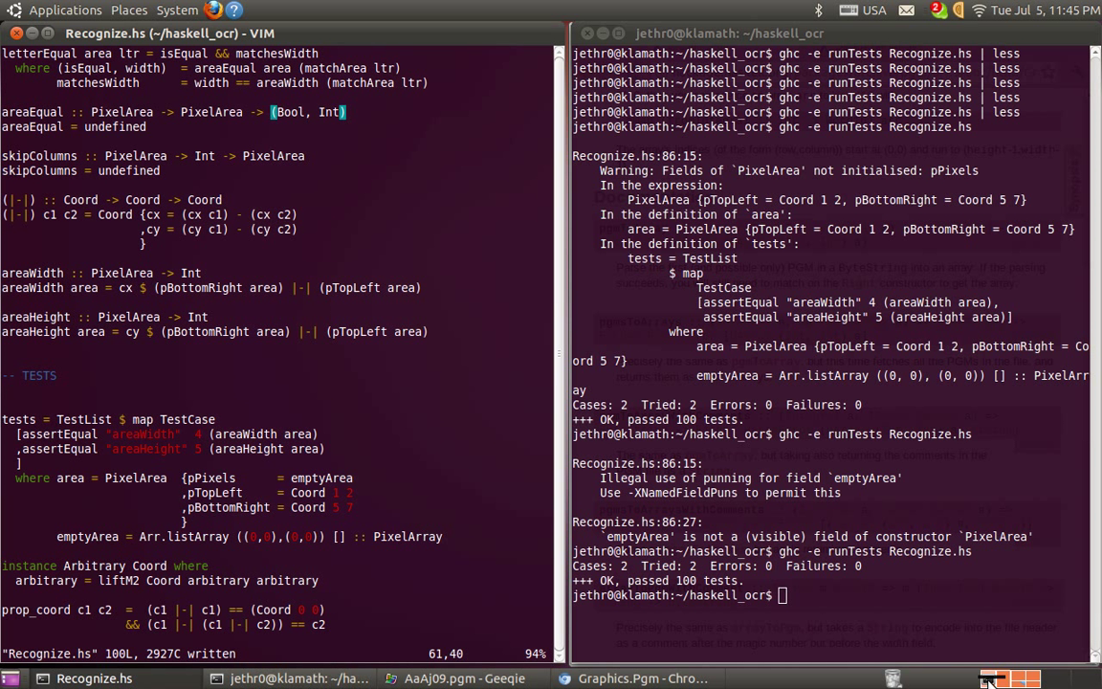
# Step: Move areaEqual below the |-| operator and give it parameters area1 and area2
pyautogui.press('V')
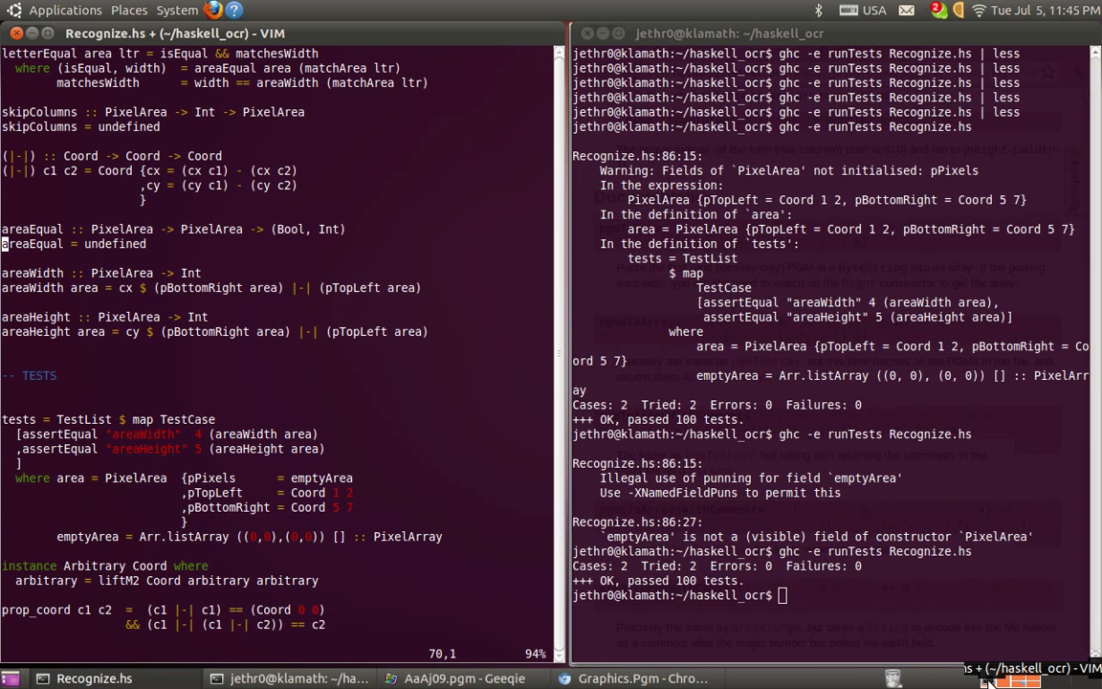
pyautogui.press('ctrl+s')
pyautogui.write('a')
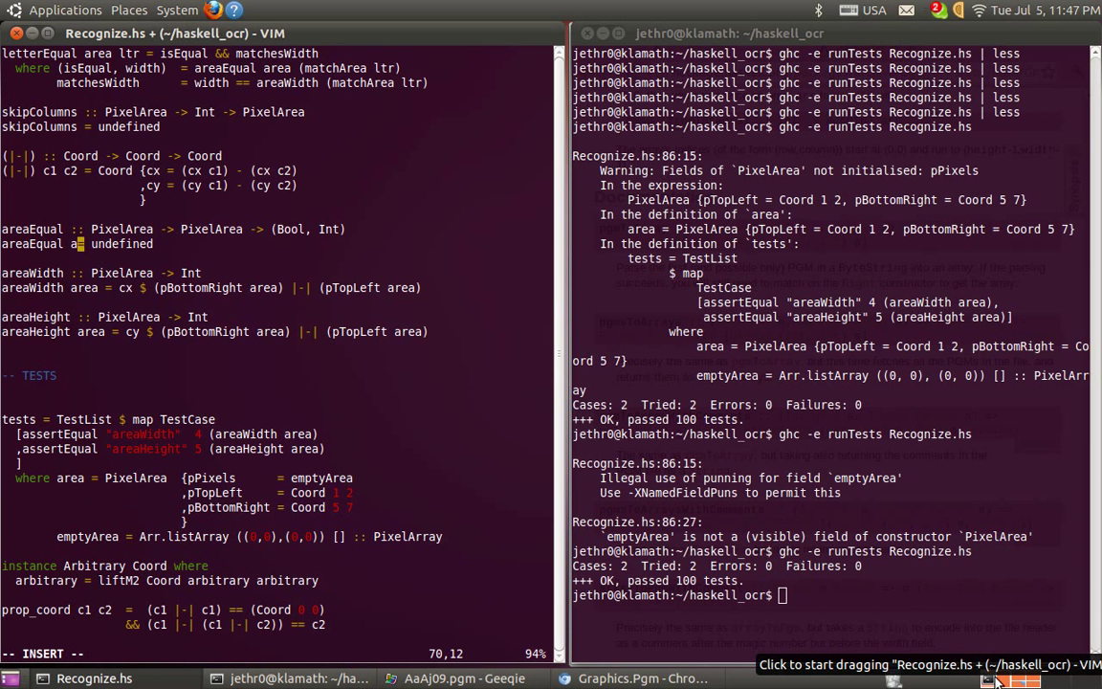
pyautogui.write('rea1 area2')
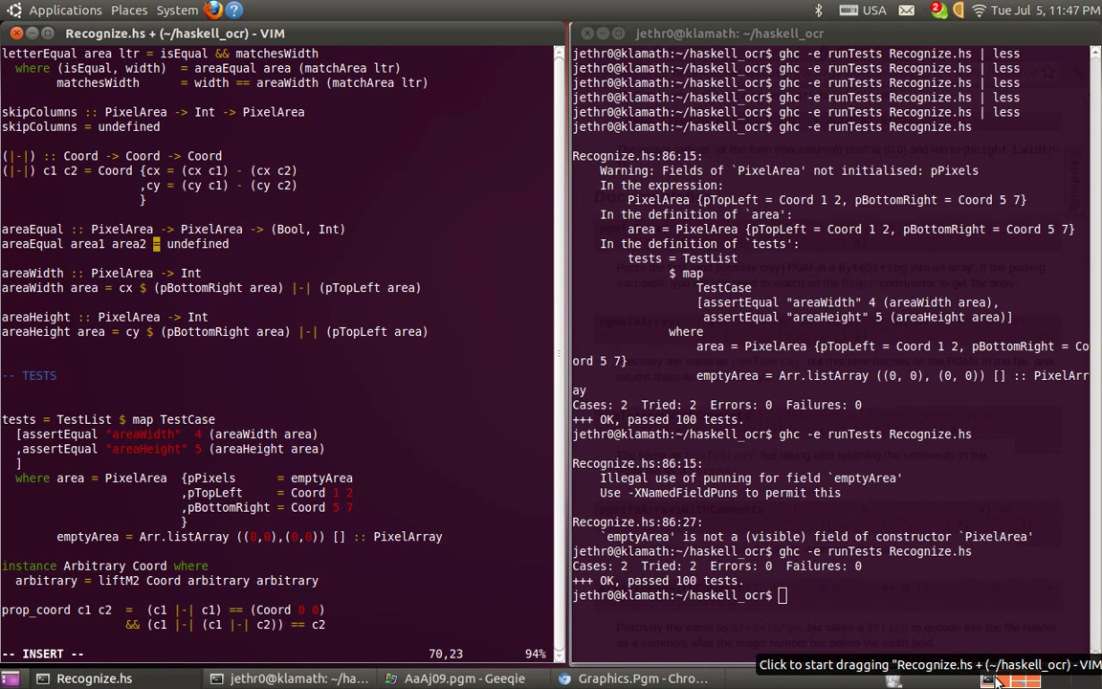
pyautogui.press('Escape')
pyautogui.write('wh')
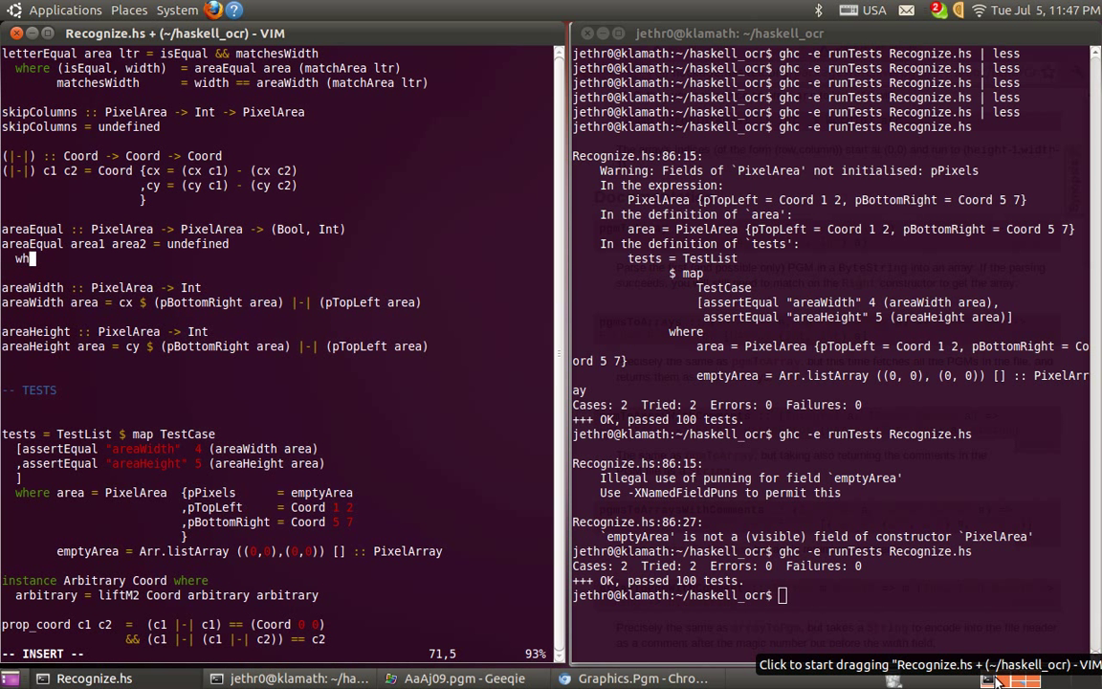
# Step: Add a where clause binding (width1, height1) and (width2, height2) via areaWidth calls
pyautogui.write('ere')
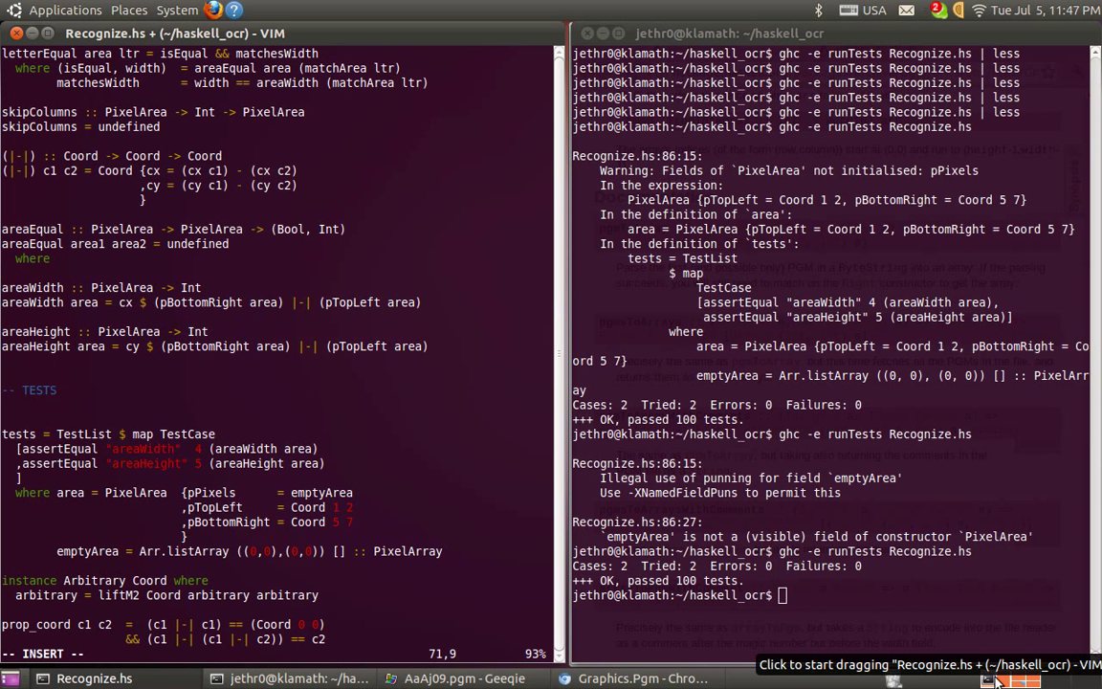
pyautogui.write('(width')
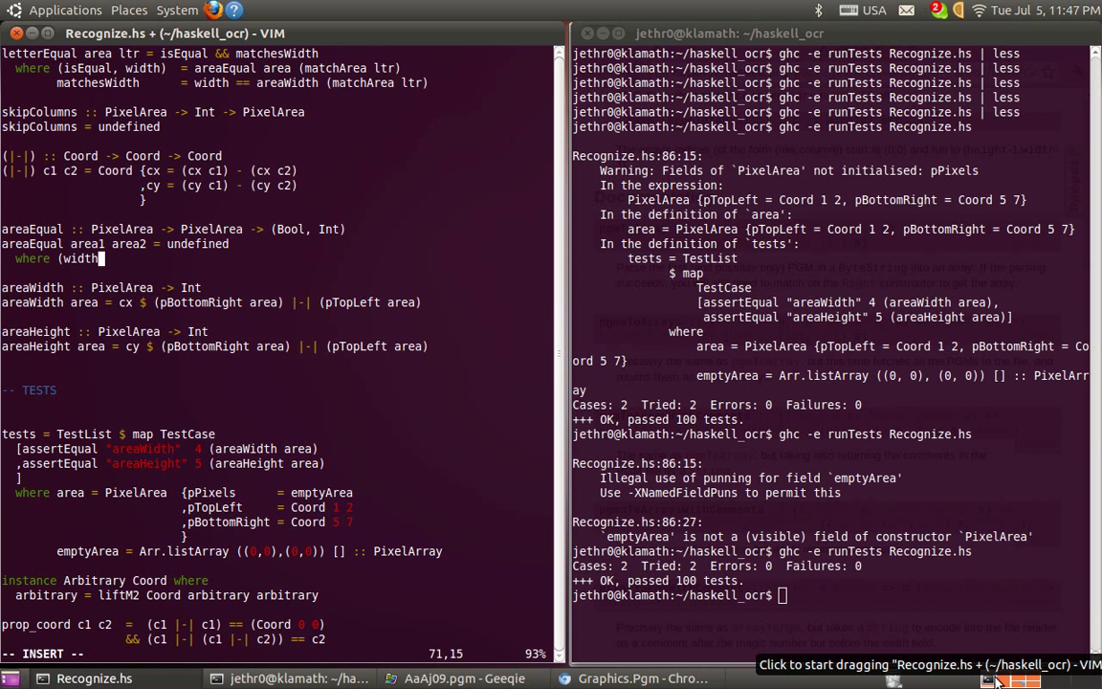
pyautogui.write('1, height')
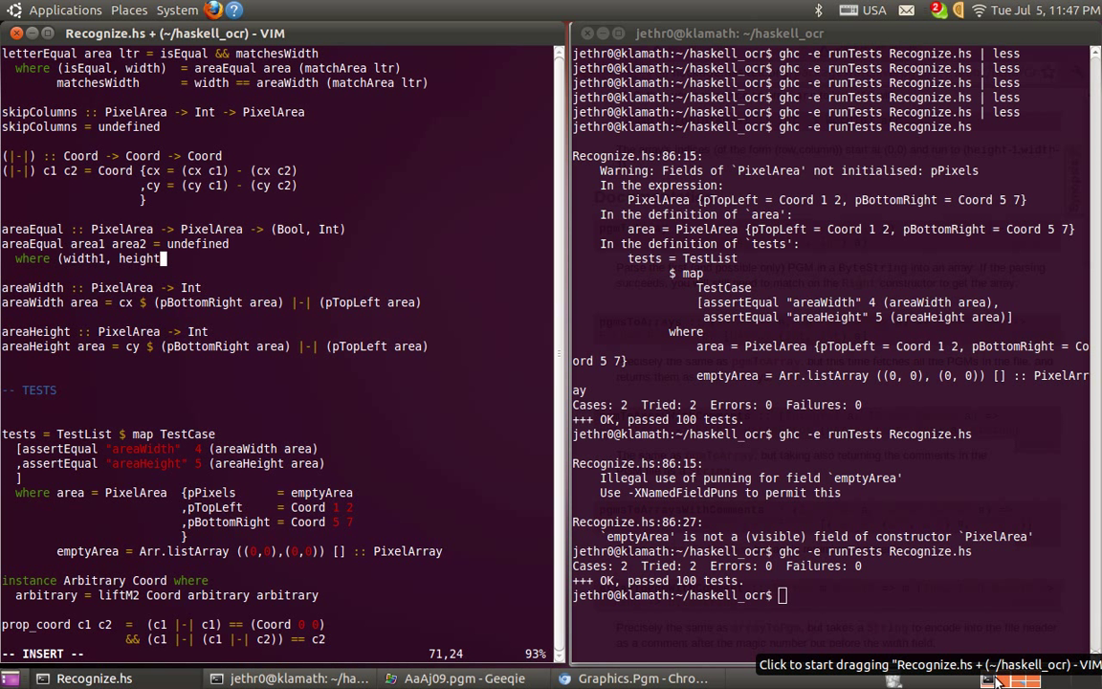
pyautogui.write('1) = a')
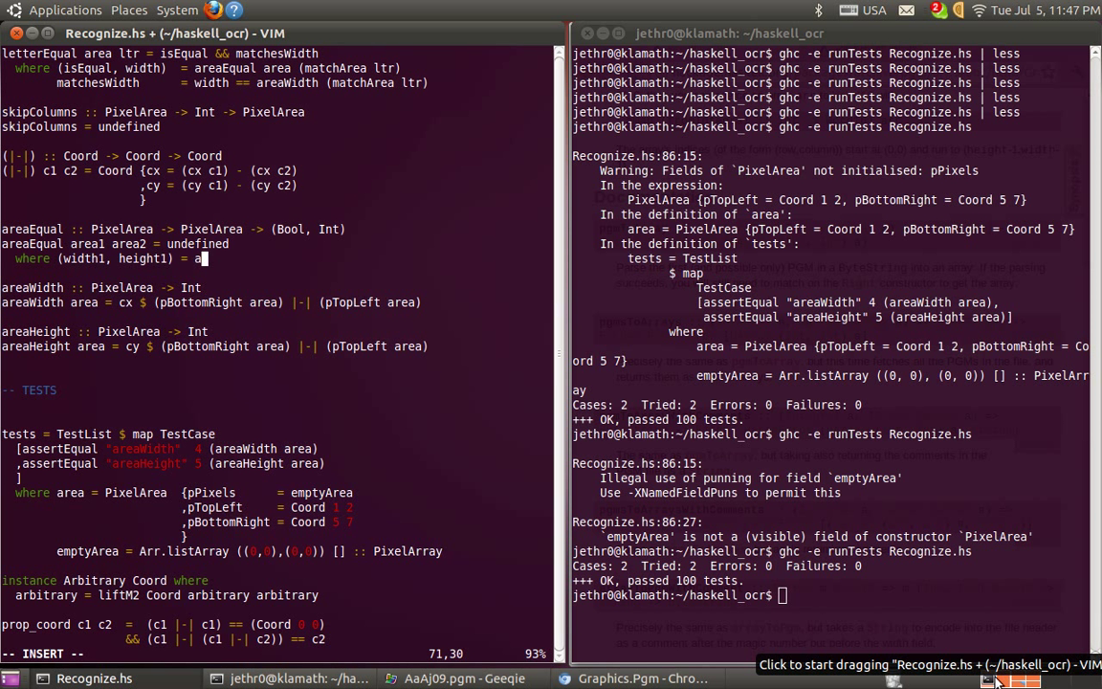
pyautogui.write('(areaWidth area1')
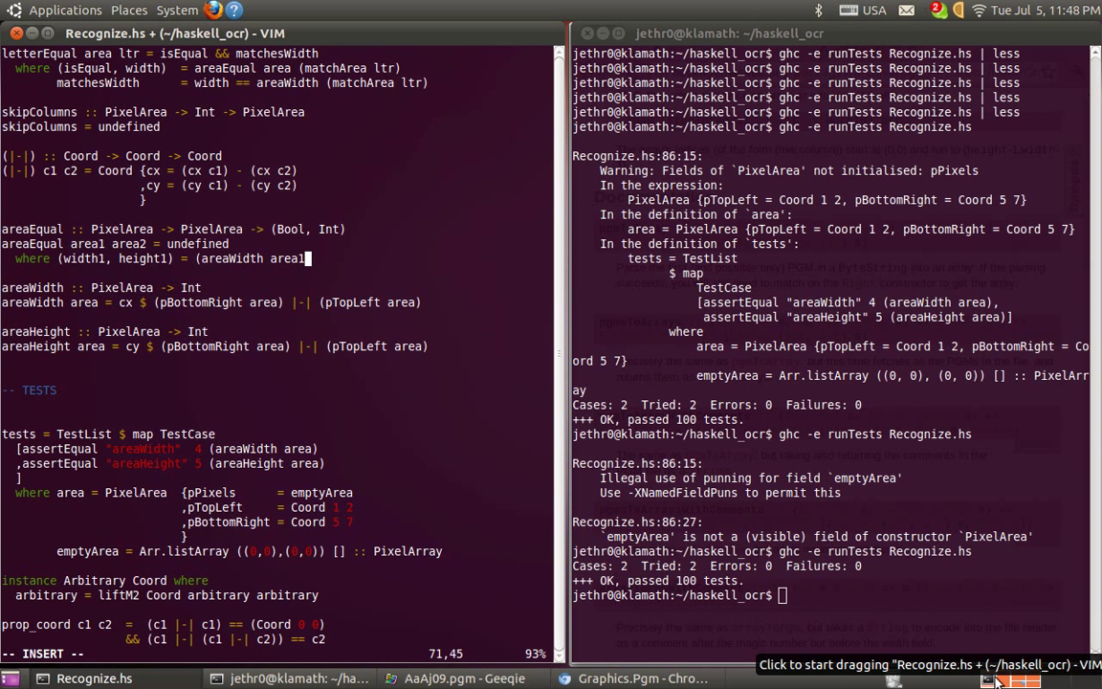
pyautogui.write(', areaWidth area2')
pyautogui.click(277, 653)
pyautogui.write(':s/')
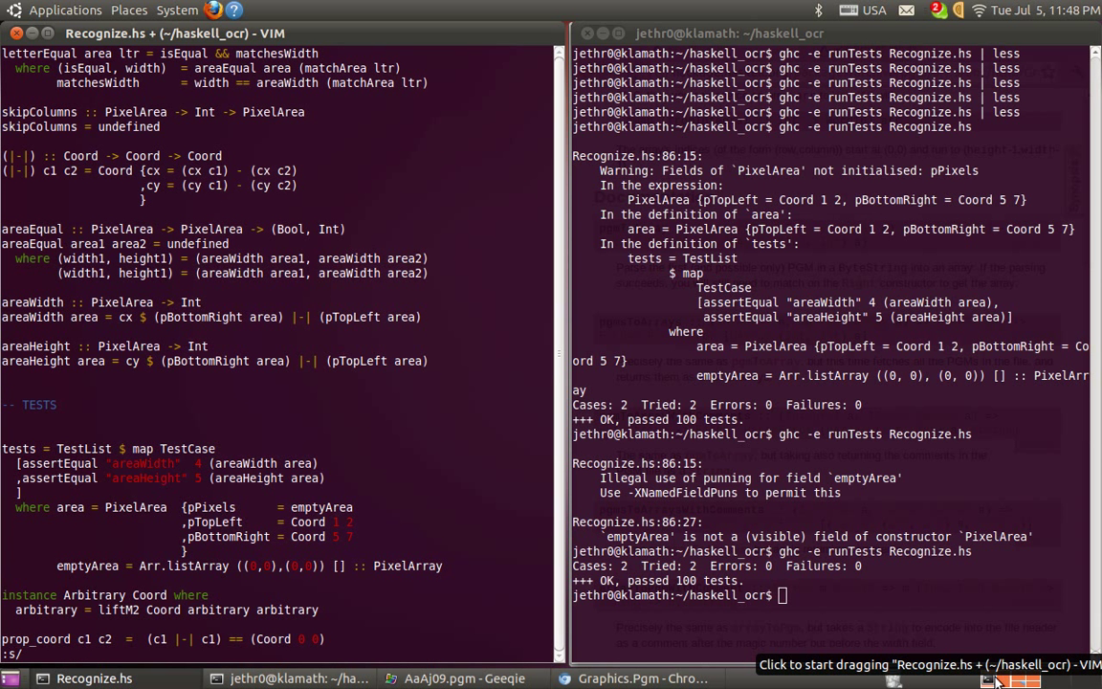
pyautogui.write('1/2')
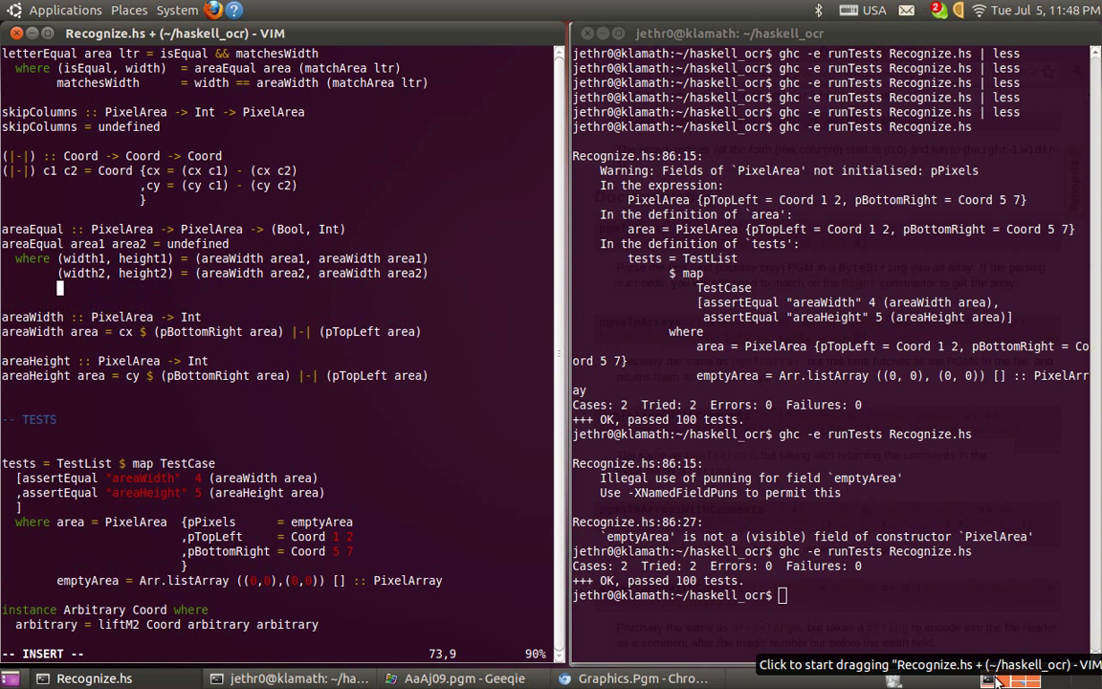
# Step: Add the binding (minWidth, minHeight) = (min width1 width2, min height1 height2)
pyautogui.write('minW')
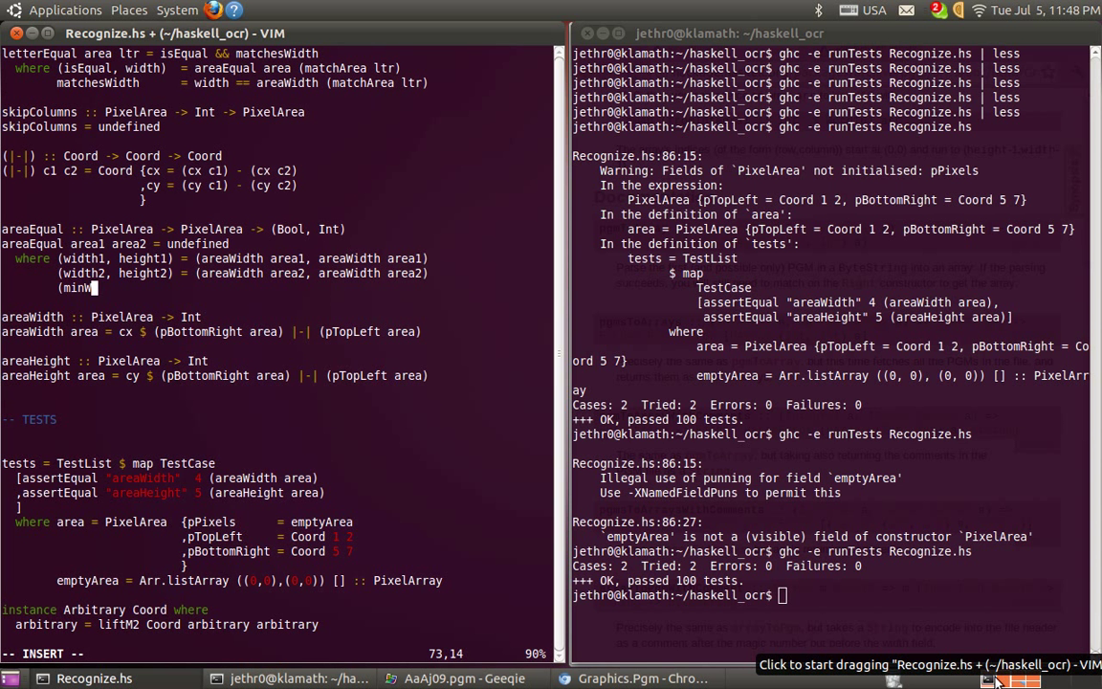
pyautogui.write('idth,')
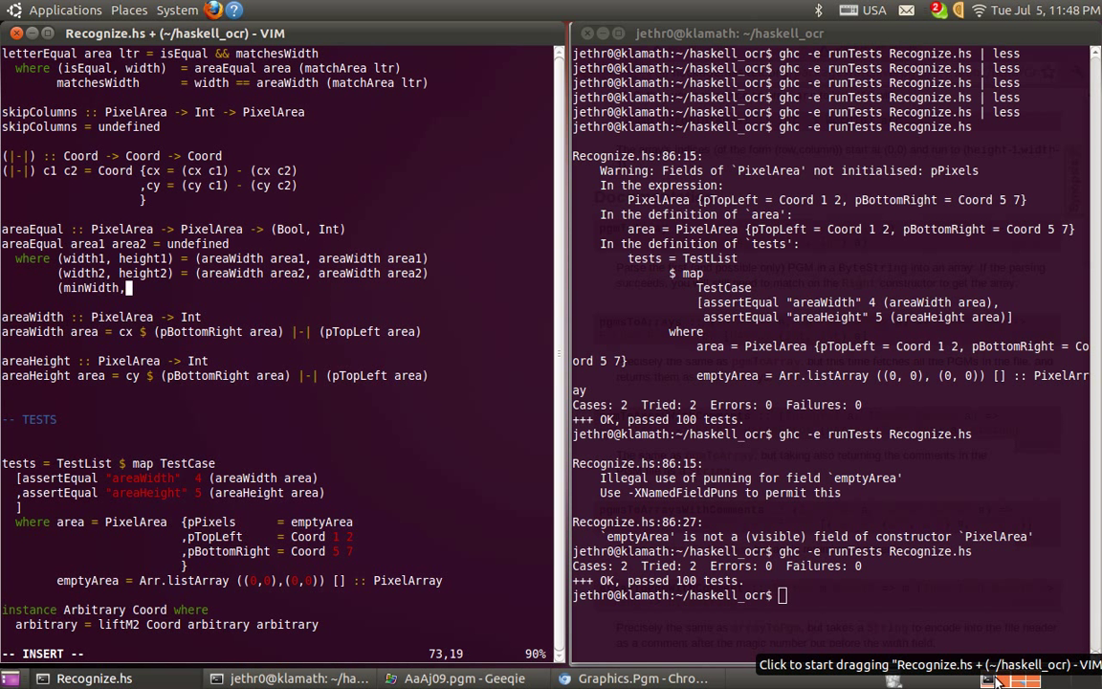
pyautogui.write('minHeight) = (m')
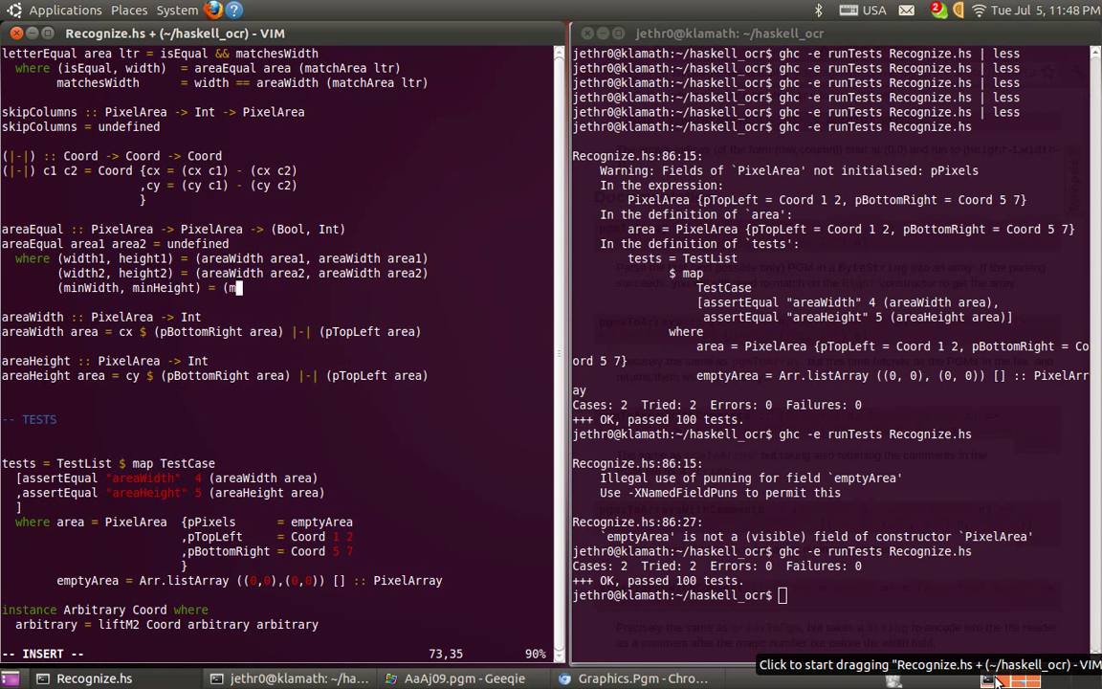
pyautogui.write('in width1 w')
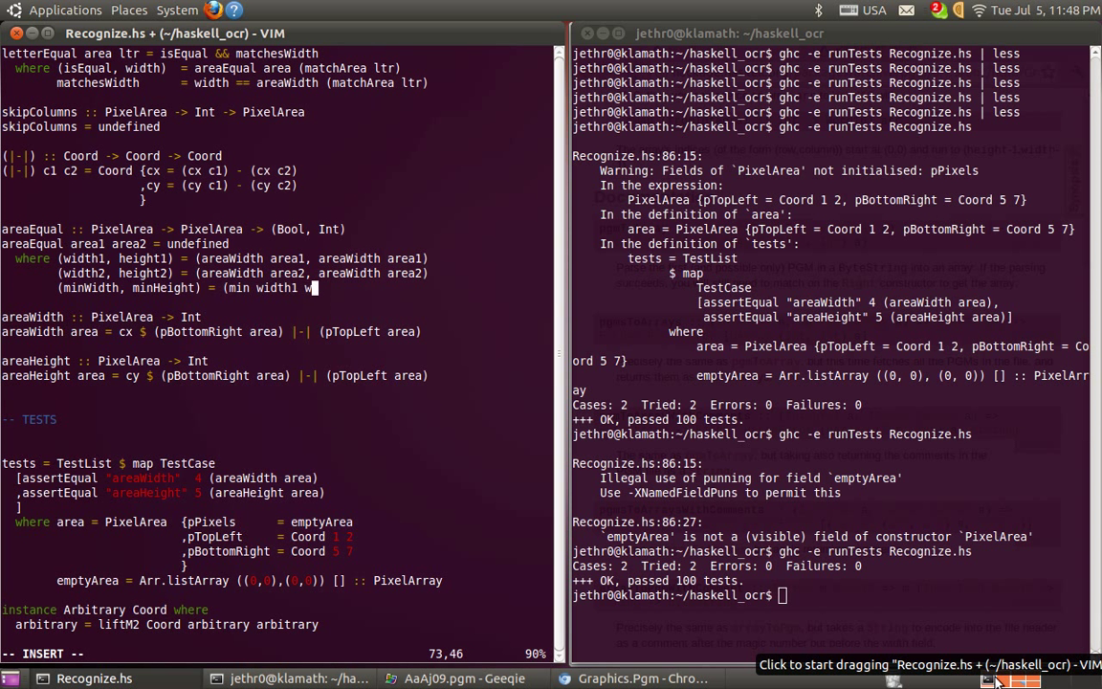
pyautogui.write('idth2,')
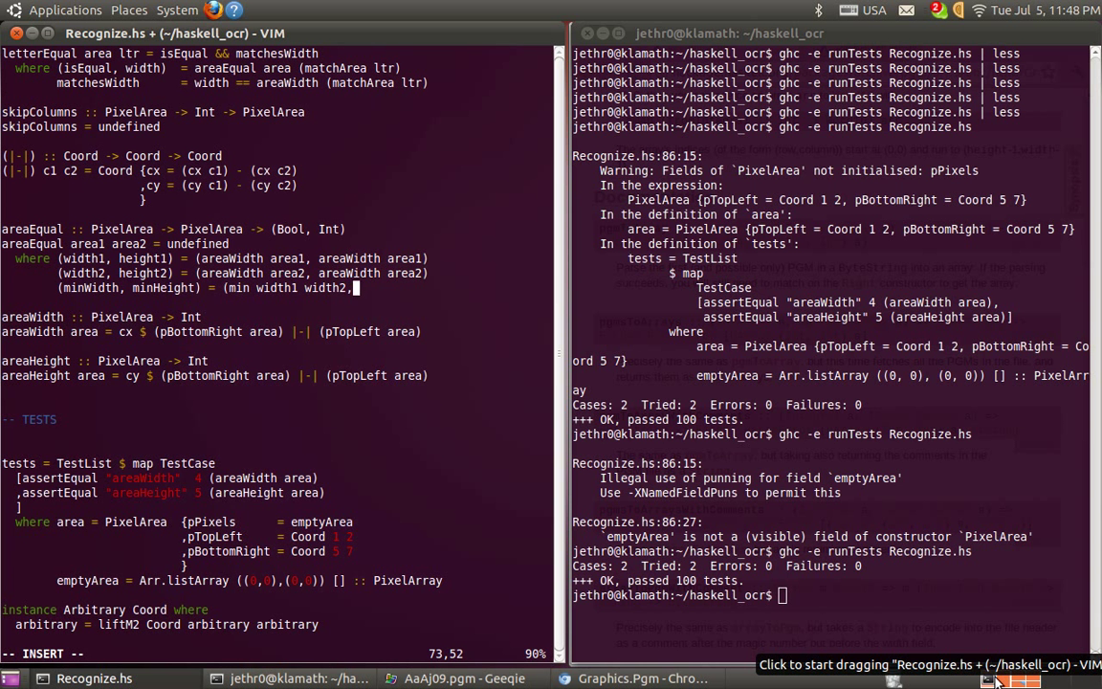
pyautogui.write('min height')
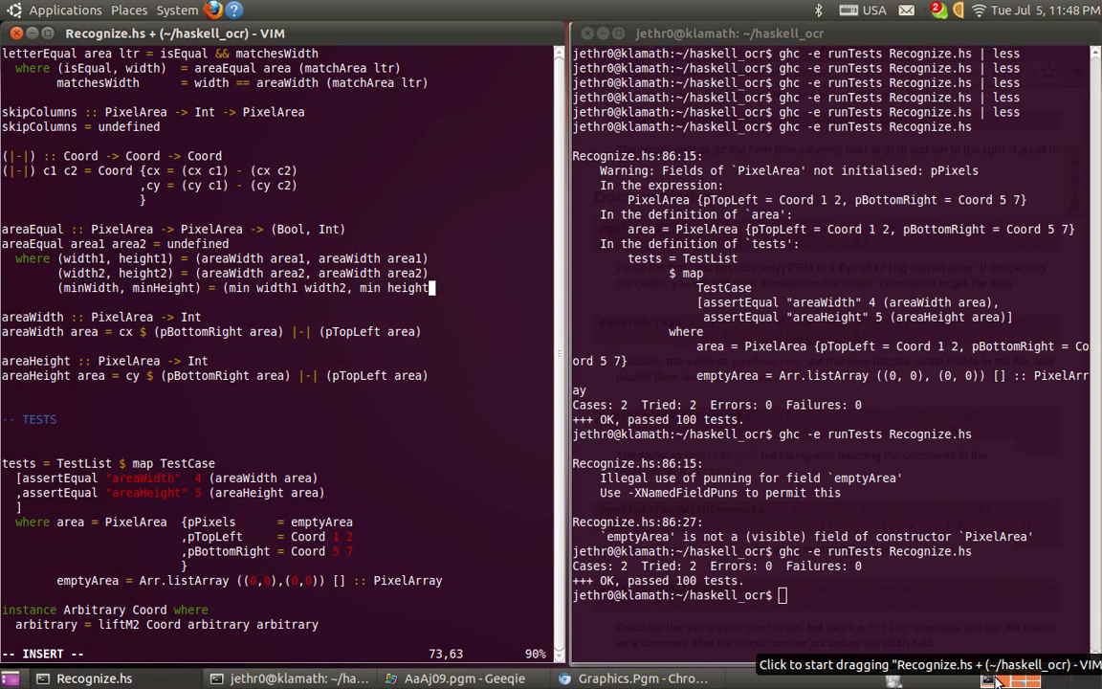
pyautogui.write('1, height2')
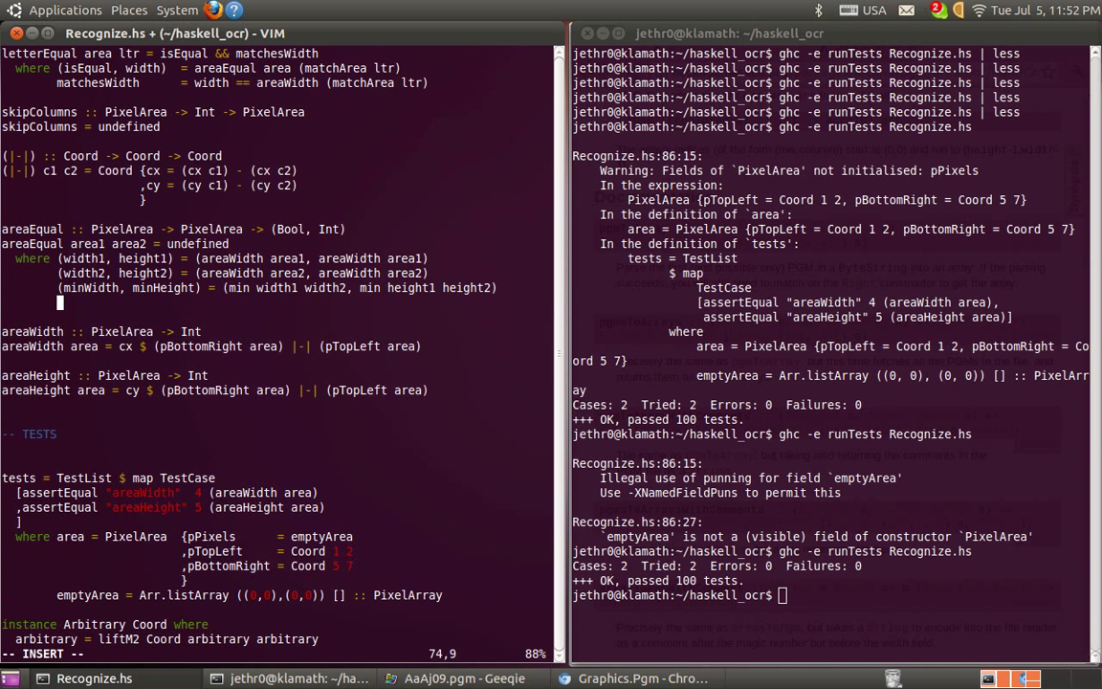
# Step: Bind (tl1, tl2) = (pTopLeft area1, pTopLeft area2) and begin an indices1 = pTop binding
pyautogui.write('(tll,')
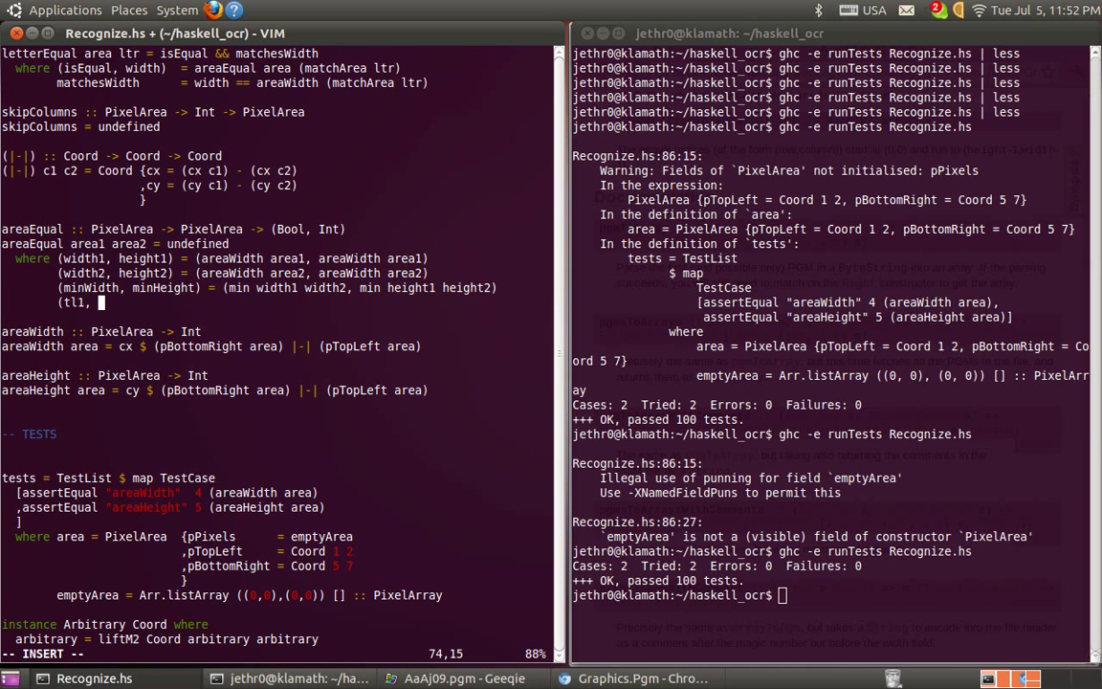
pyautogui.write('tl2)        = (')
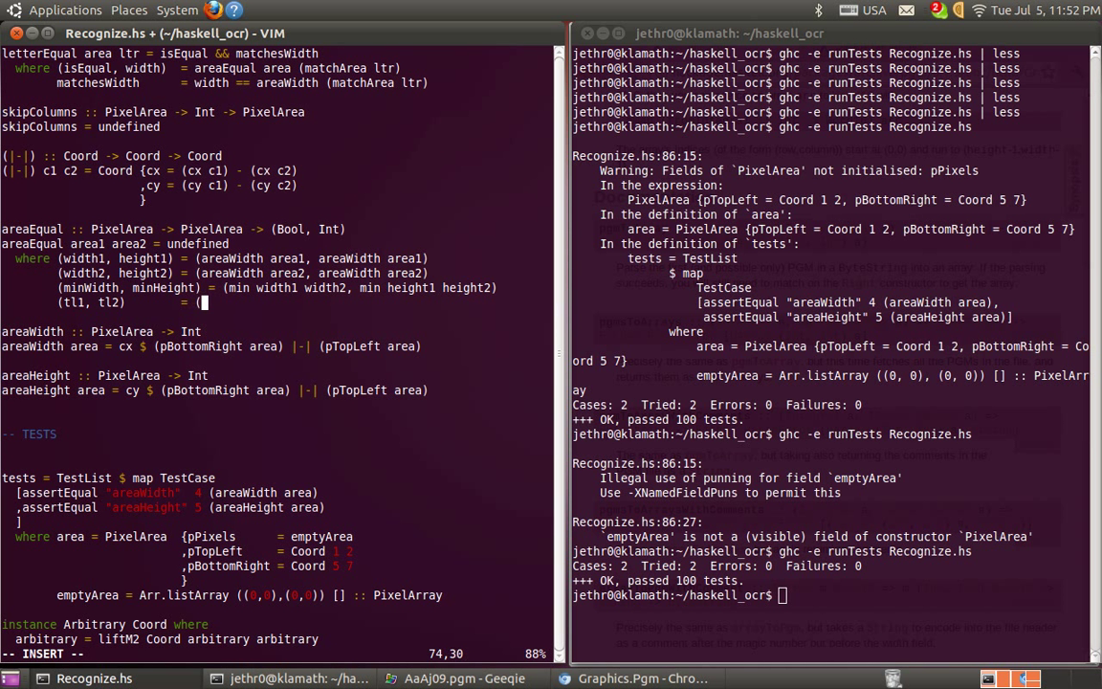
pyautogui.write('pTopLeft area1,')
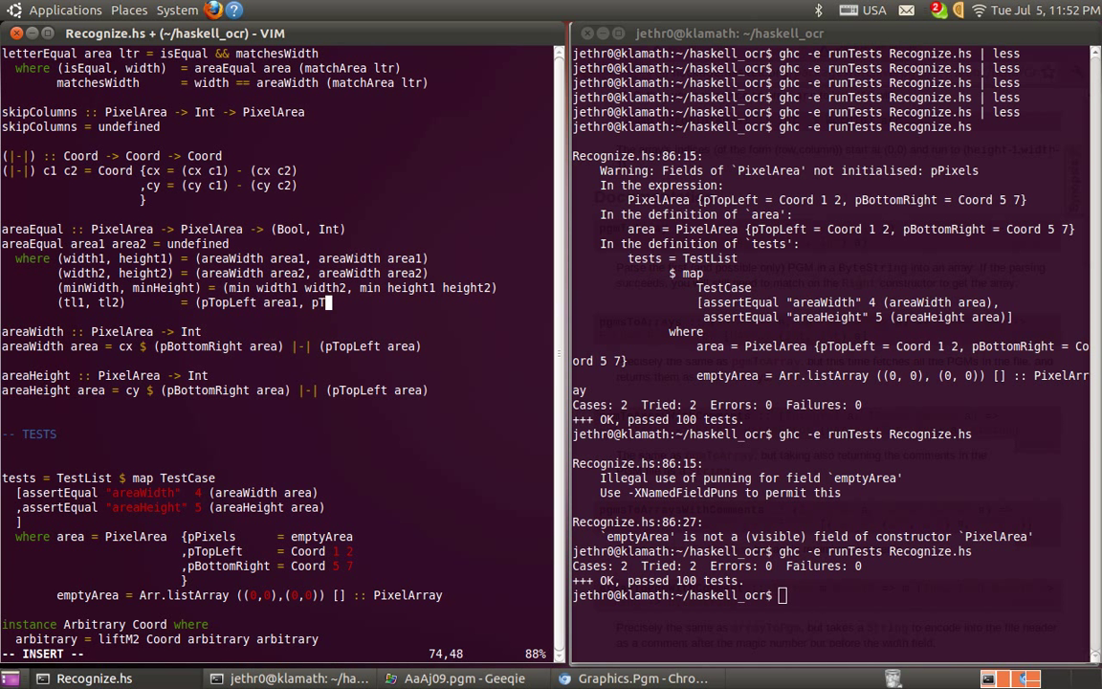
pyautogui.write('pTopLeft area2)')
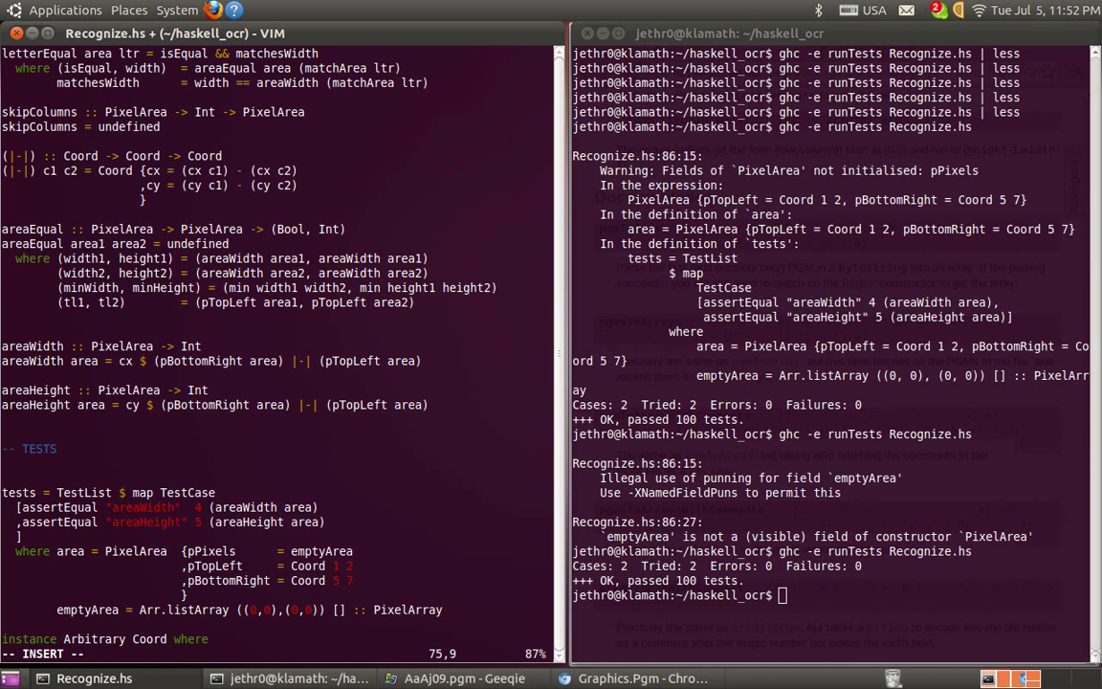
pyautogui.write('indices1')
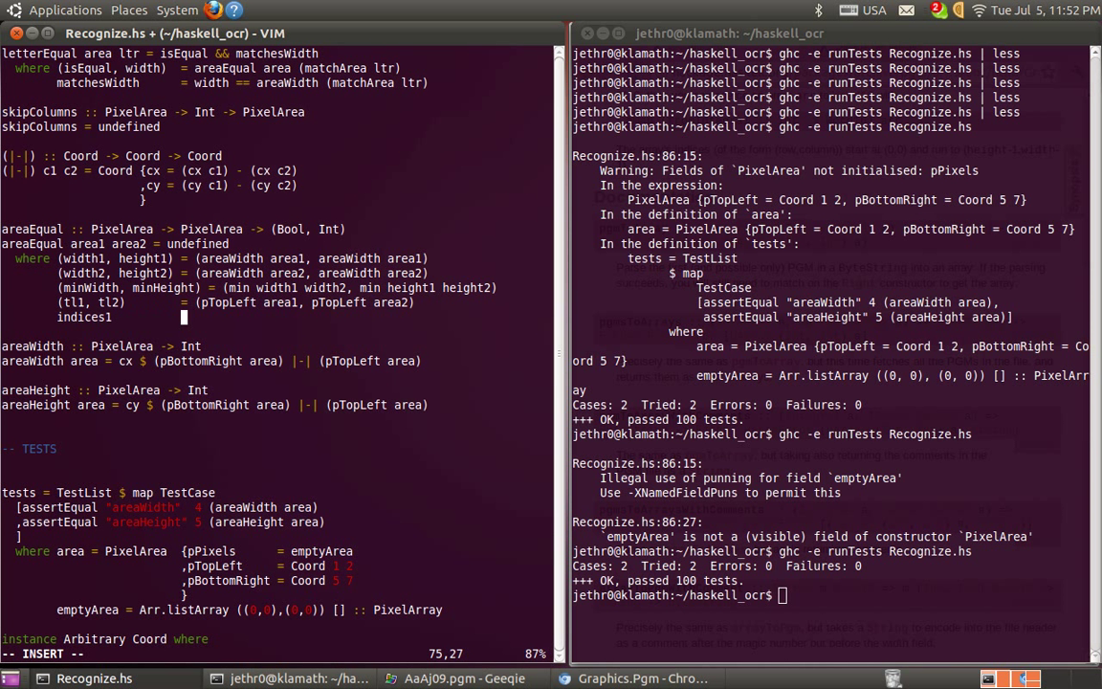
pyautogui.write('pTop')
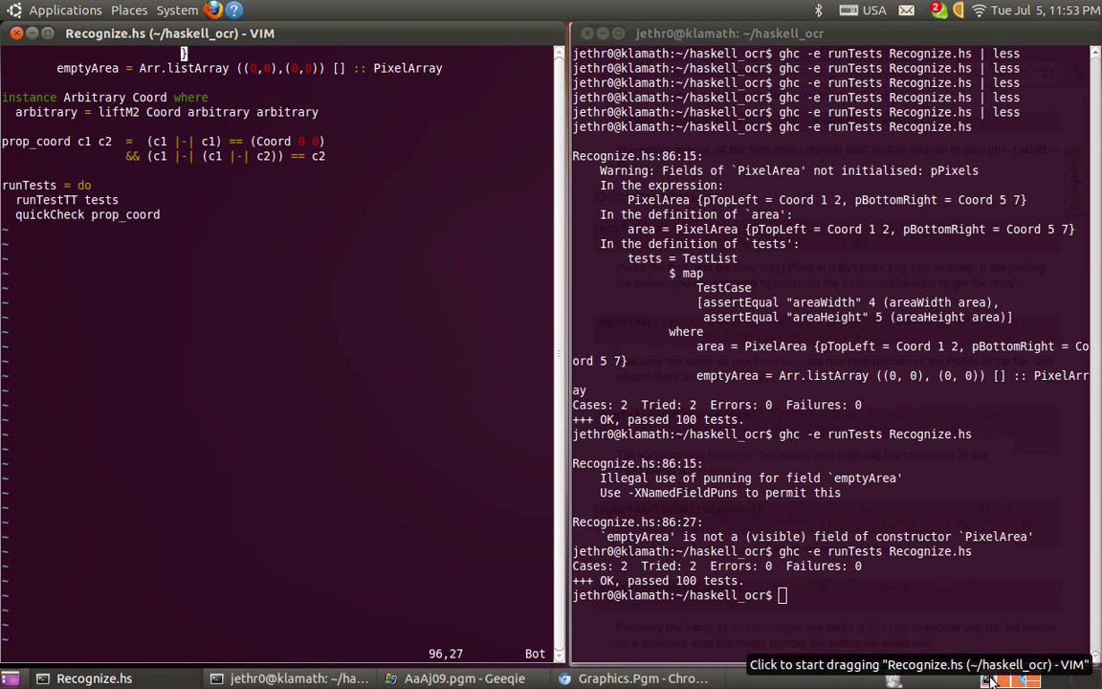
# Step: Append '&& (c1 |-| c2 |+| c2) == c1' and '&& (c1 |+| (Coord 0 0)) == c1' to prop_coord
pyautogui.scroll(3)
pyautogui.write('&&')
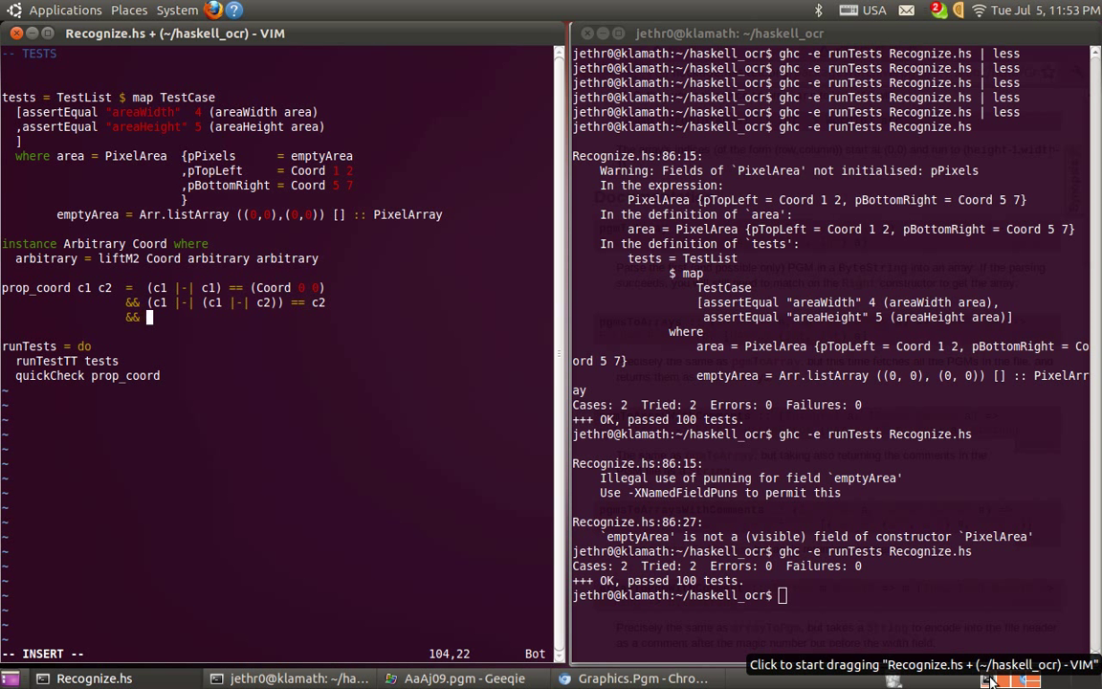
pyautogui.write('(c1')
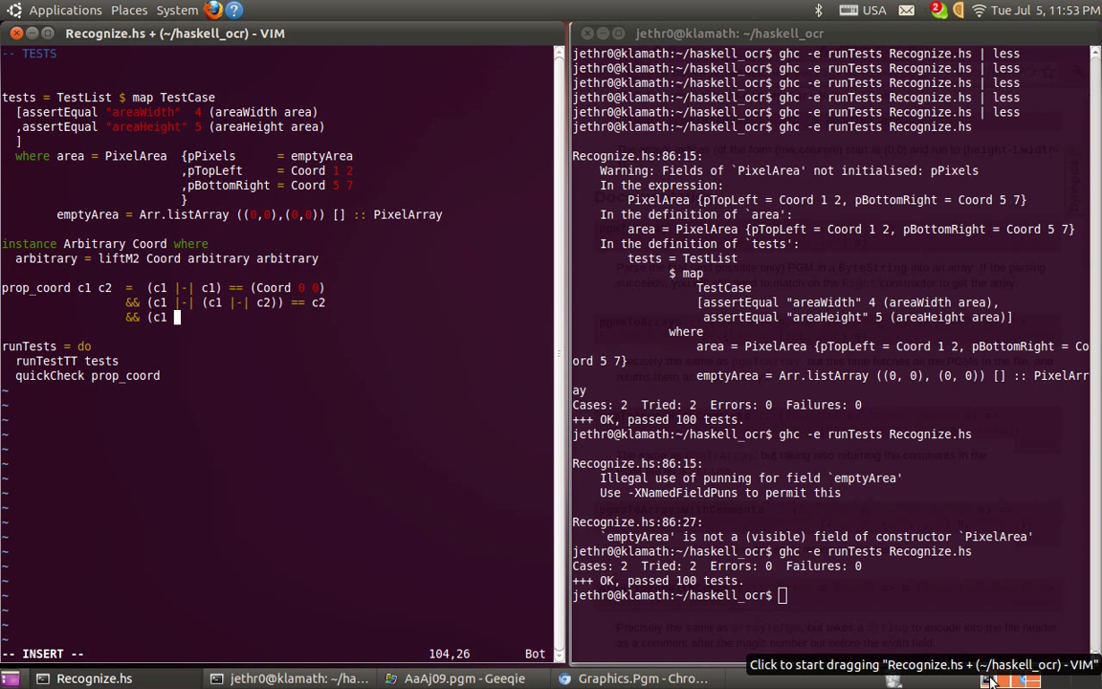
pyautogui.write('|-|')
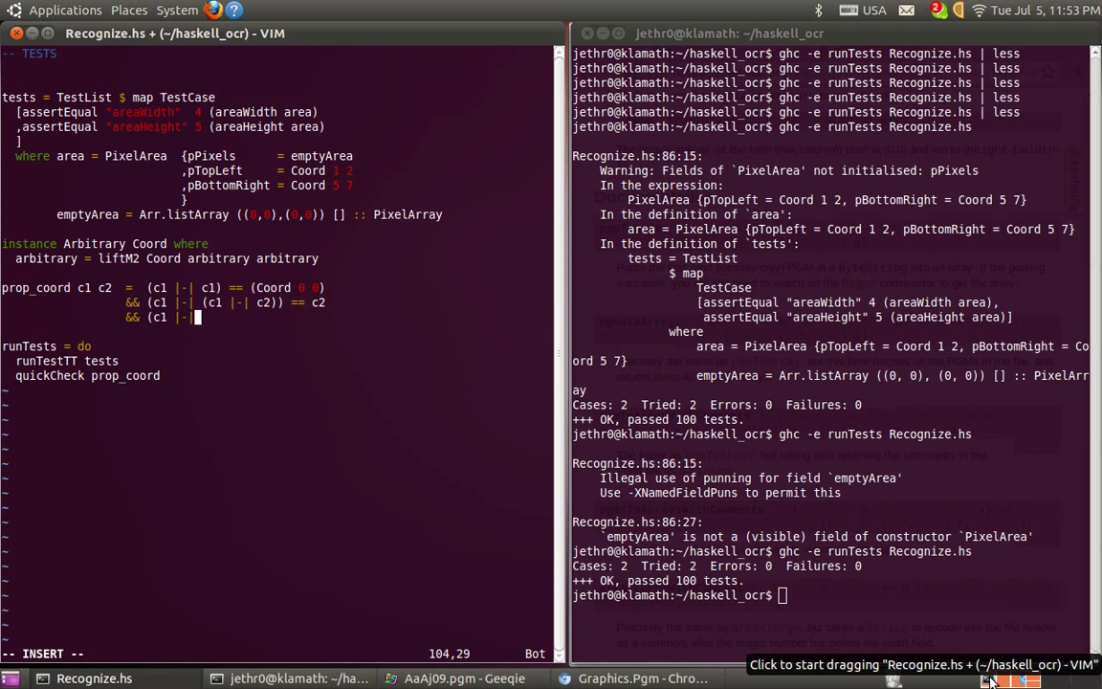
pyautogui.write('c2 |+|')
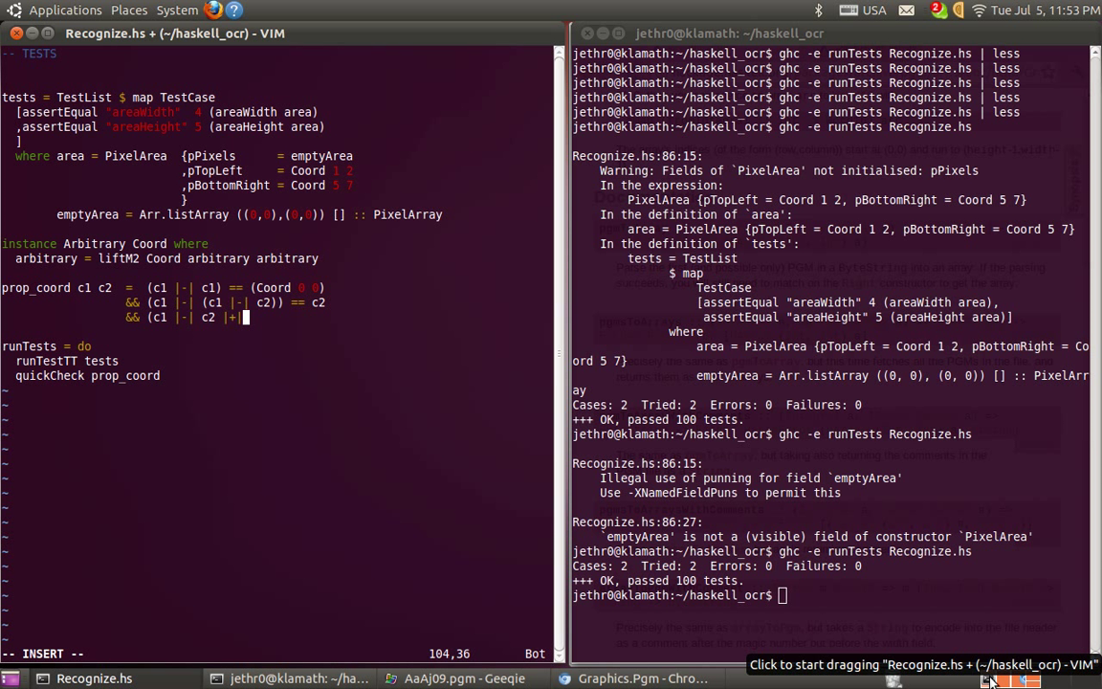
pyautogui.write('c2) == c1')
pyautogui.write('&& c')
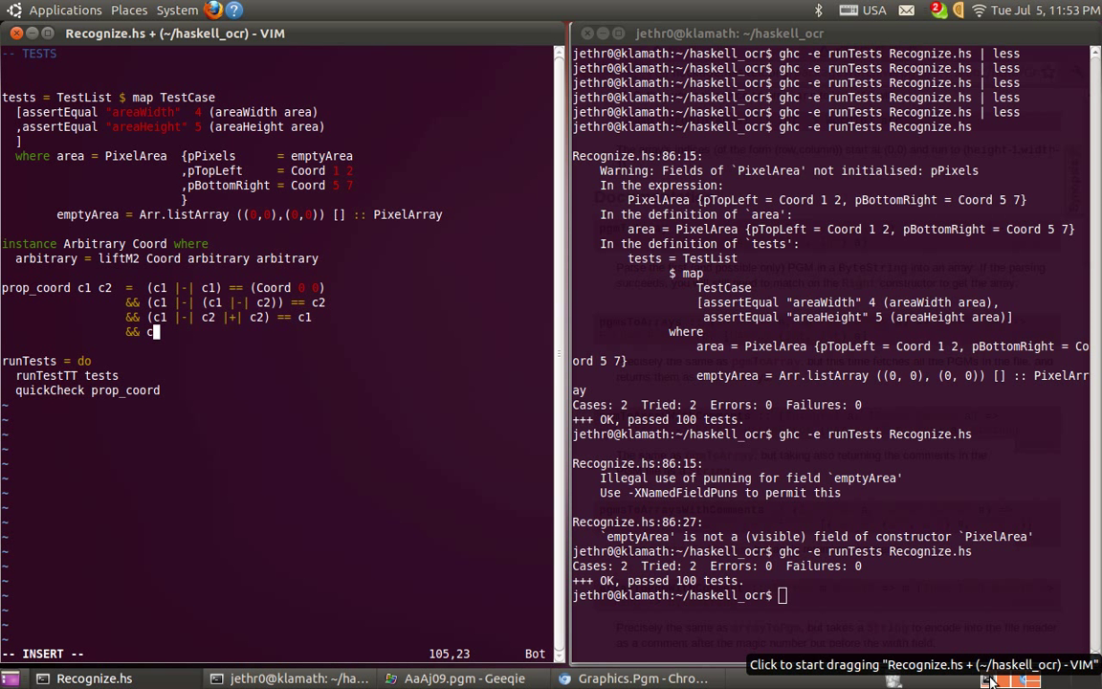
pyautogui.write('(')
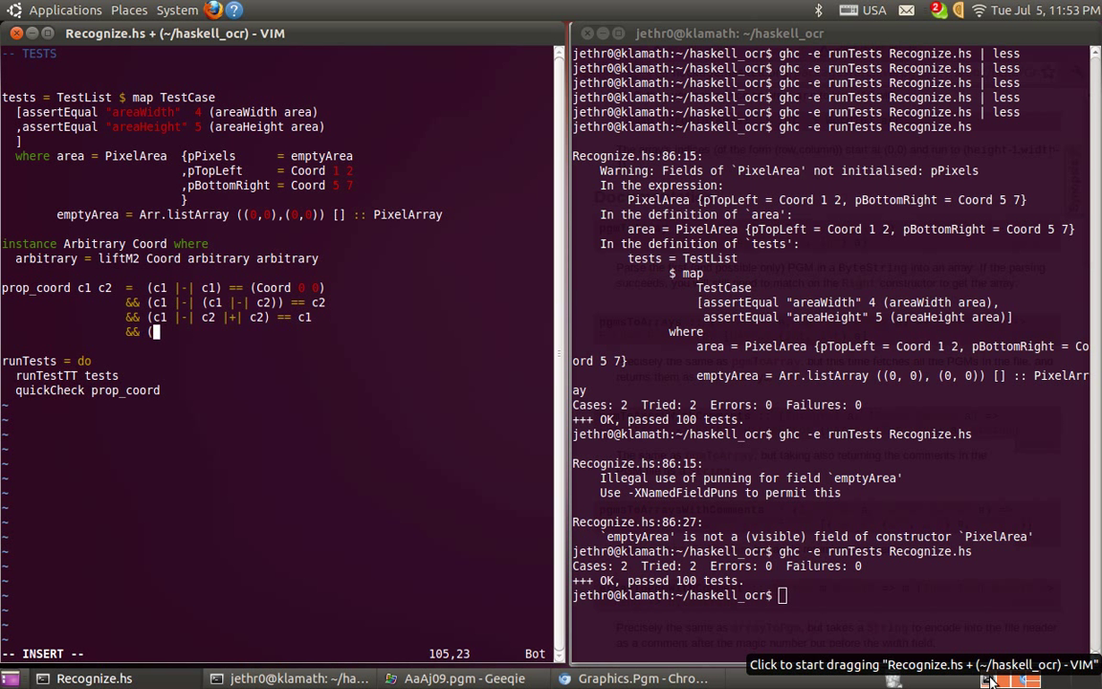
pyautogui.write('c1')
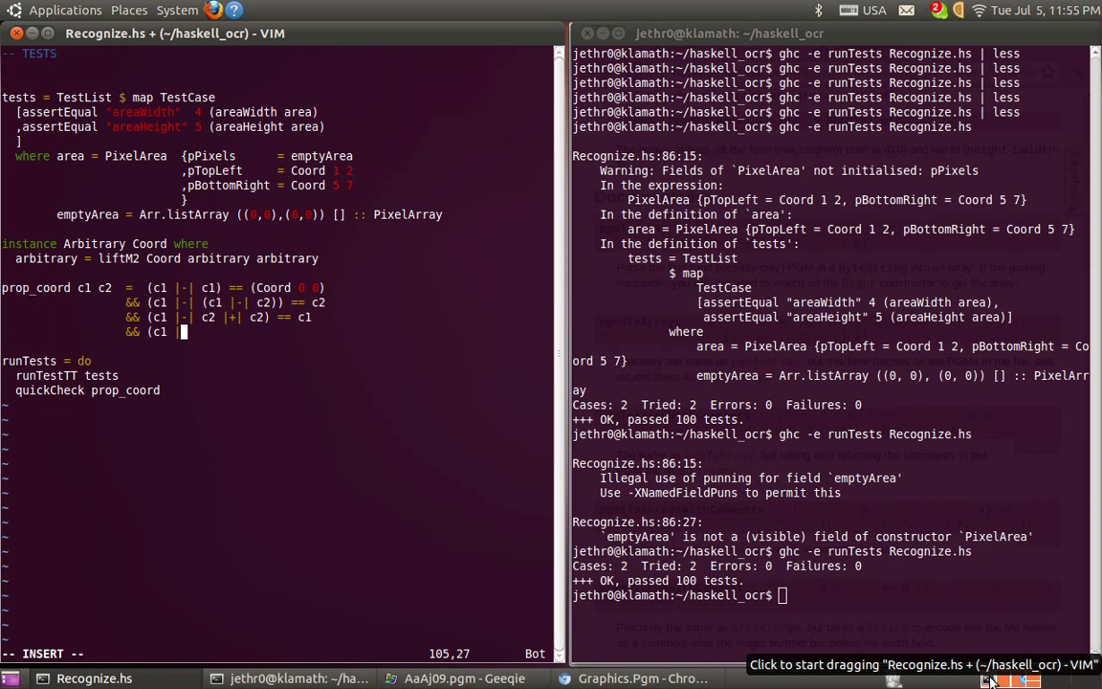
pyautogui.write('|+| (Coord 0 0')
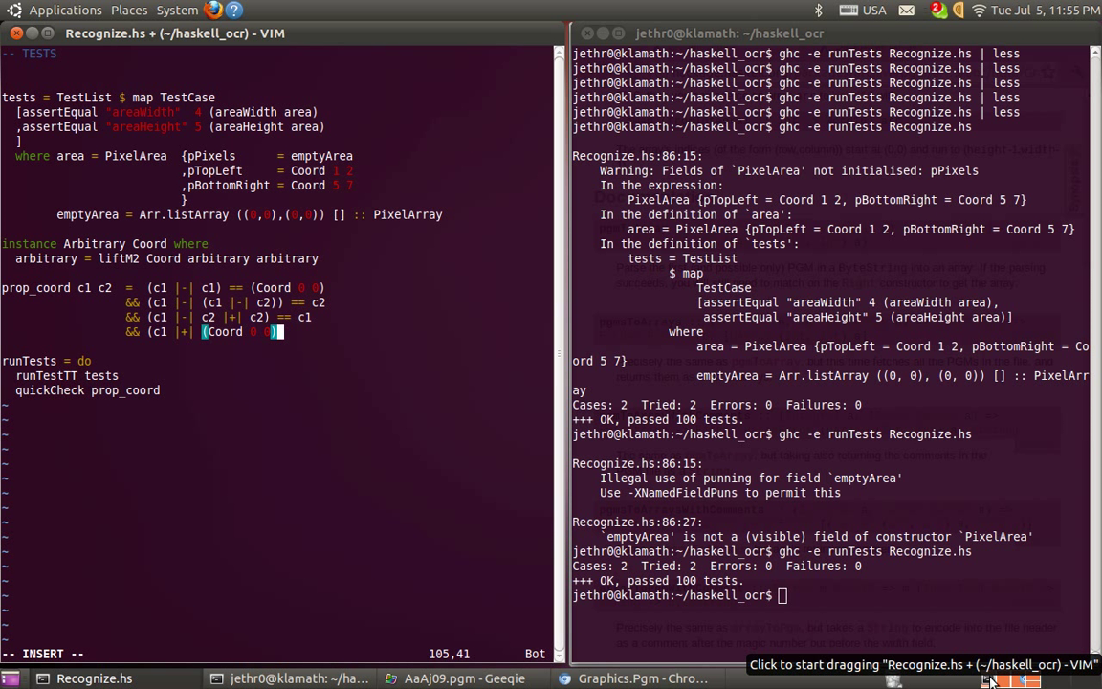
pyautogui.write('== c1')
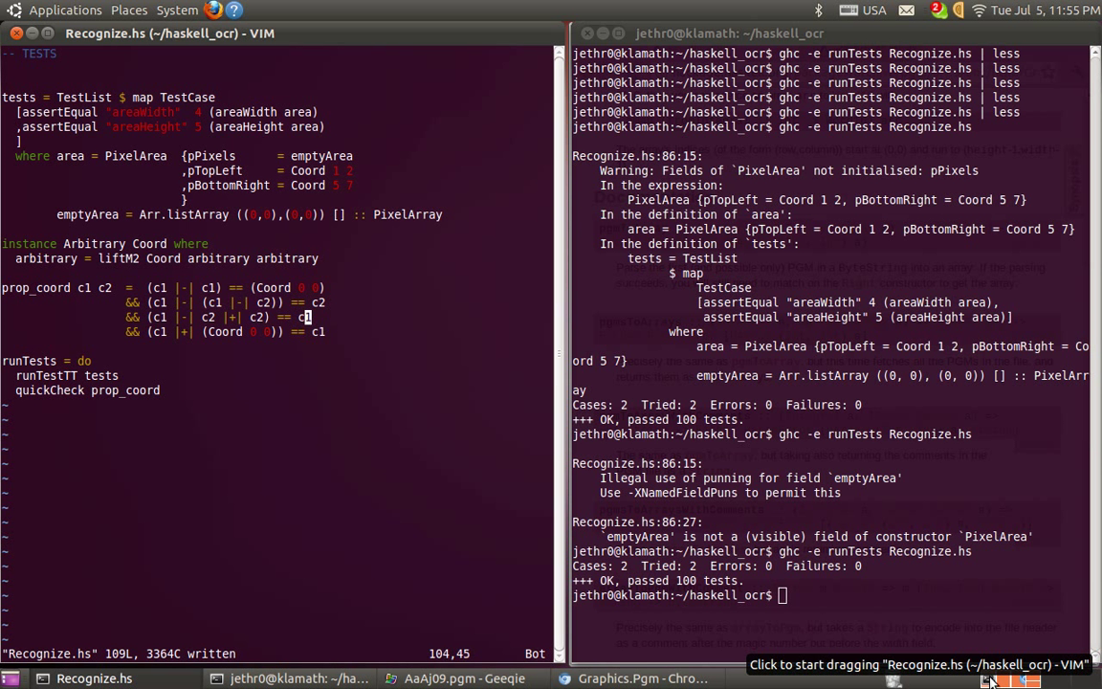
pyautogui.scroll(3)
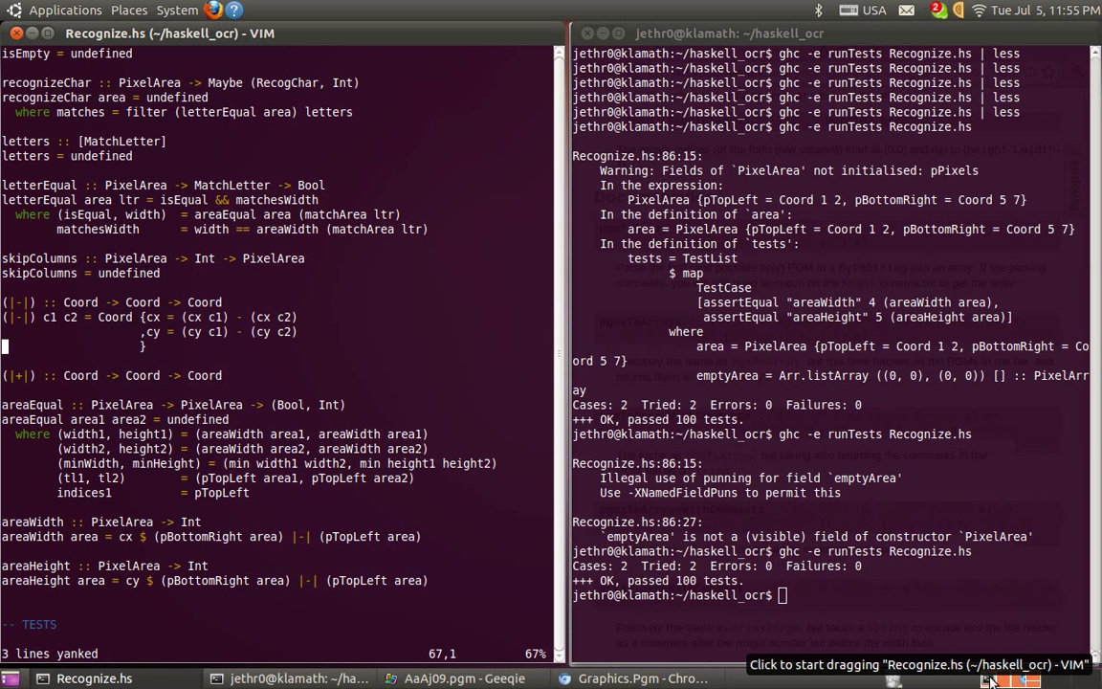
# Step: Define |+| from a copy of |-| with minus changed to plus, then rerun the tests
pyautogui.press('p')
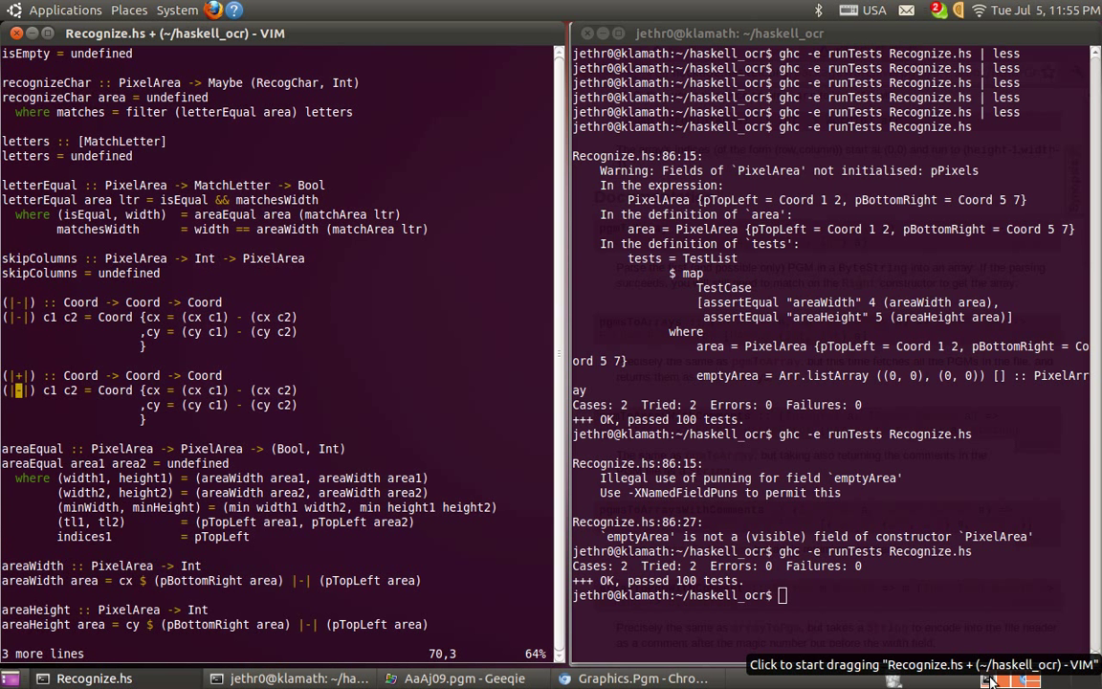
pyautogui.press('V')
pyautogui.write(":'<,'>s/-")
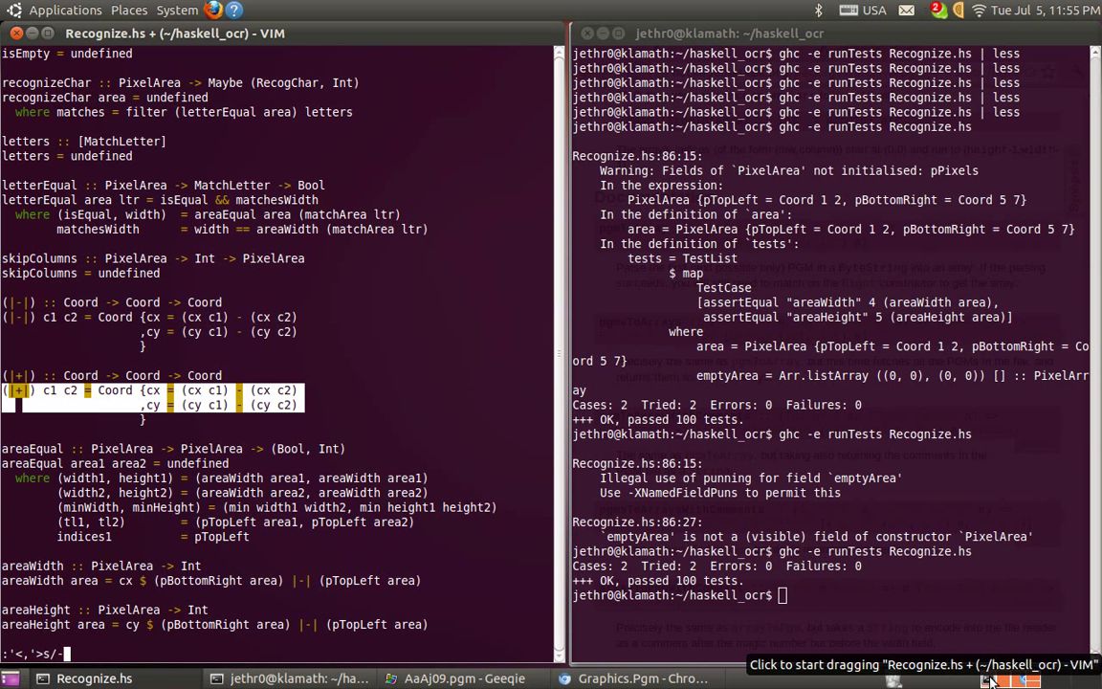
pyautogui.press('Return')
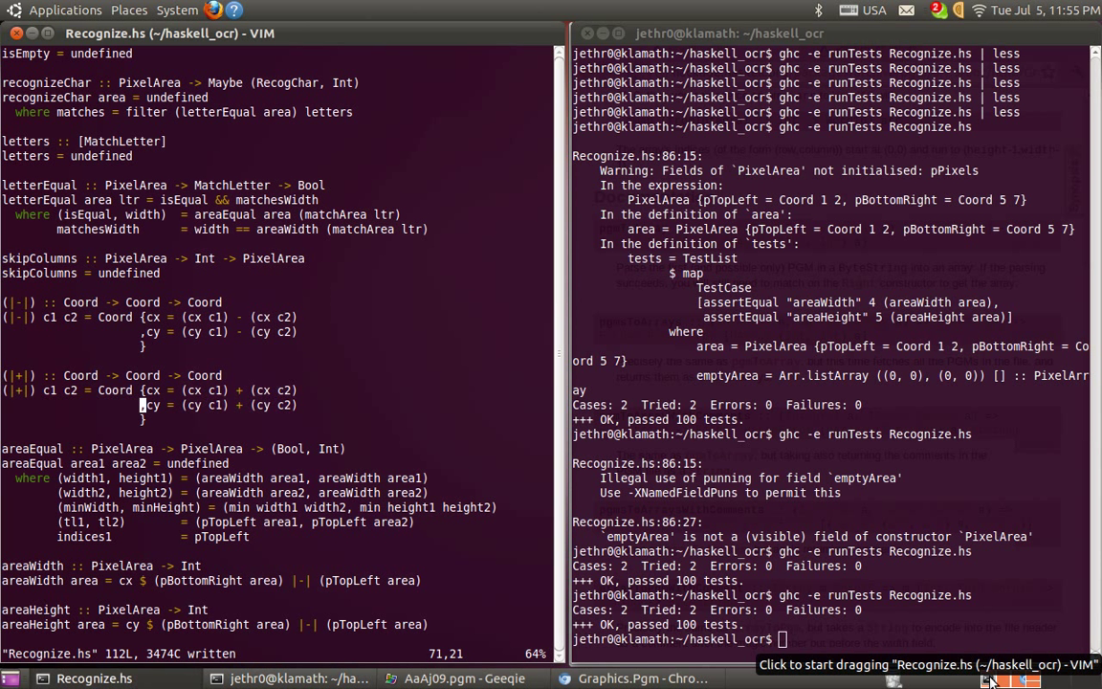
pyautogui.press('Down')
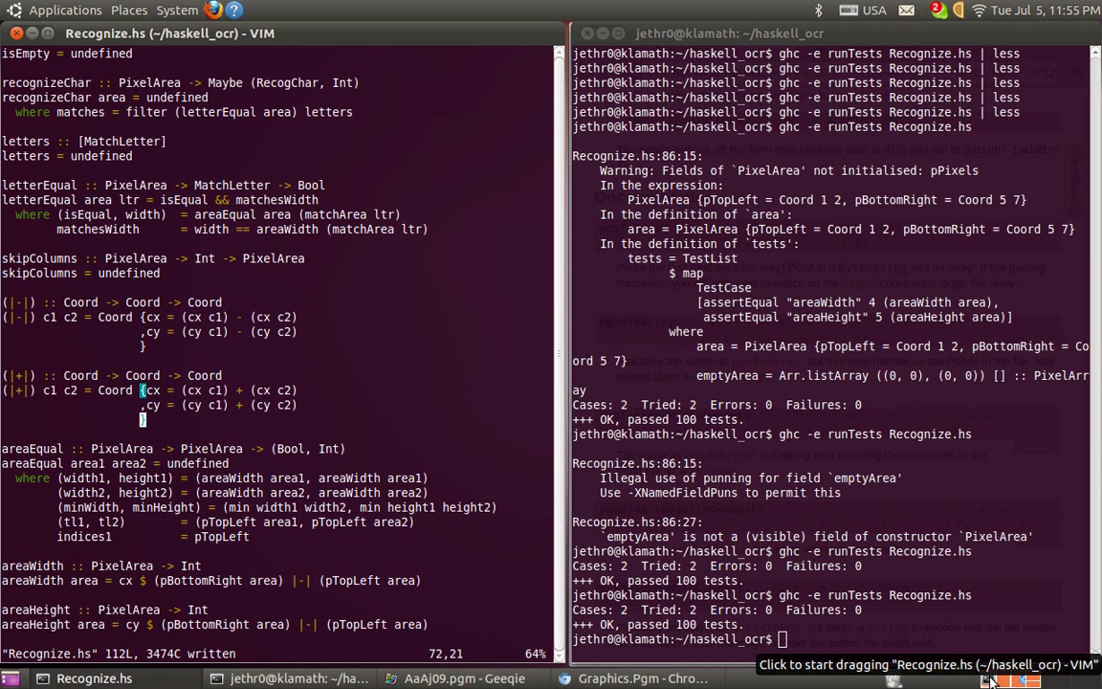